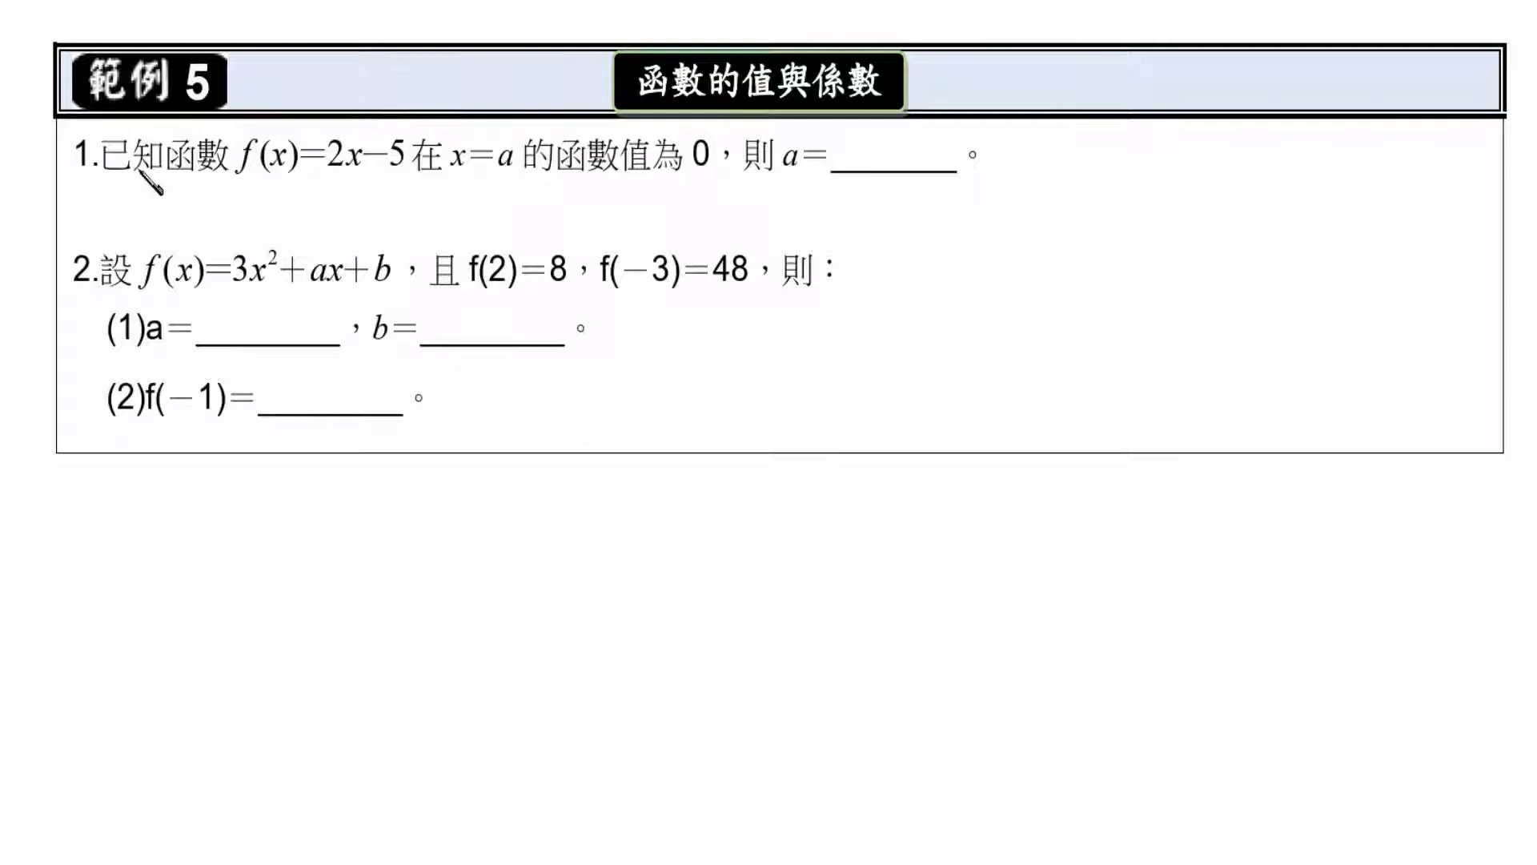
mouse_move(342, 209)
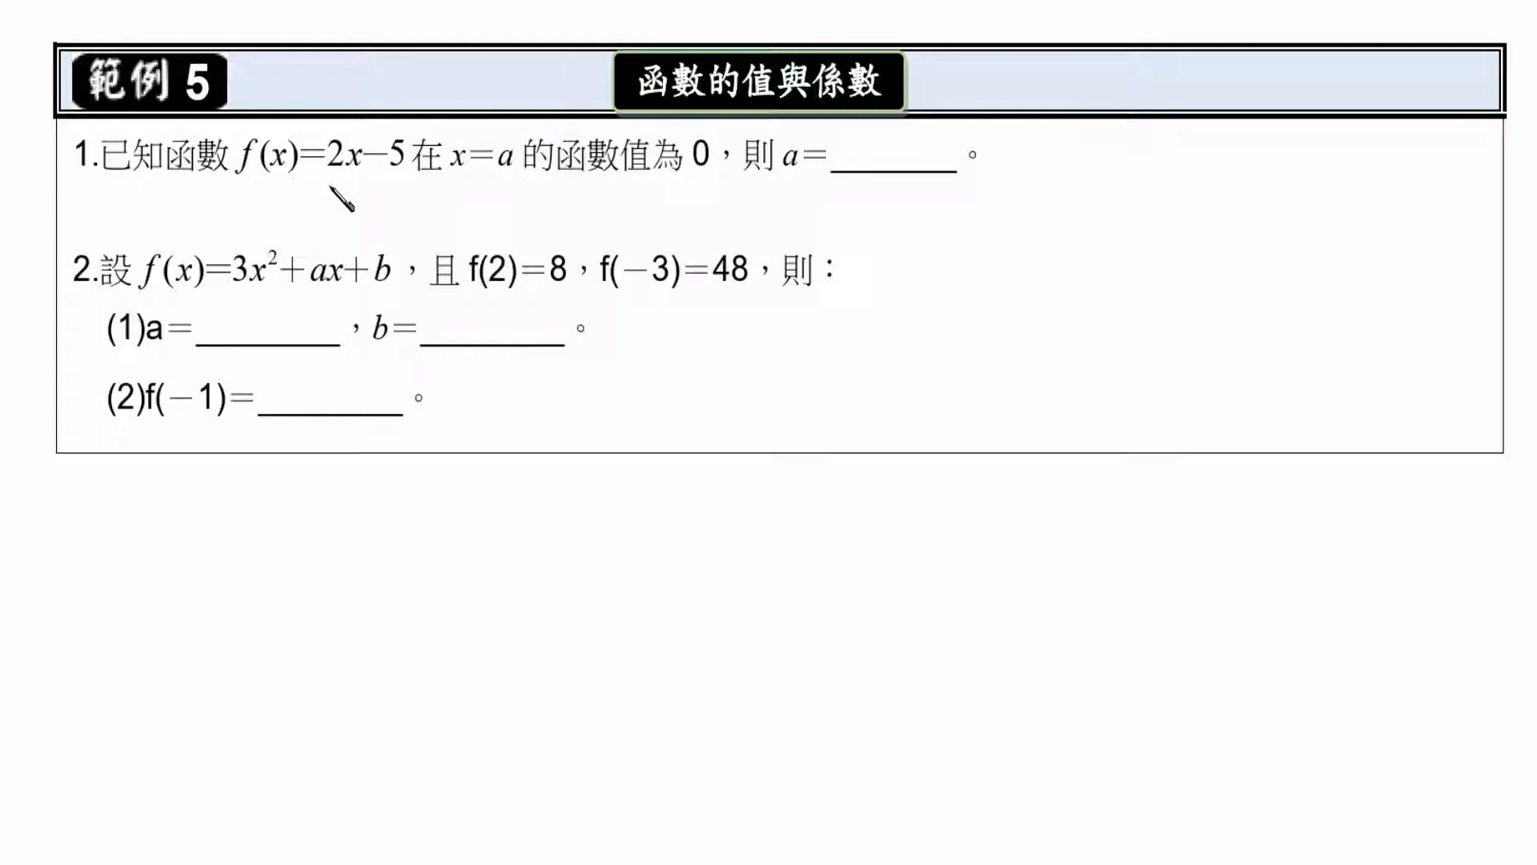
mouse_move(462, 198)
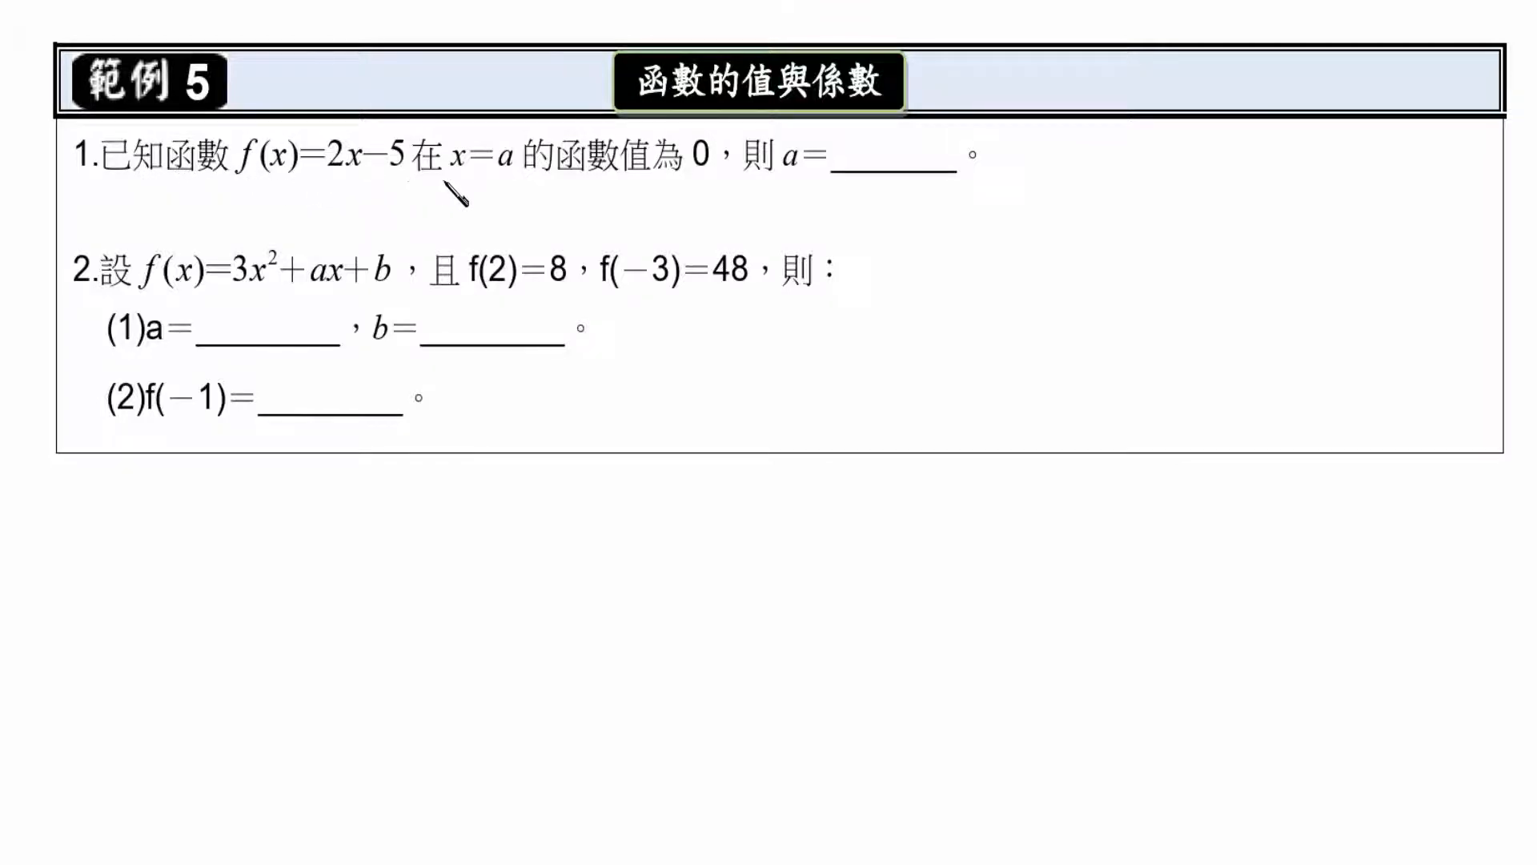
mouse_move(715, 206)
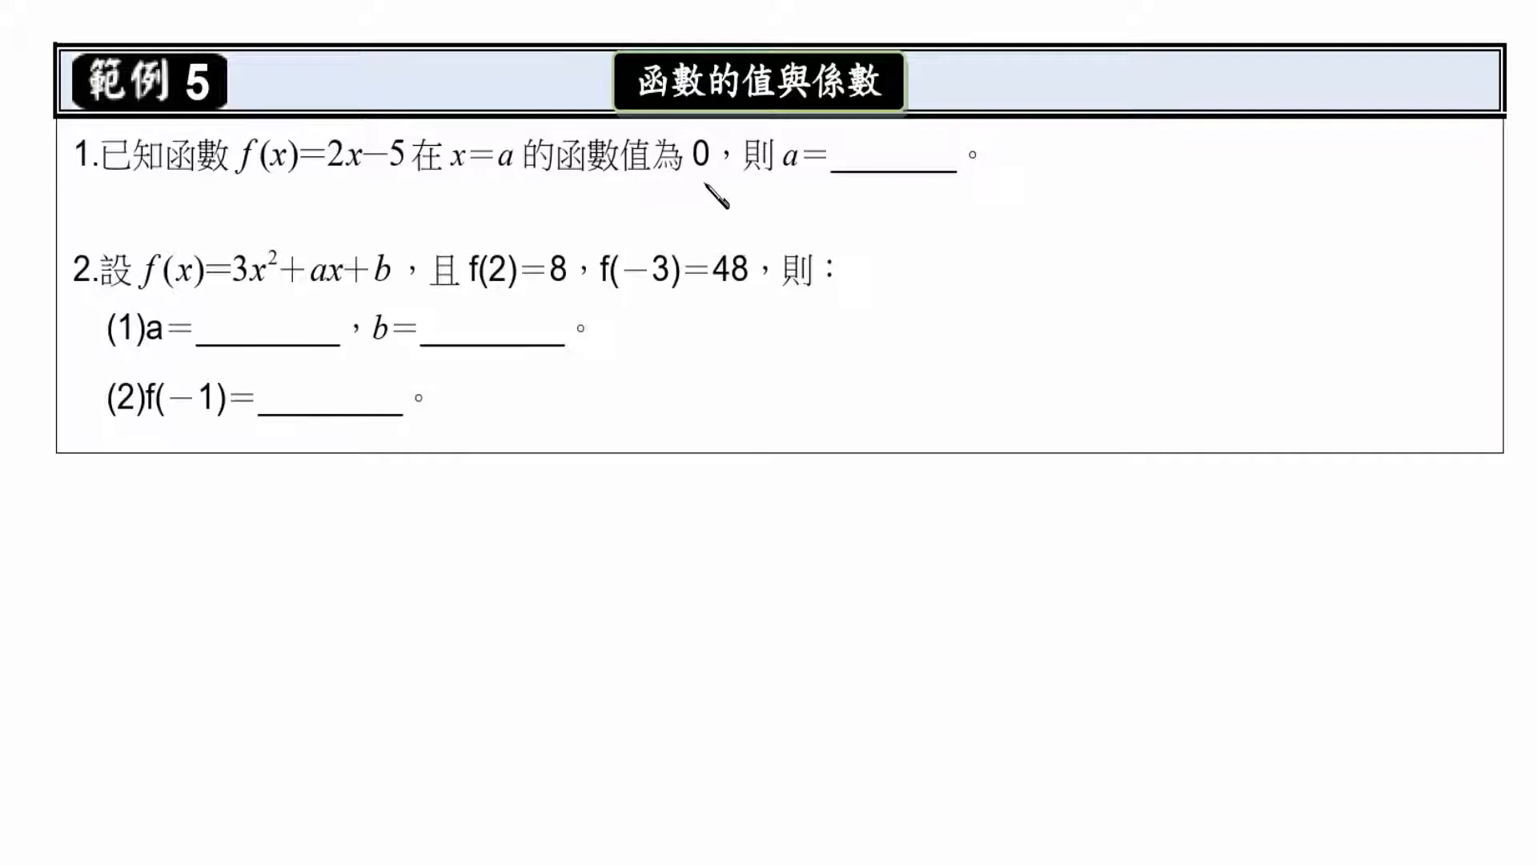
mouse_move(826, 119)
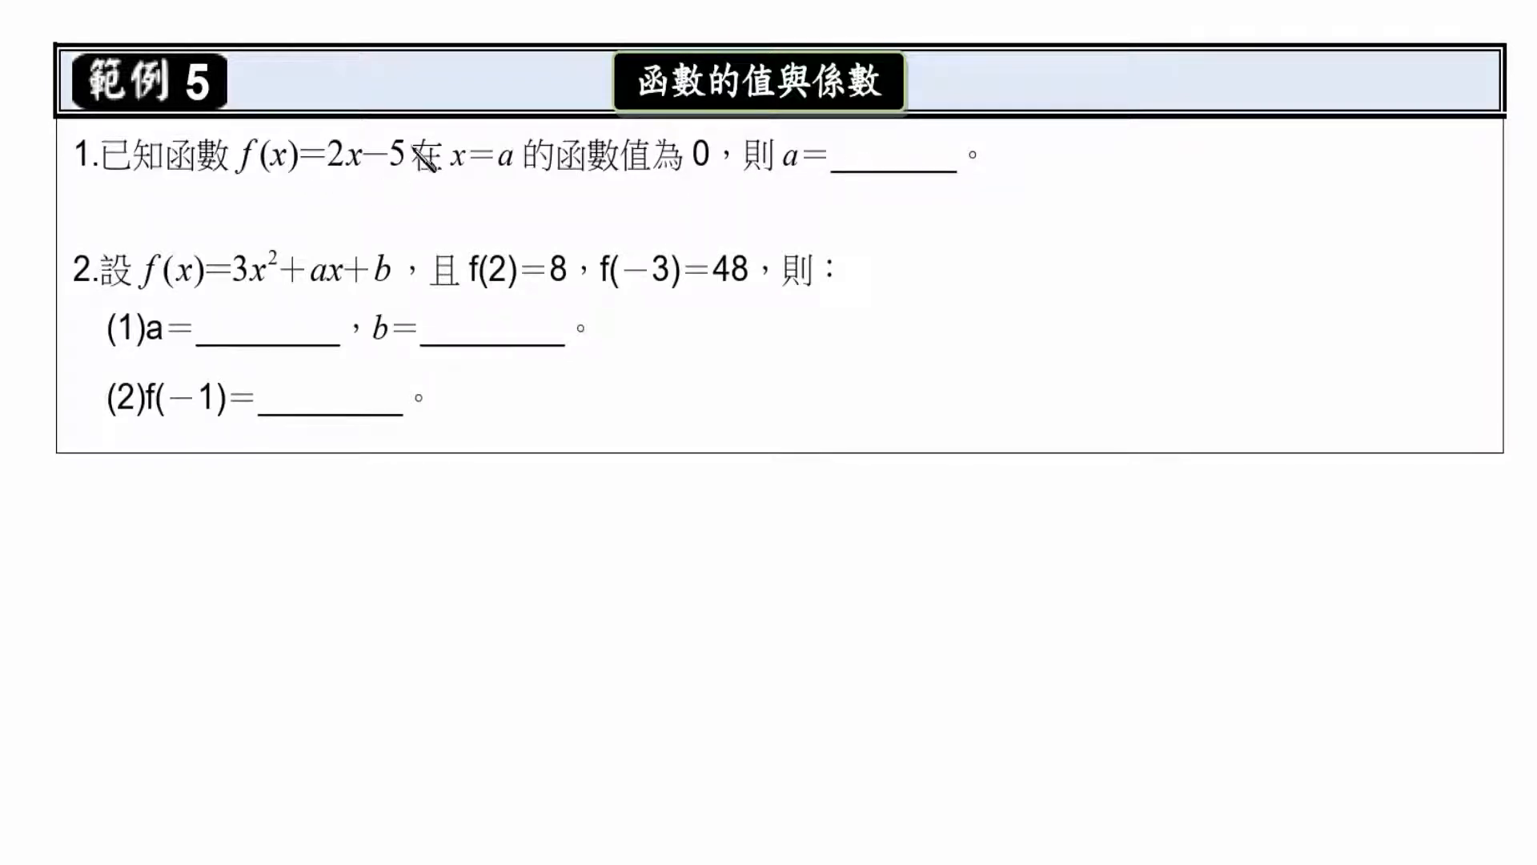
mouse_move(383, 171)
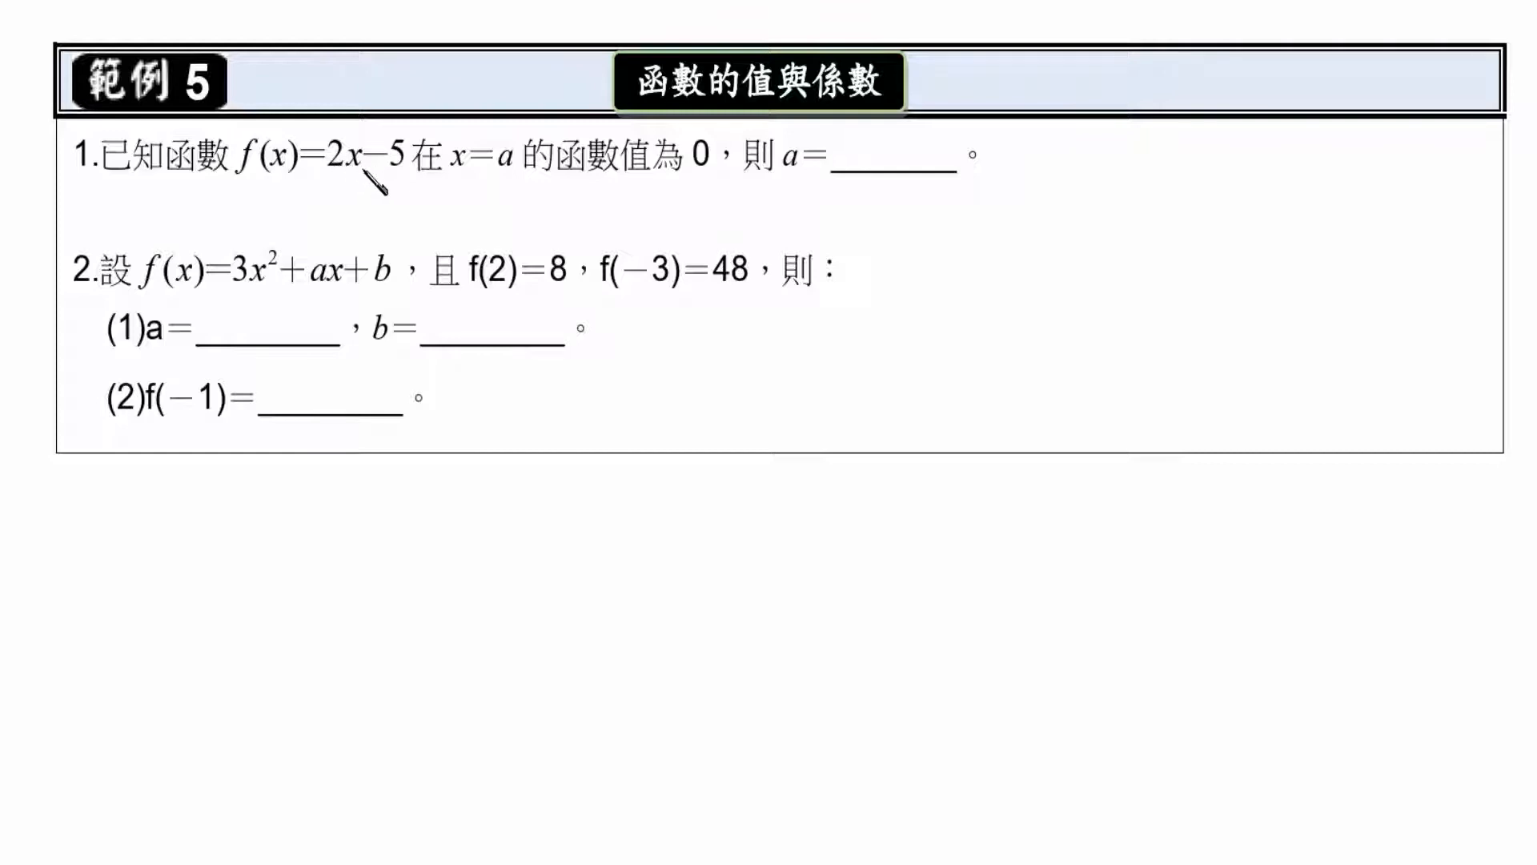
mouse_move(209, 452)
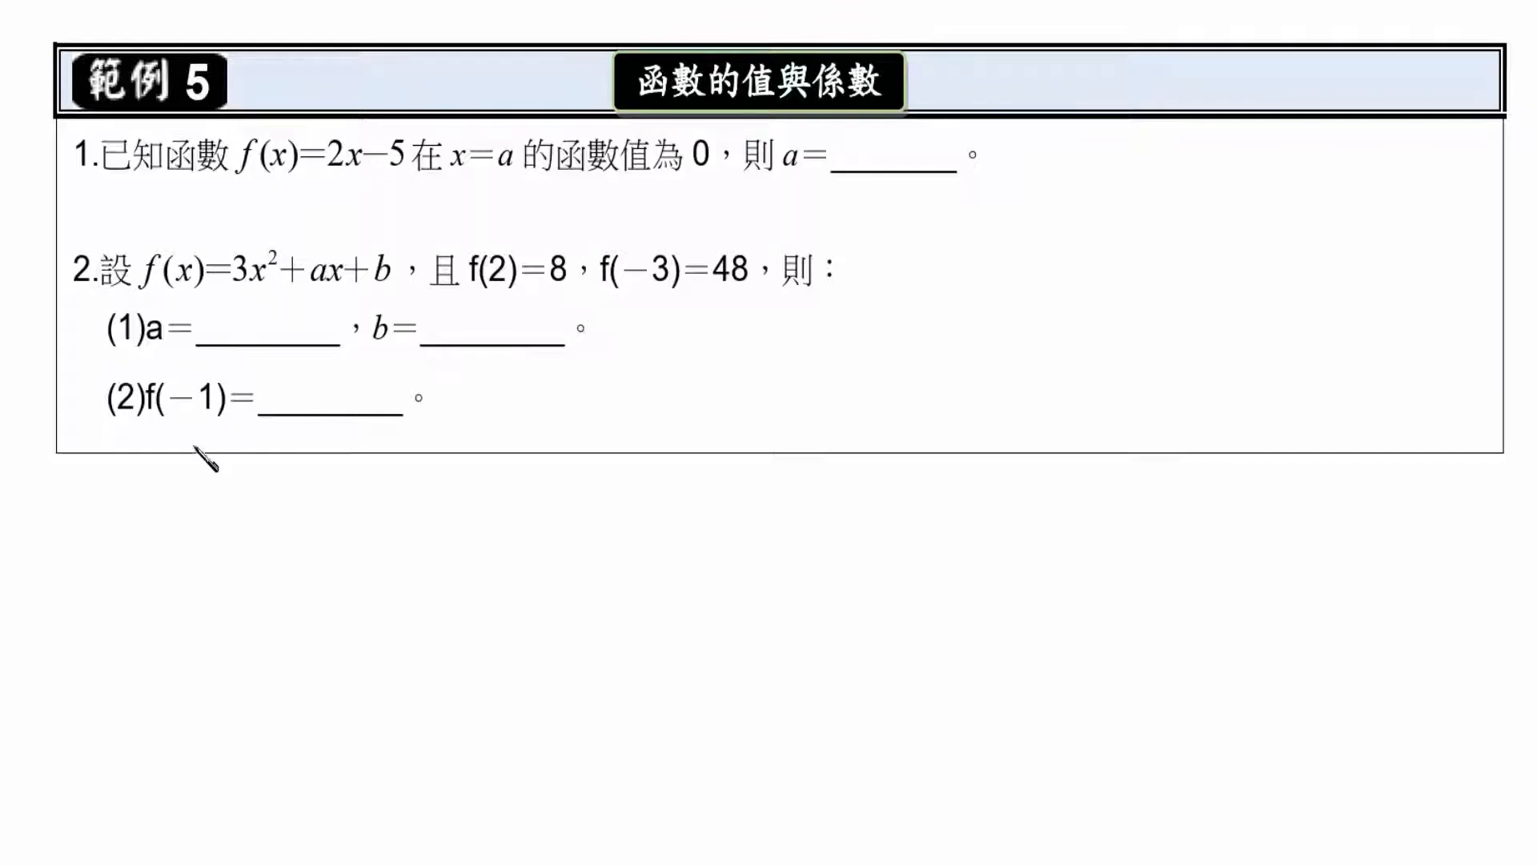
mouse_move(294, 399)
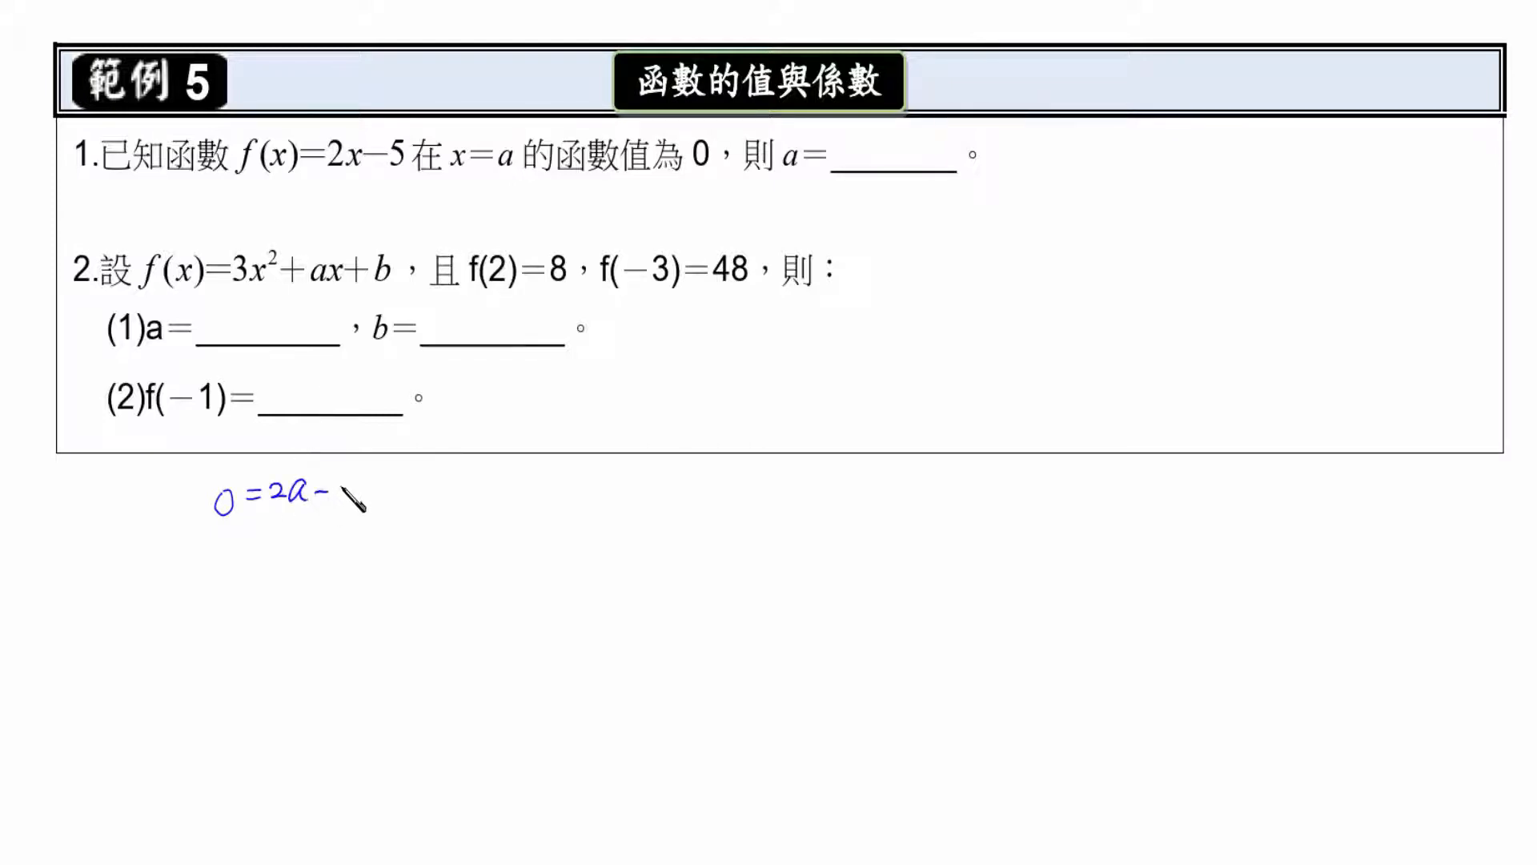
Step: Write 0=2a-5, 5=2a, a=5/2 below the worksheet and enter 5/2 in problem 1's blank
text(5)
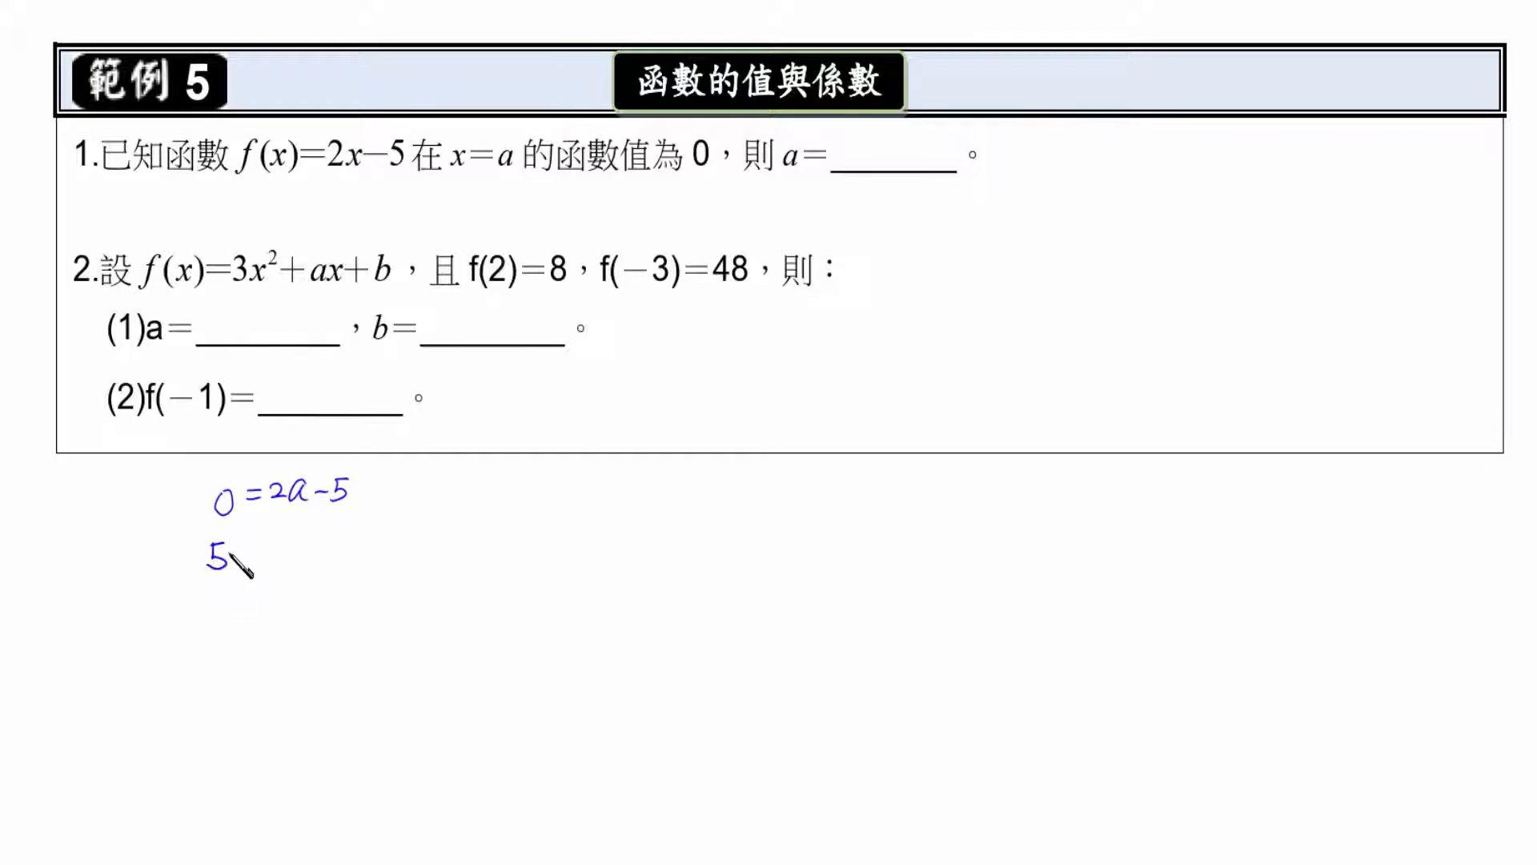
text(=2a)
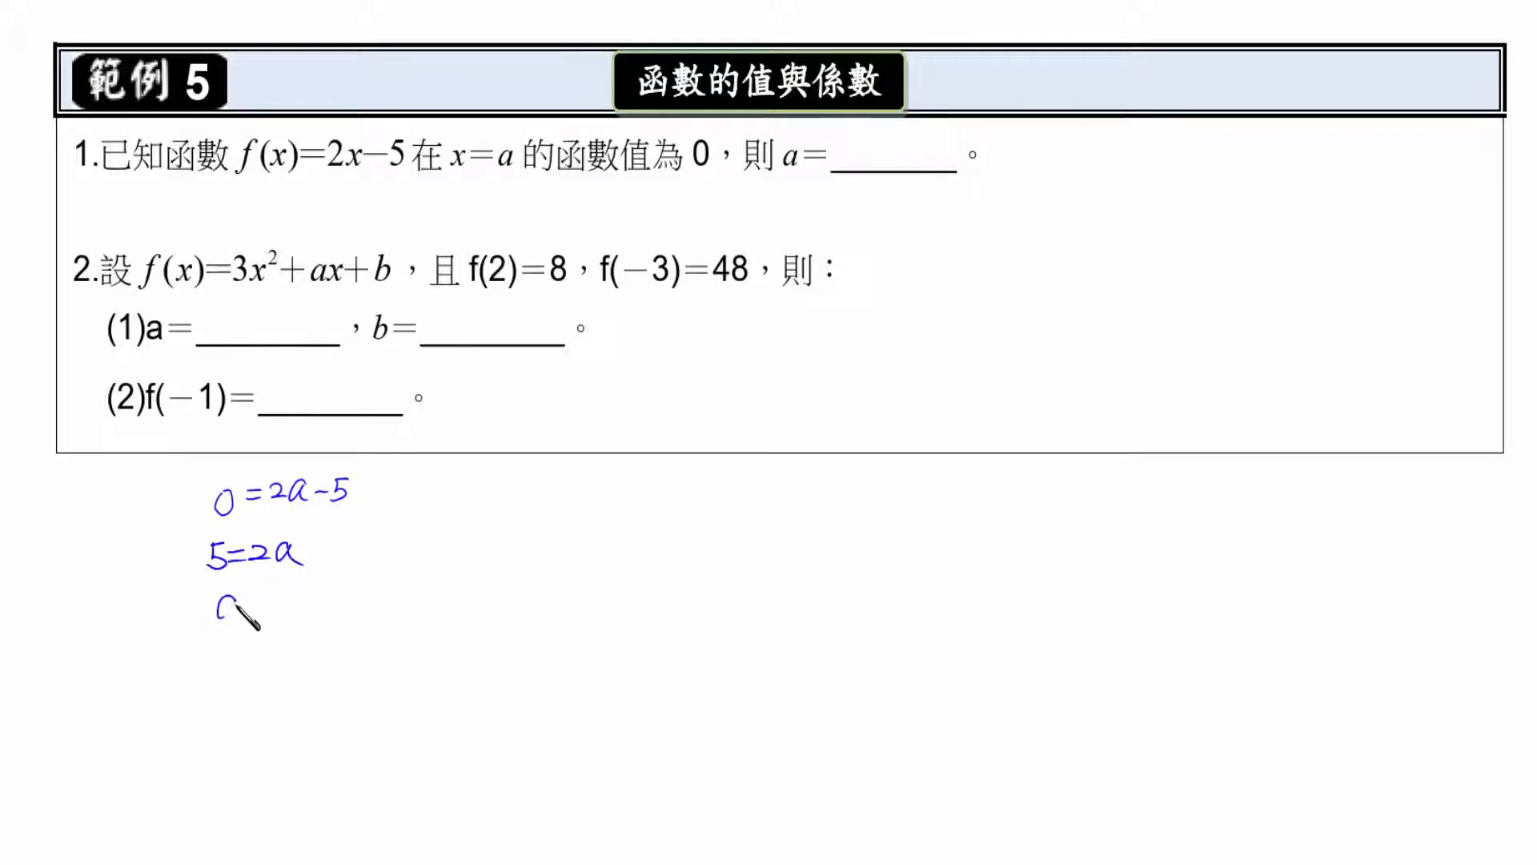
text(a=5/2#)
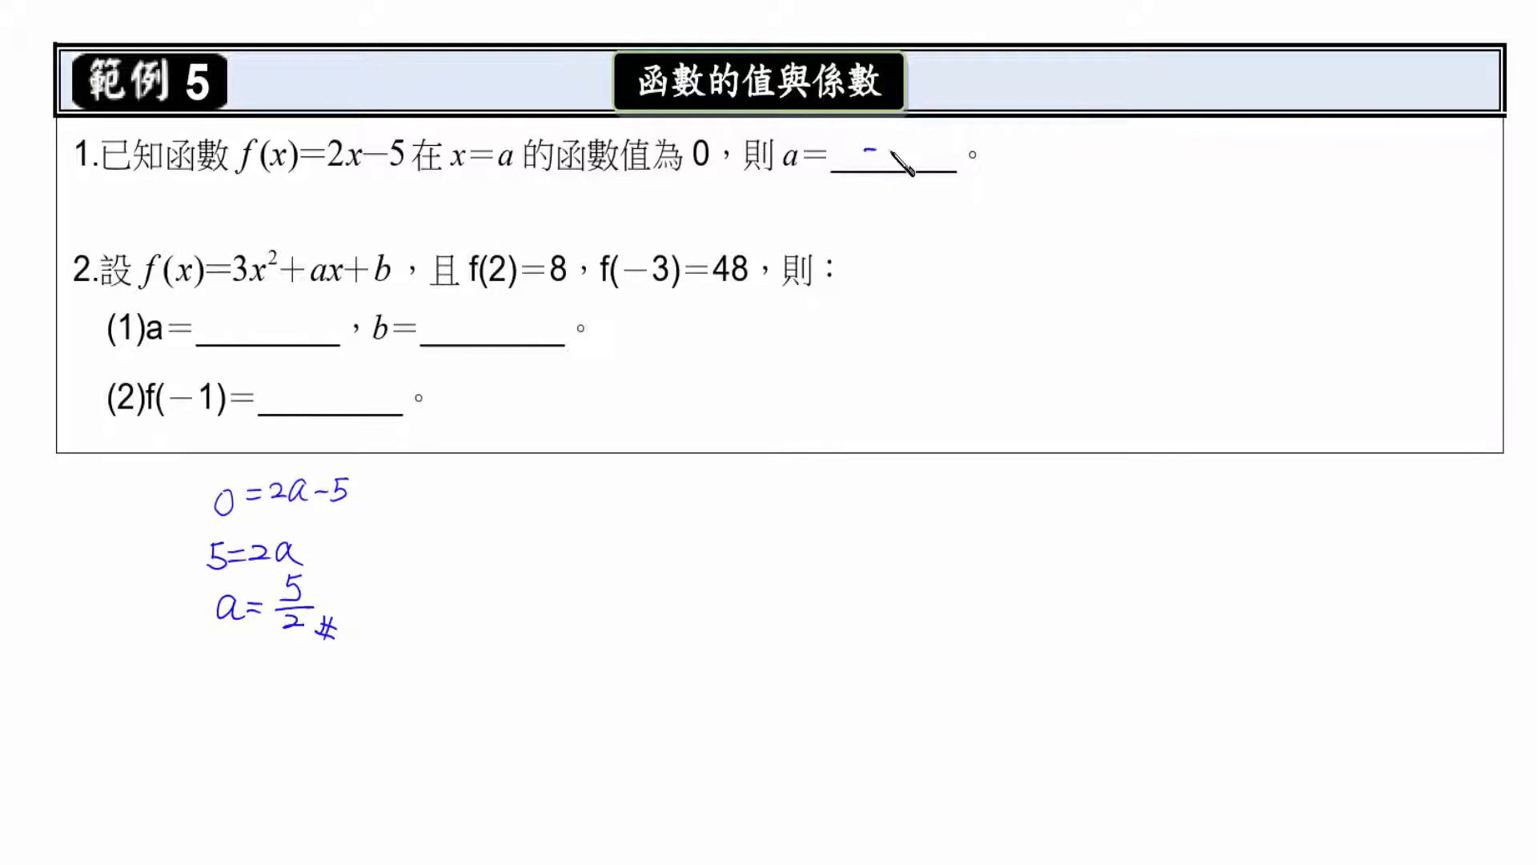
text(5/2)
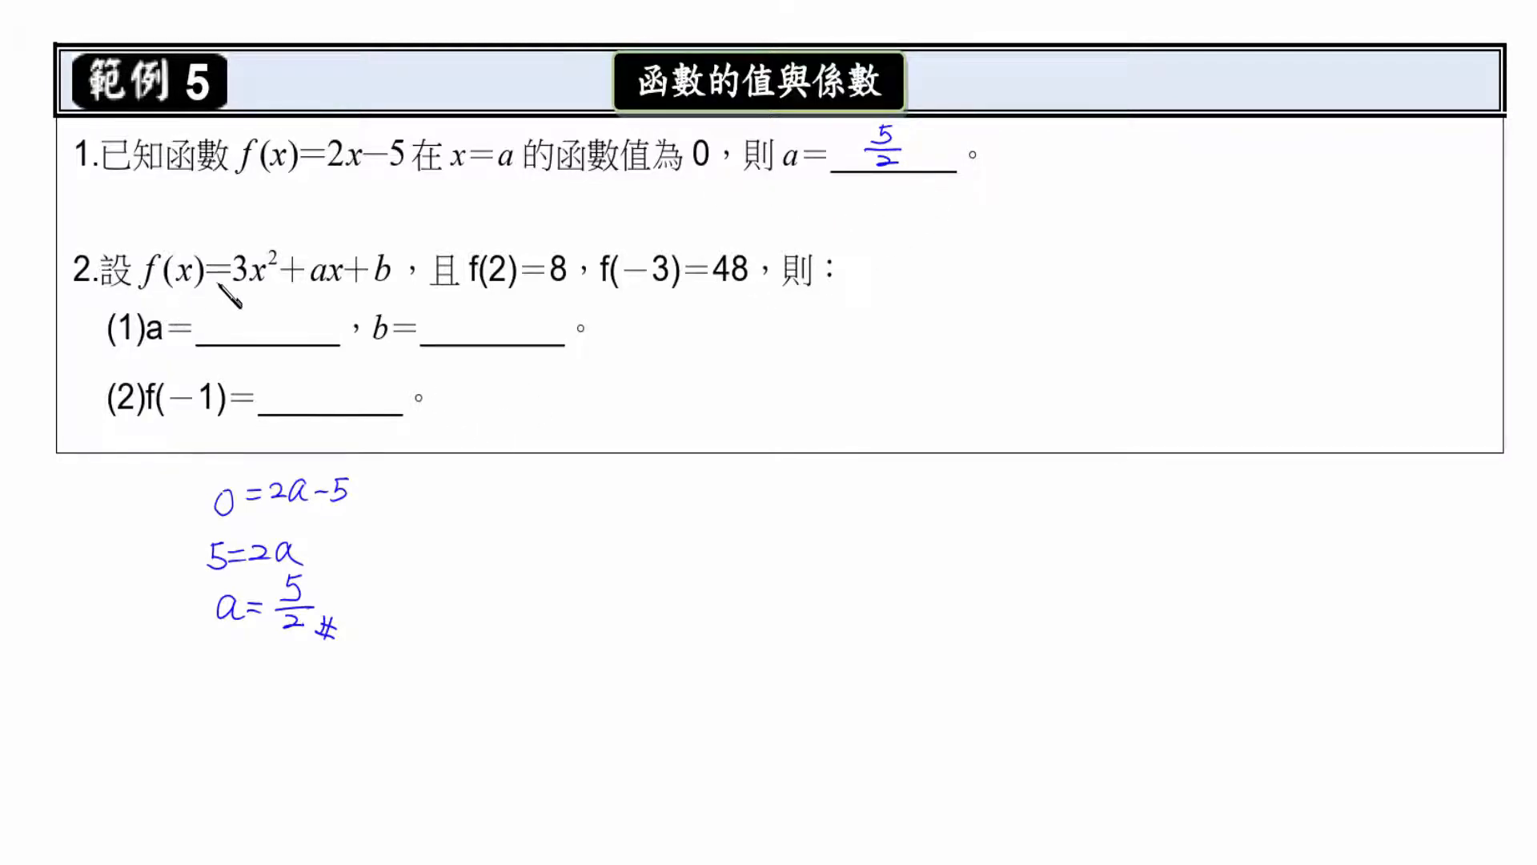
mouse_move(325, 297)
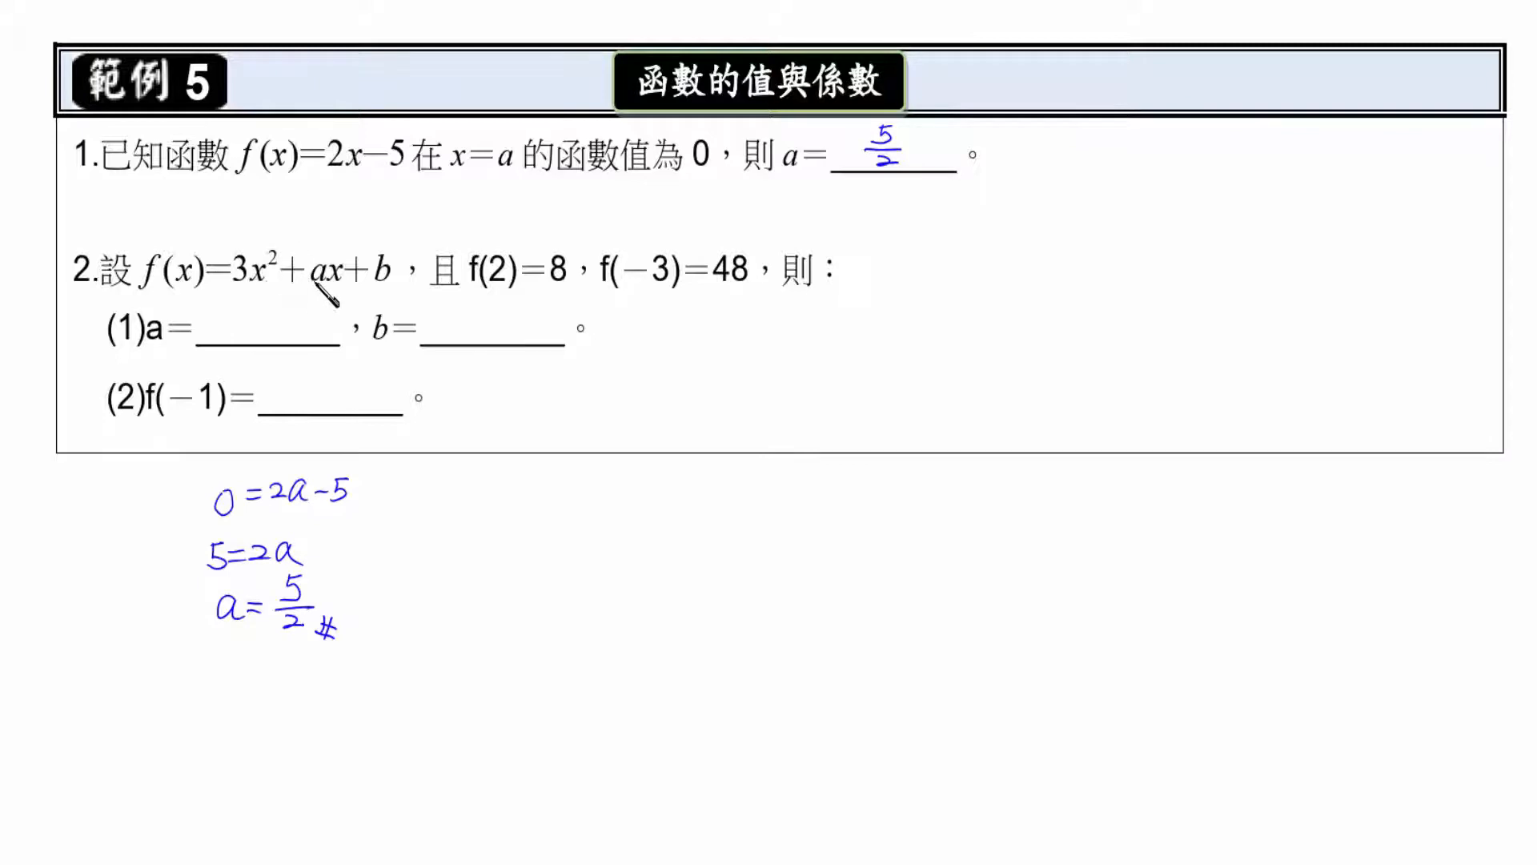
mouse_move(427, 310)
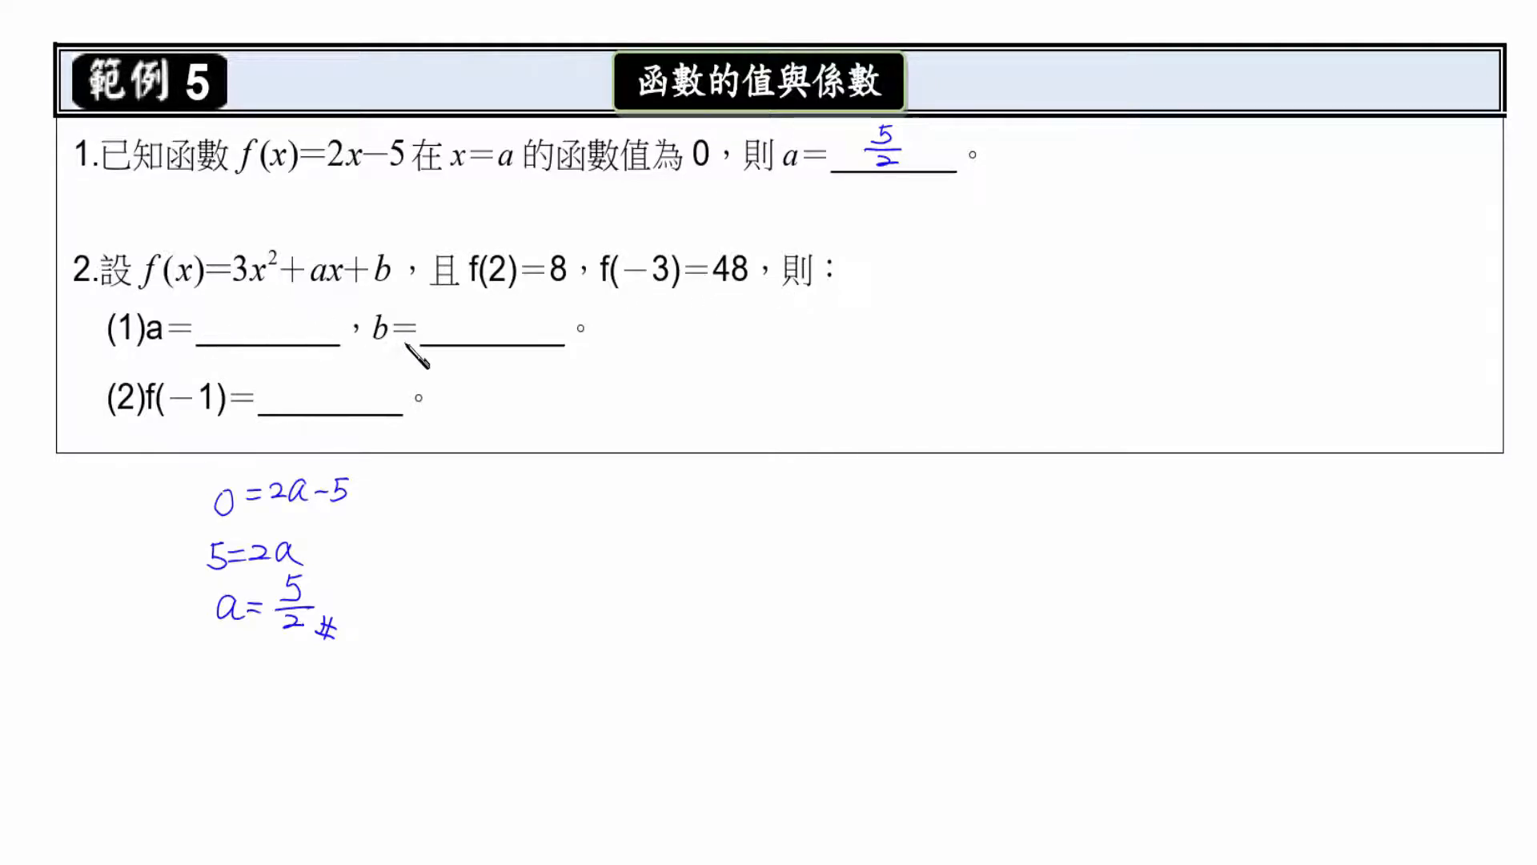
mouse_move(294, 412)
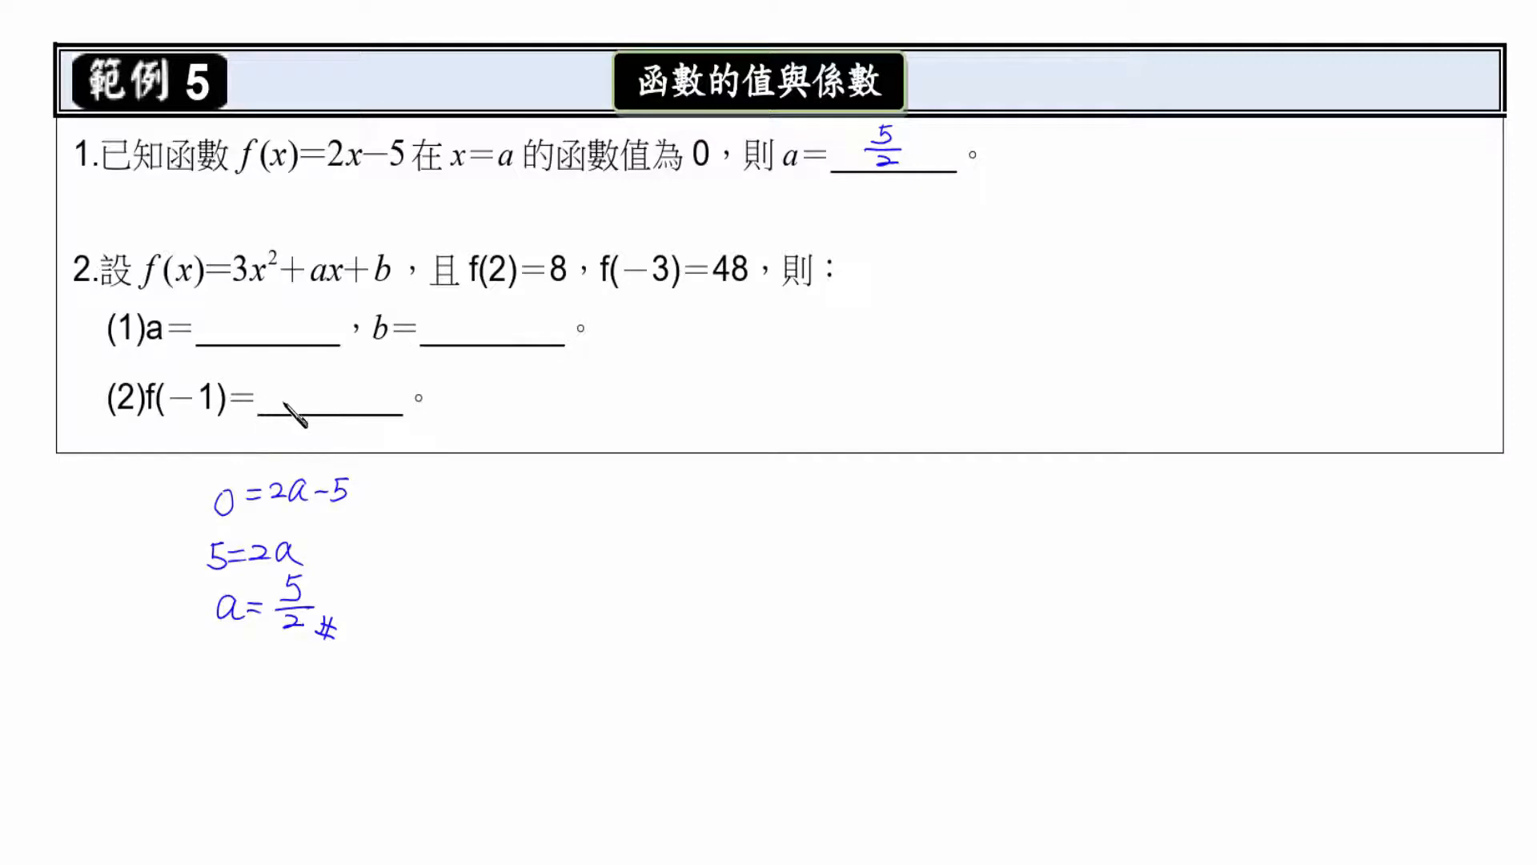
mouse_move(256, 313)
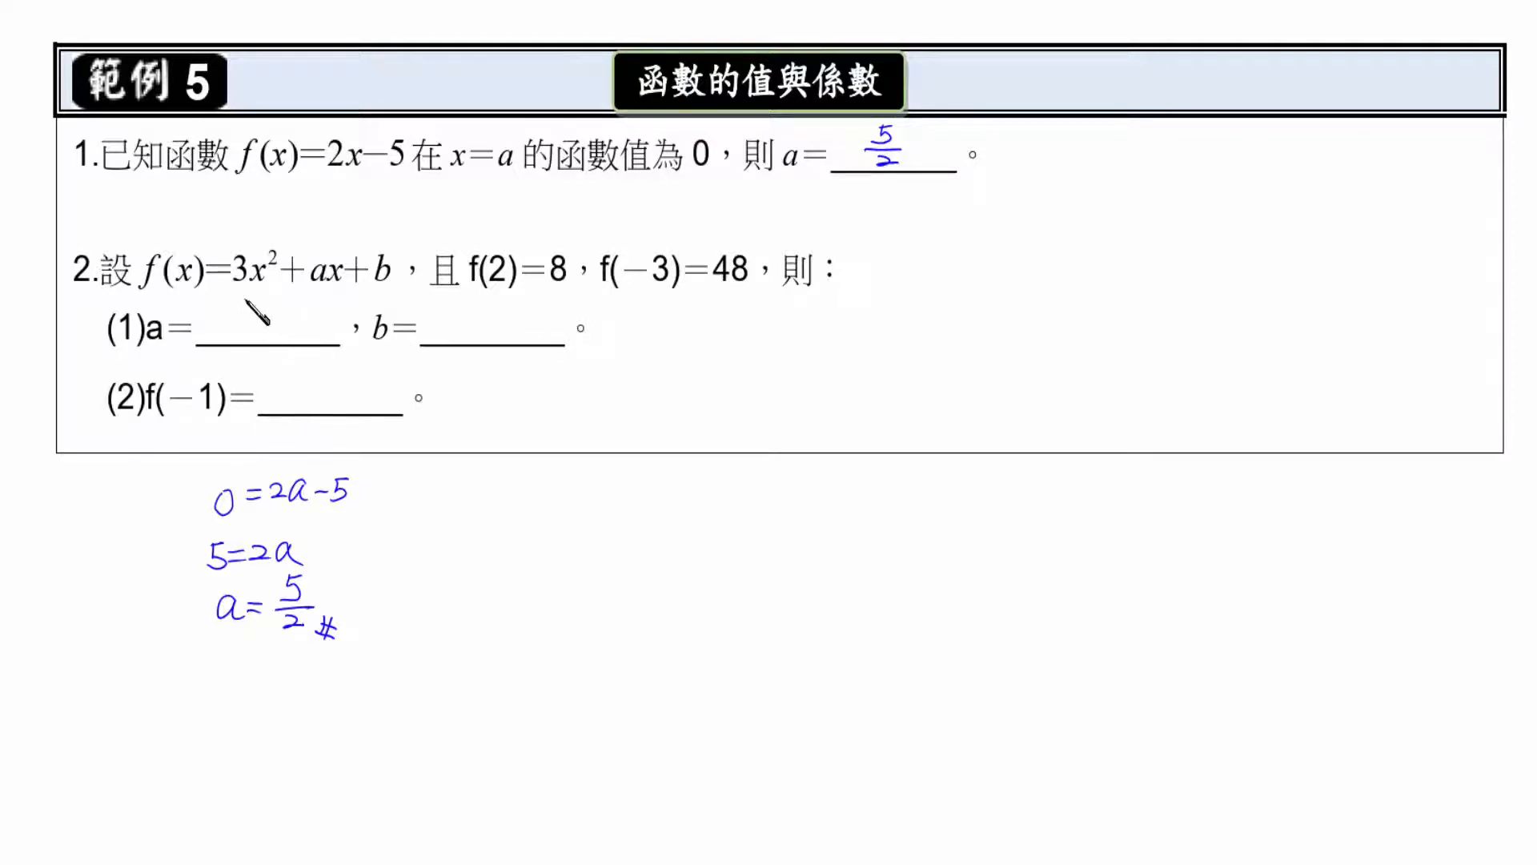
mouse_move(330, 305)
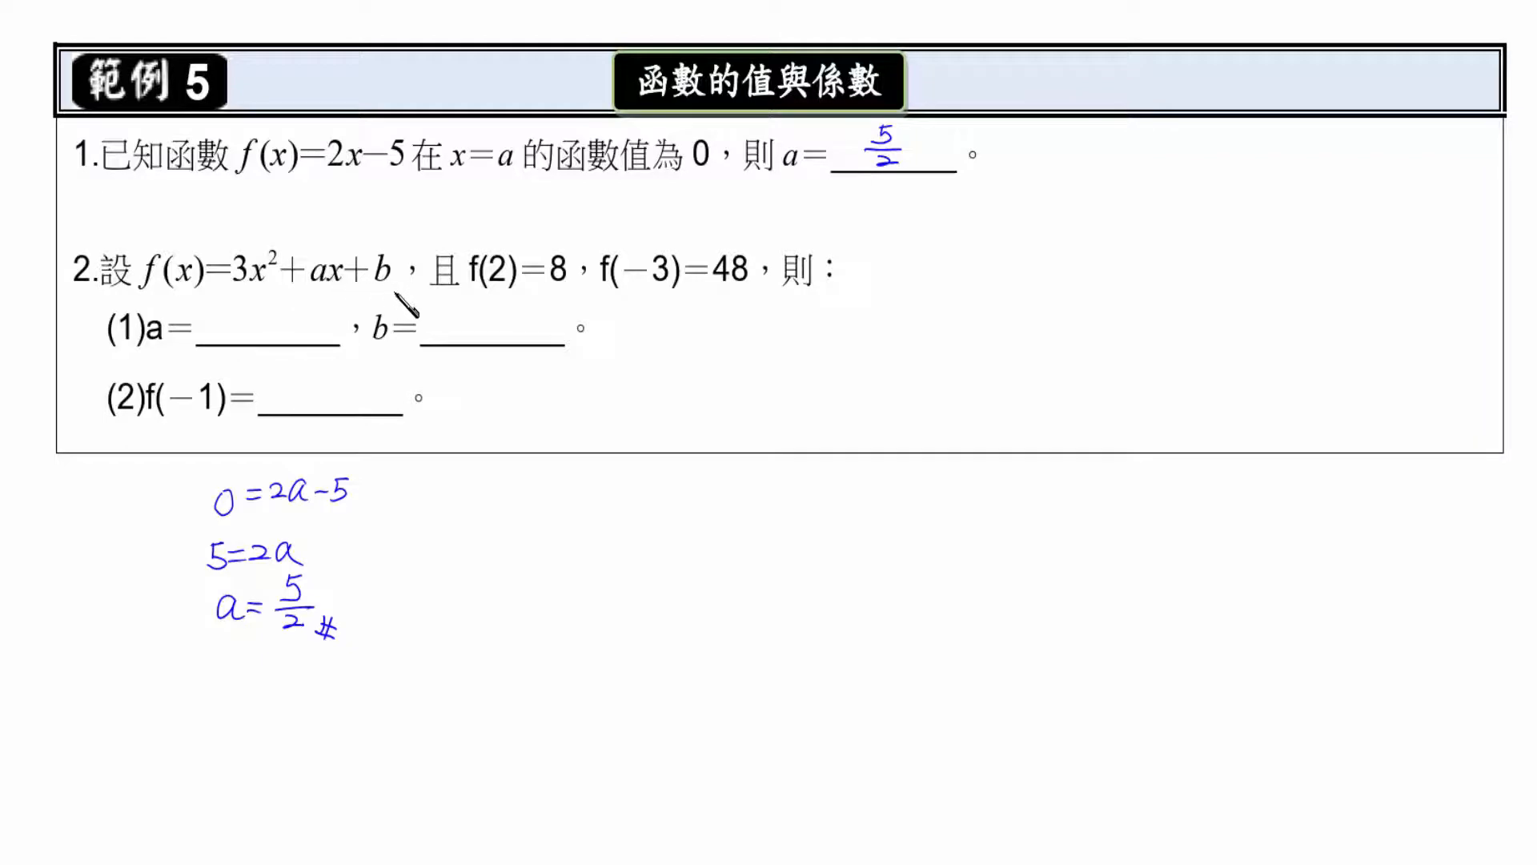
mouse_move(522, 300)
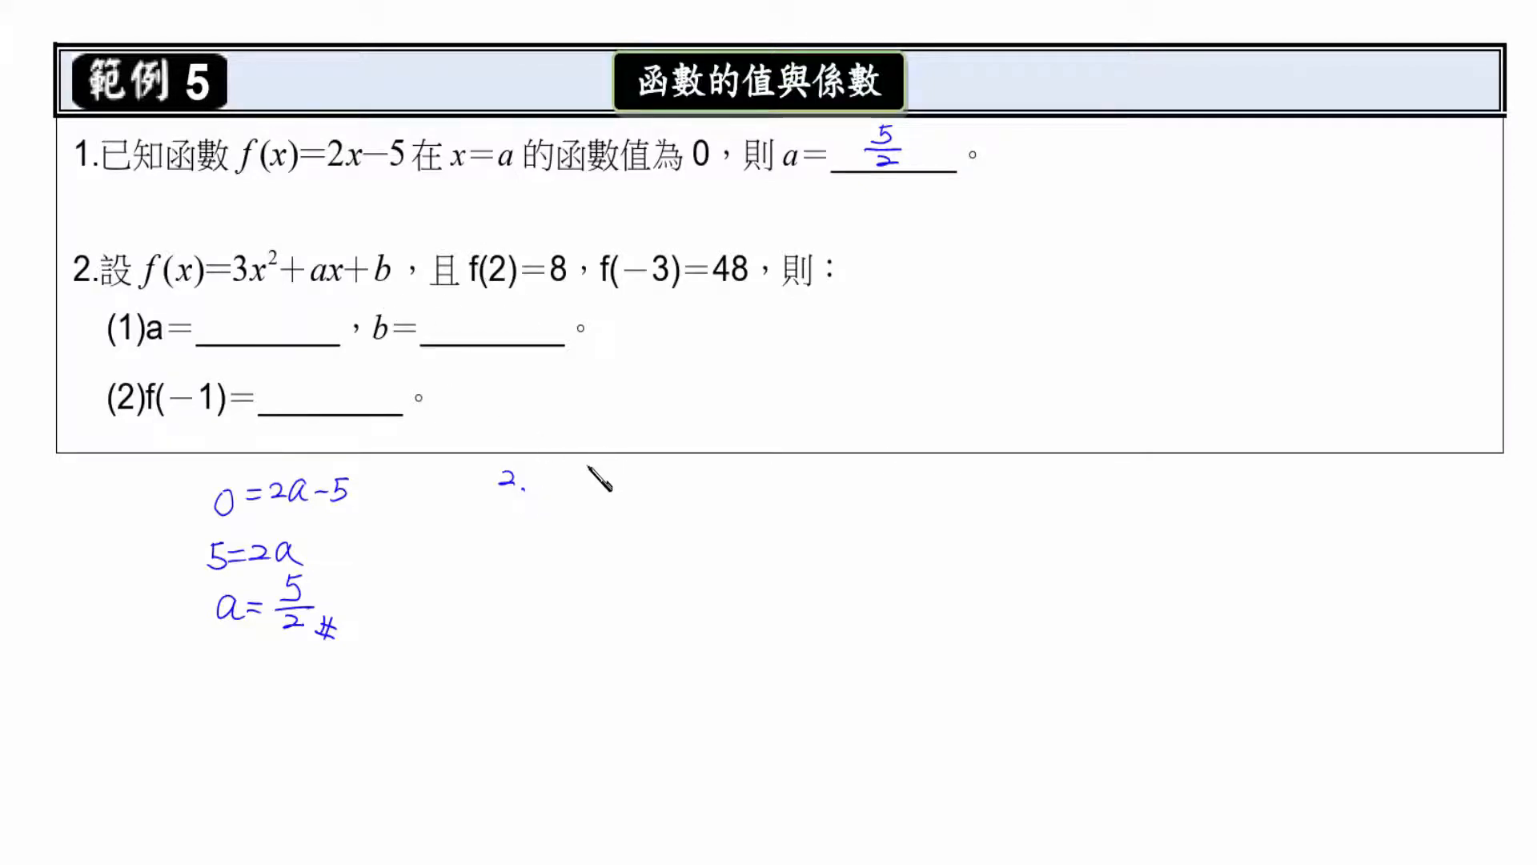
mouse_move(578, 483)
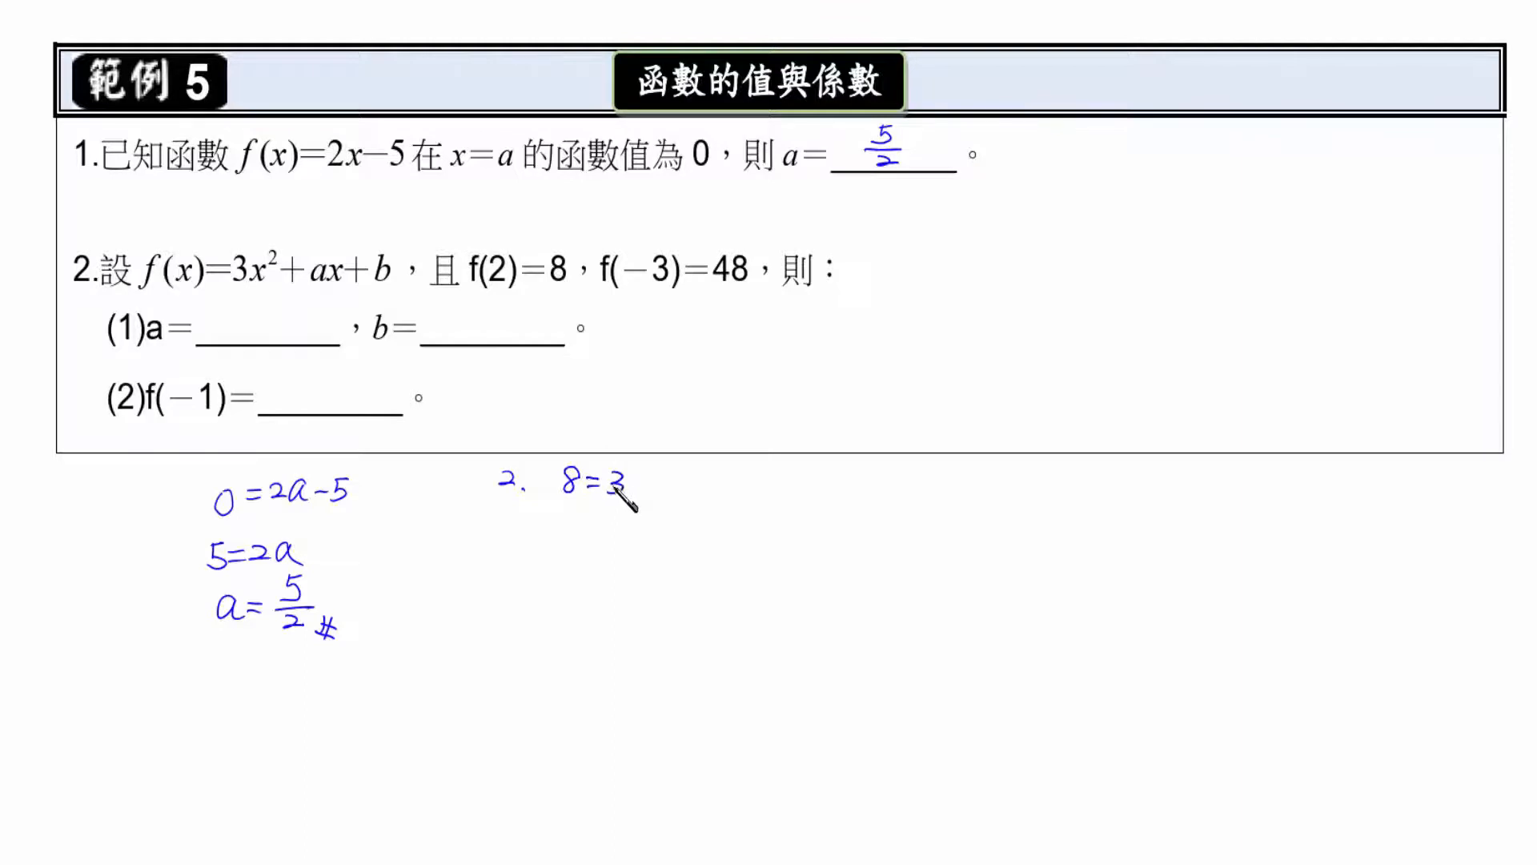
Step: Write '2. 8=3(2)²+a(2)+b', '=12+2a+b' and '2a+b=-4' right of the first solution
text((2))
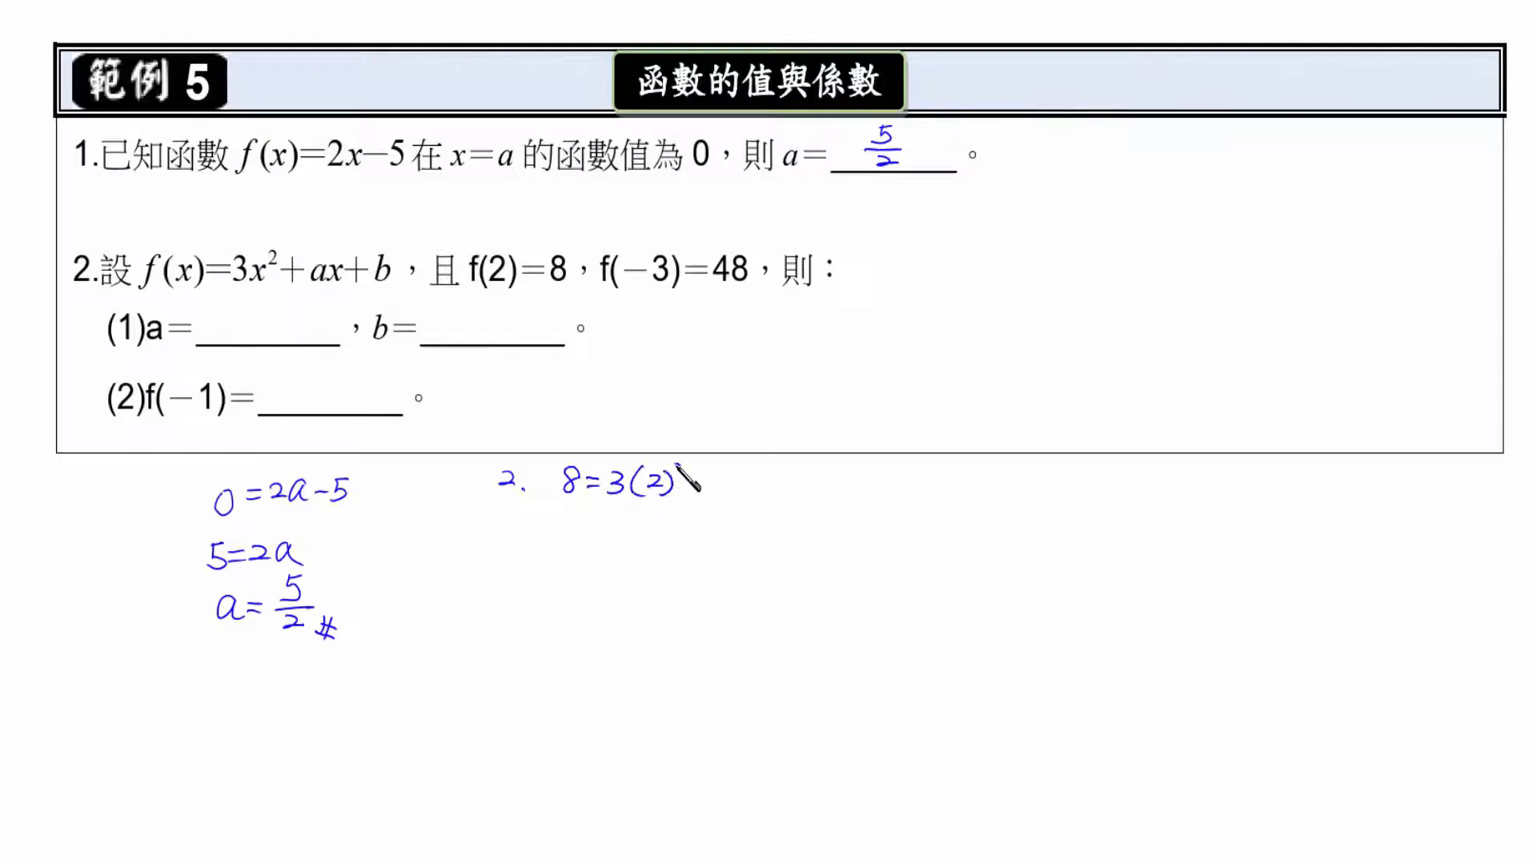
text(²+a(2)+l)
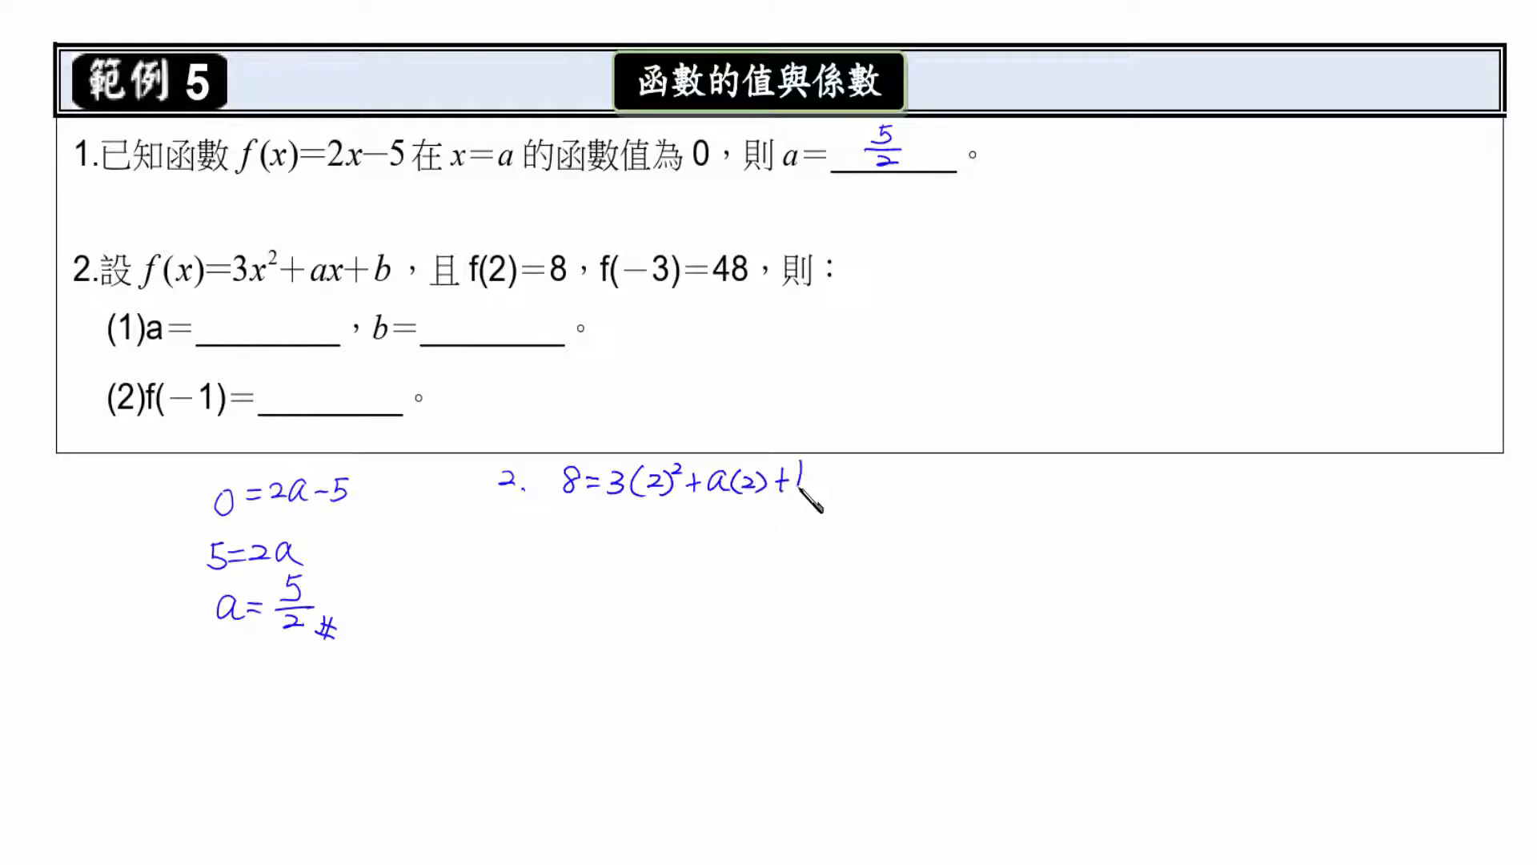
text(b)
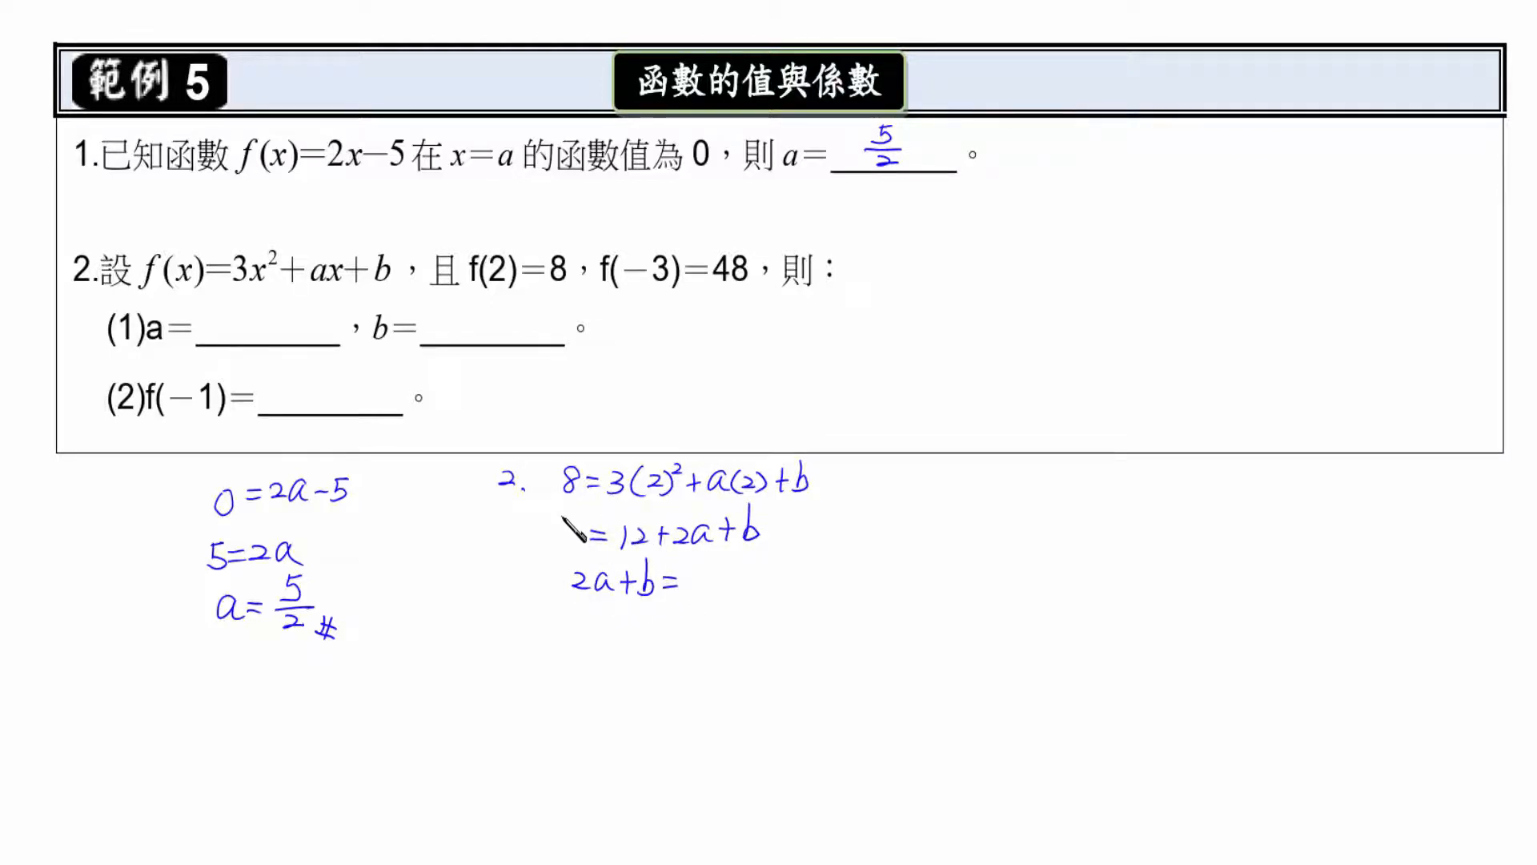
mouse_move(716, 589)
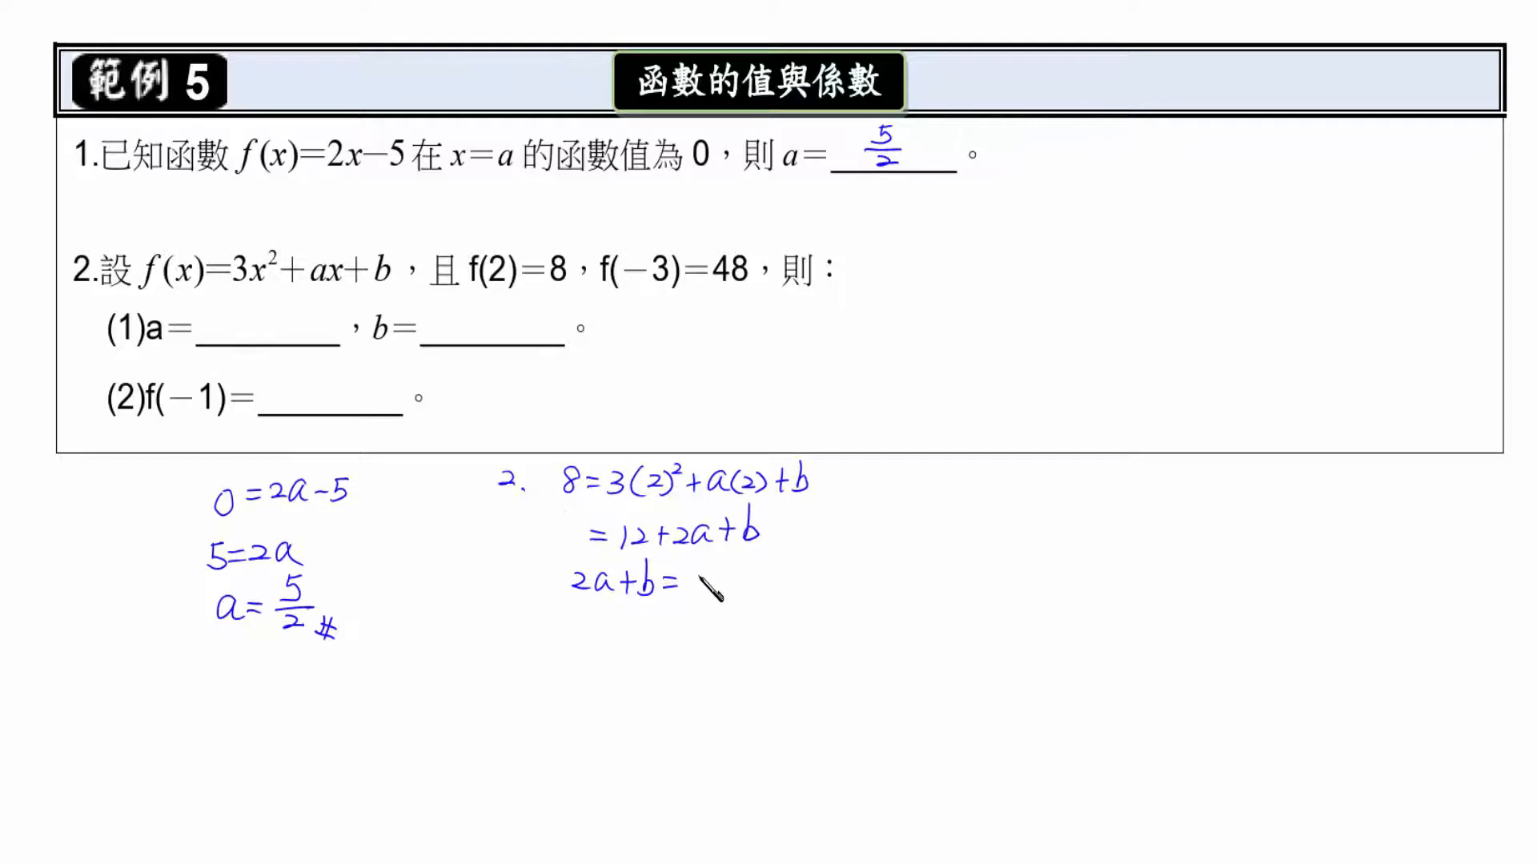
text(-4)
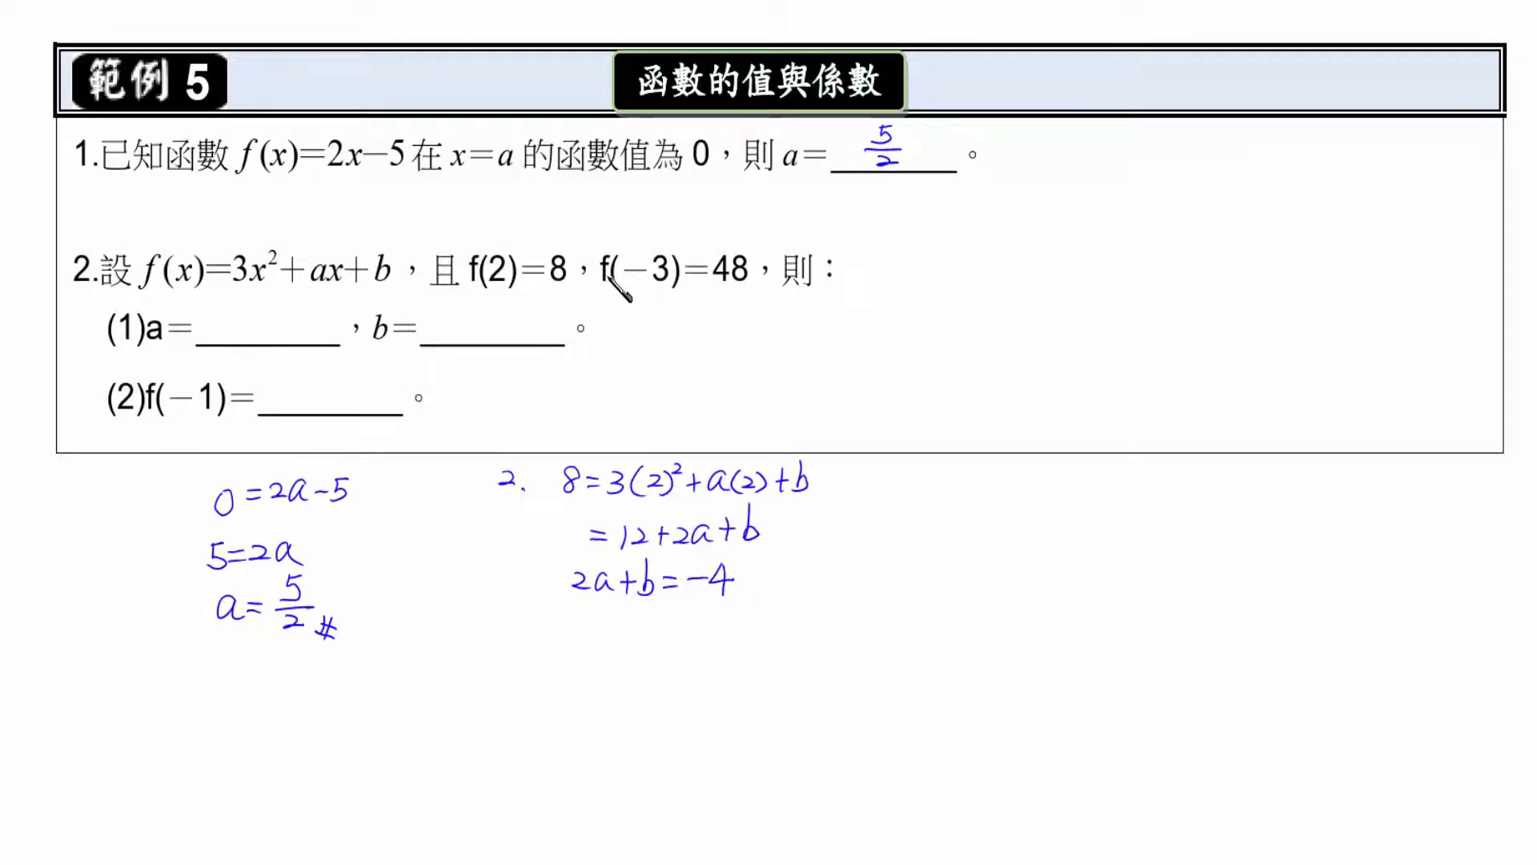
mouse_move(256, 279)
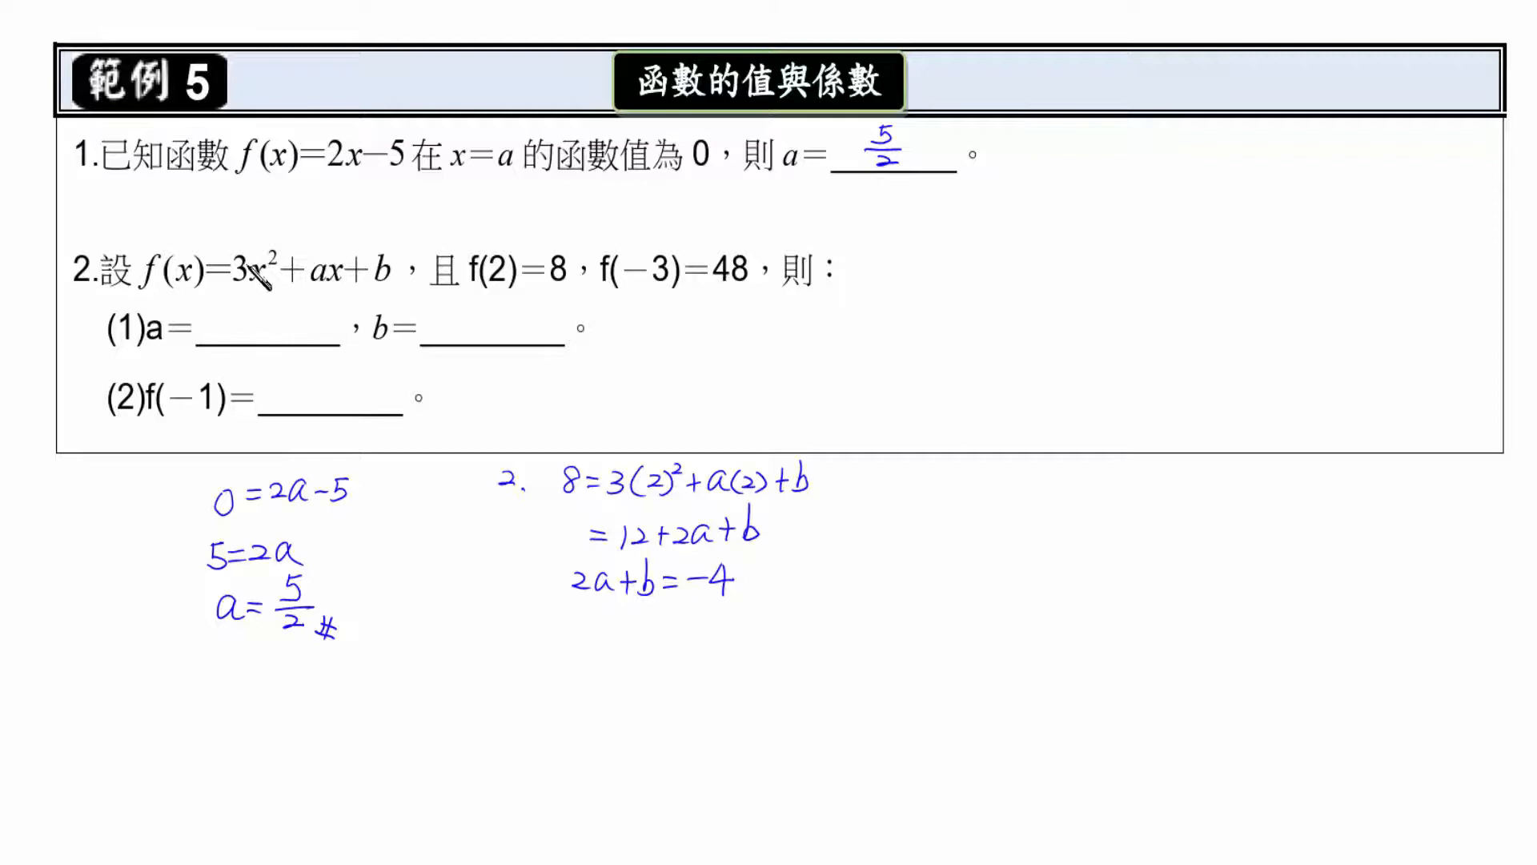
mouse_move(583, 642)
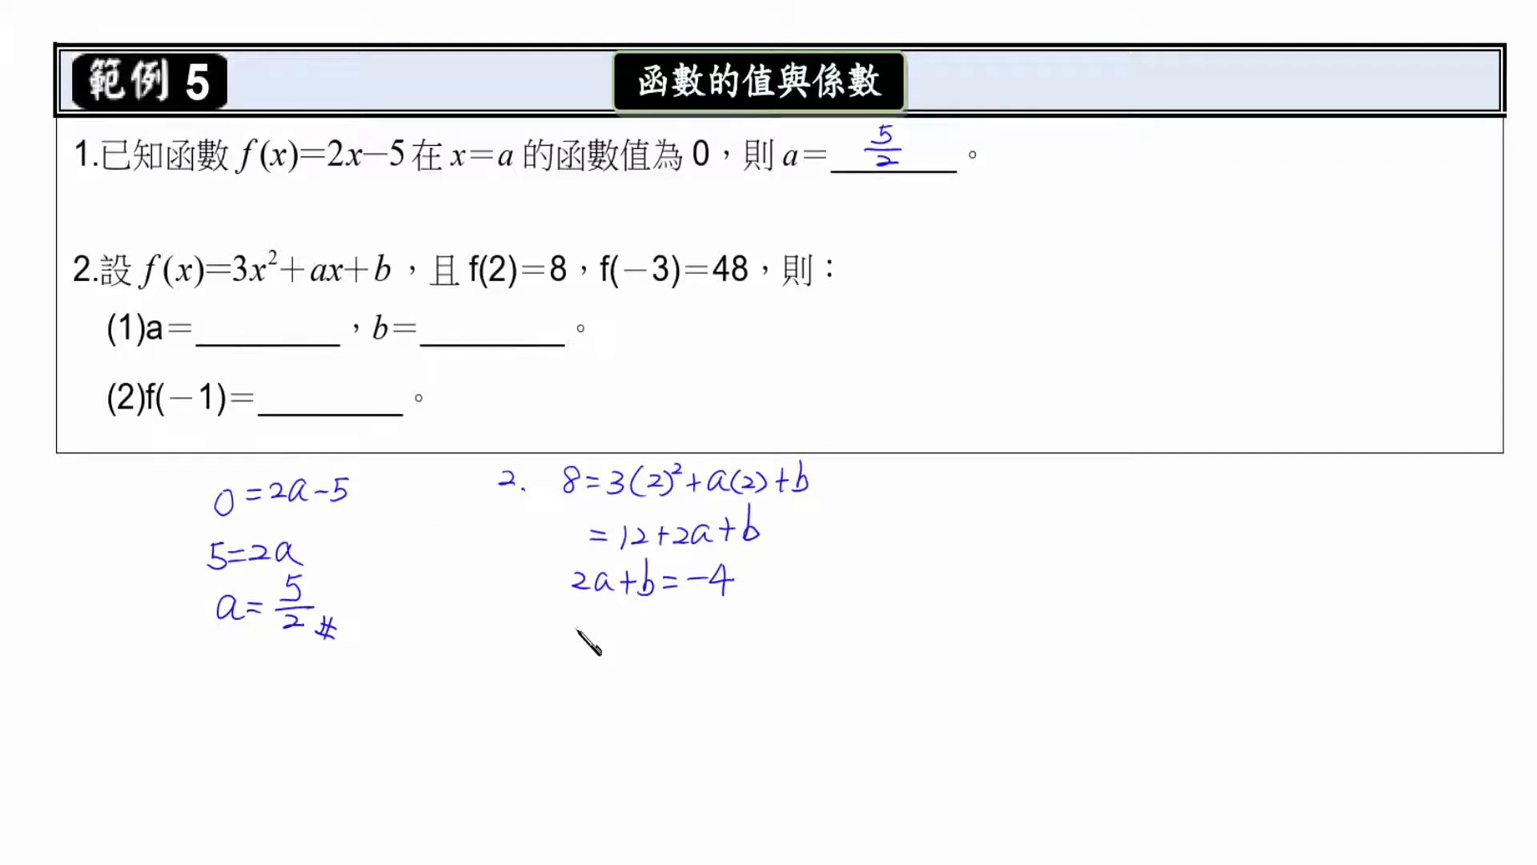
Step: Write 48=3(-3)²+a(-3)+b, =27-3a+b and -3a+b=21 under the earlier working
text(48)
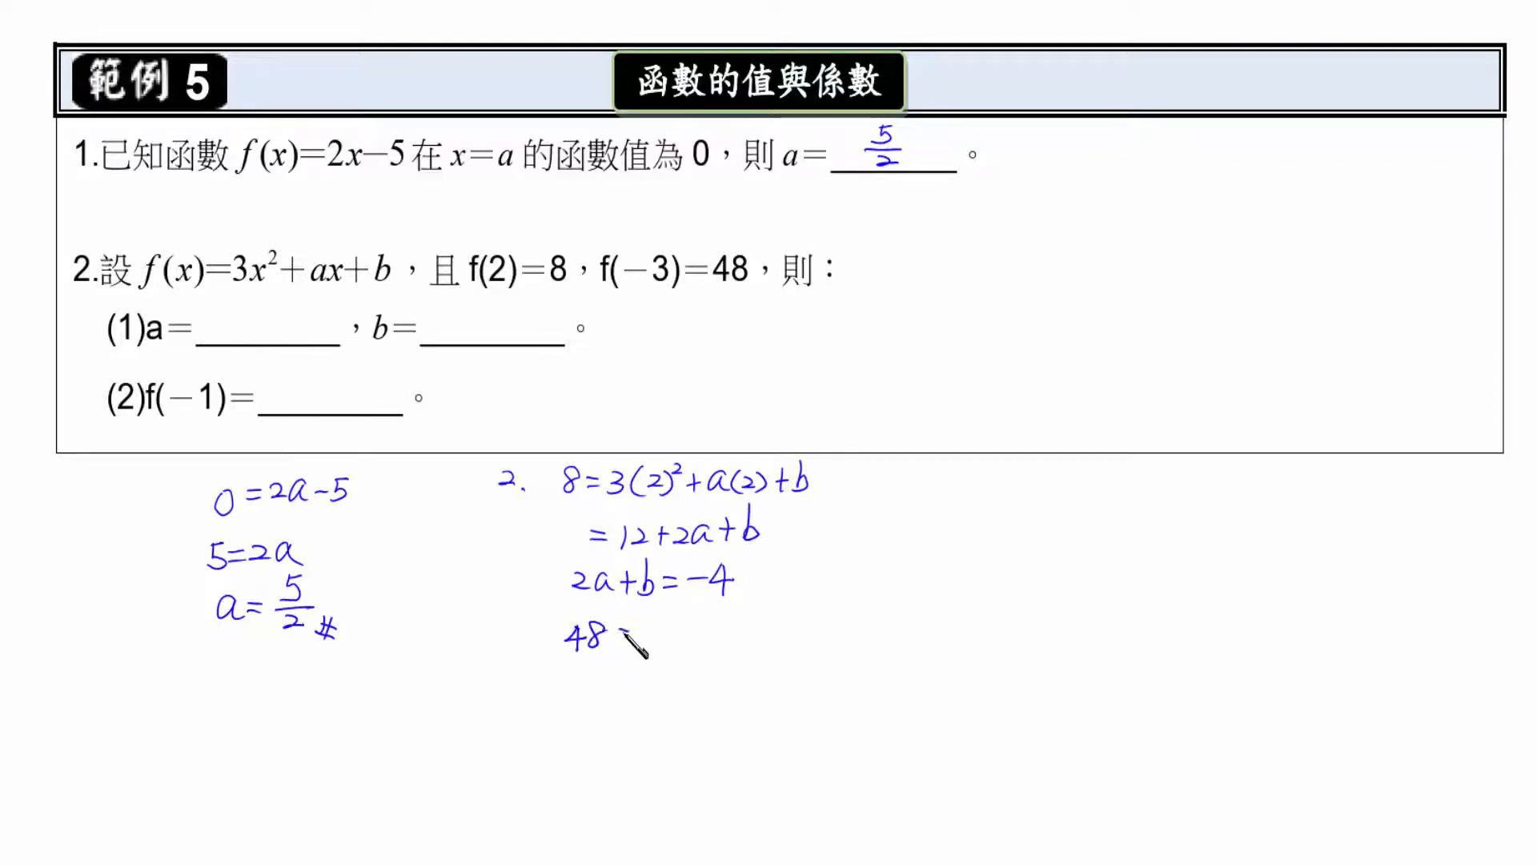
text(=3)
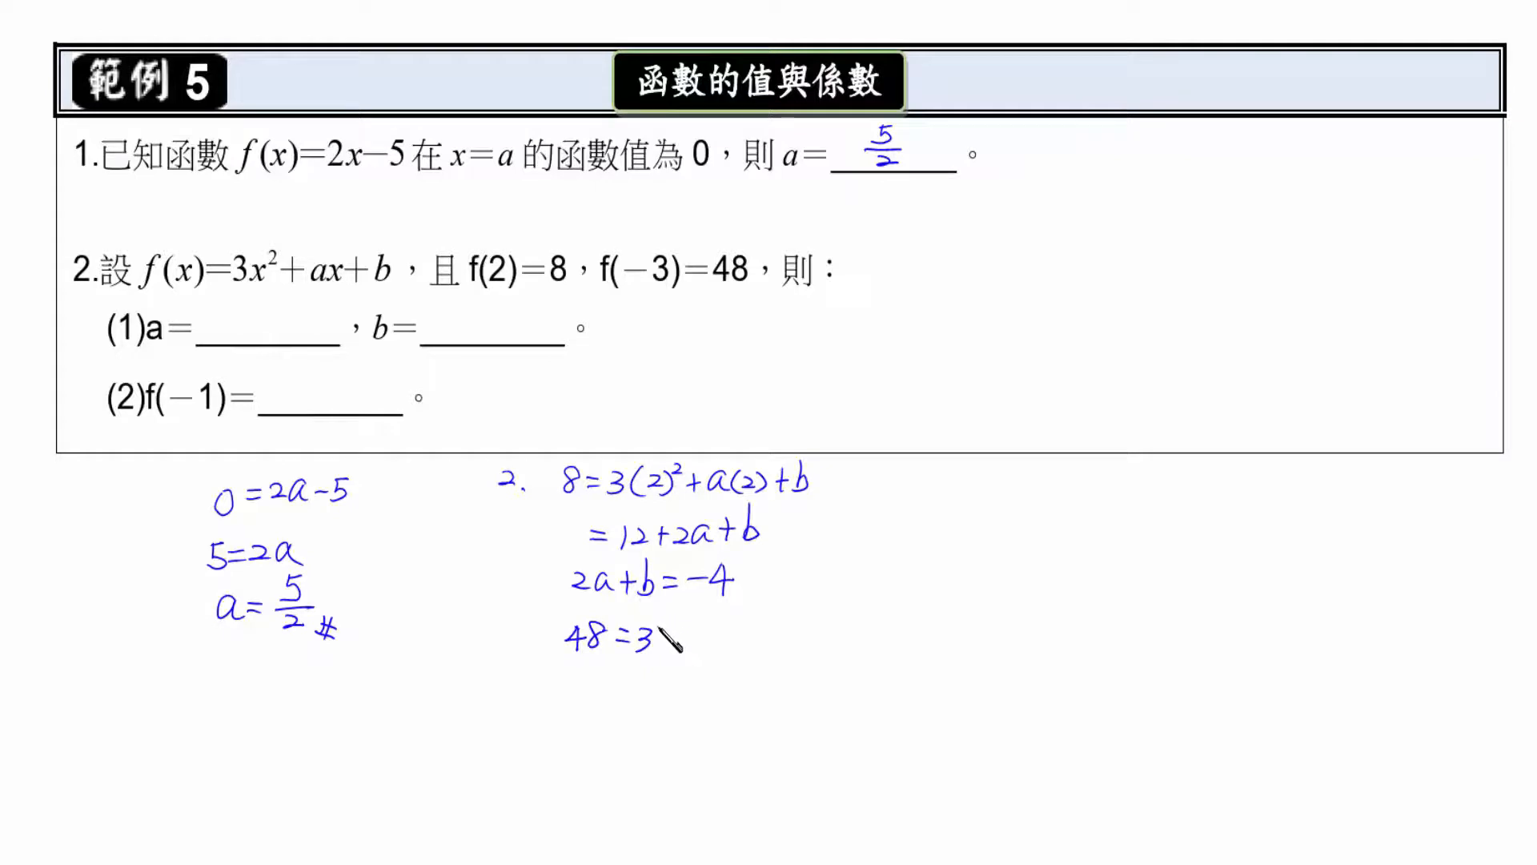
text((-3))
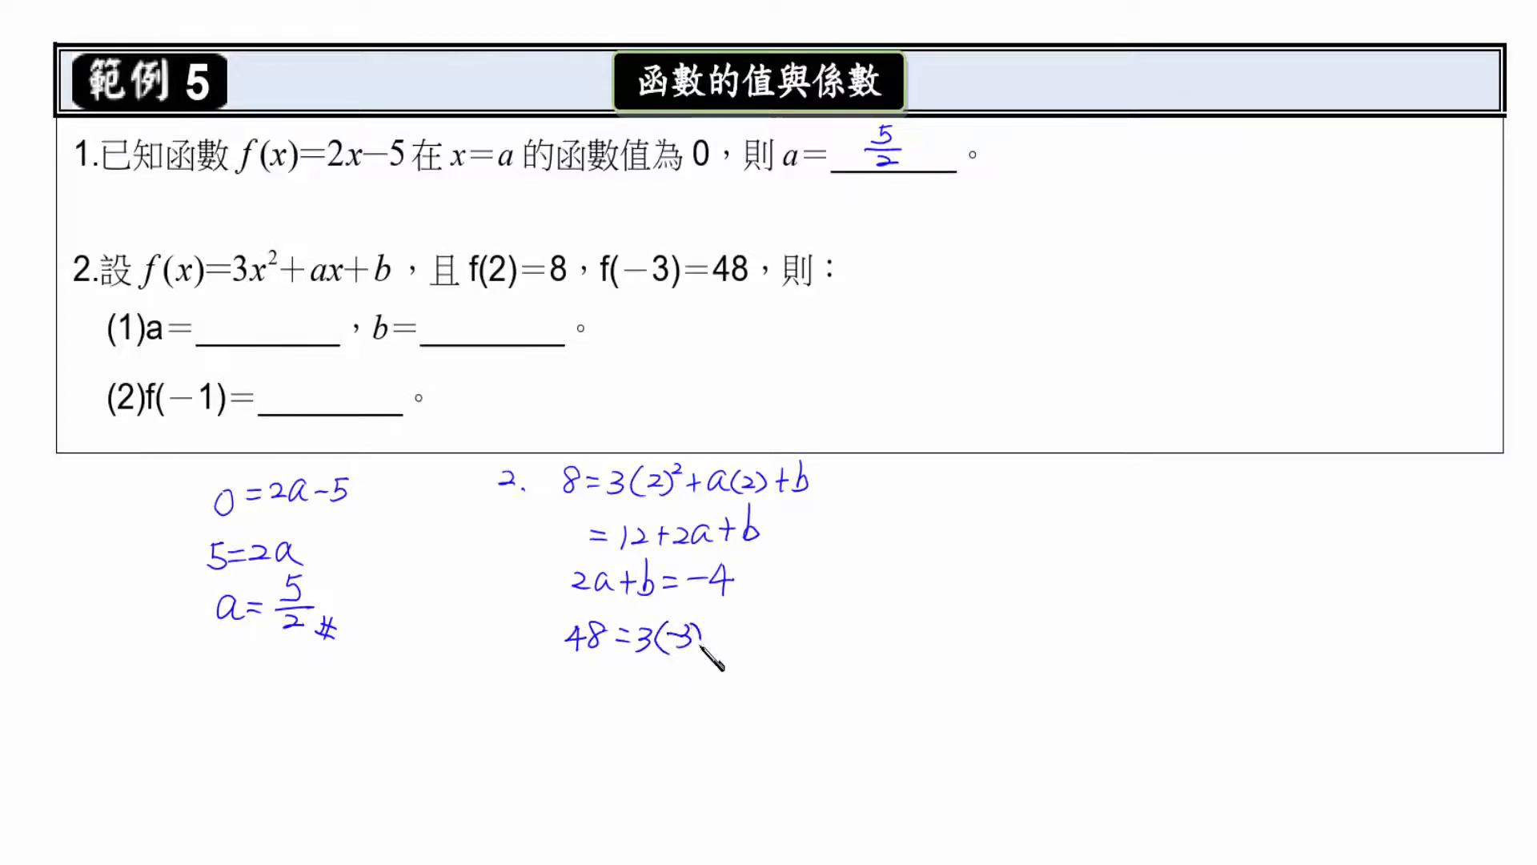
text(²-)
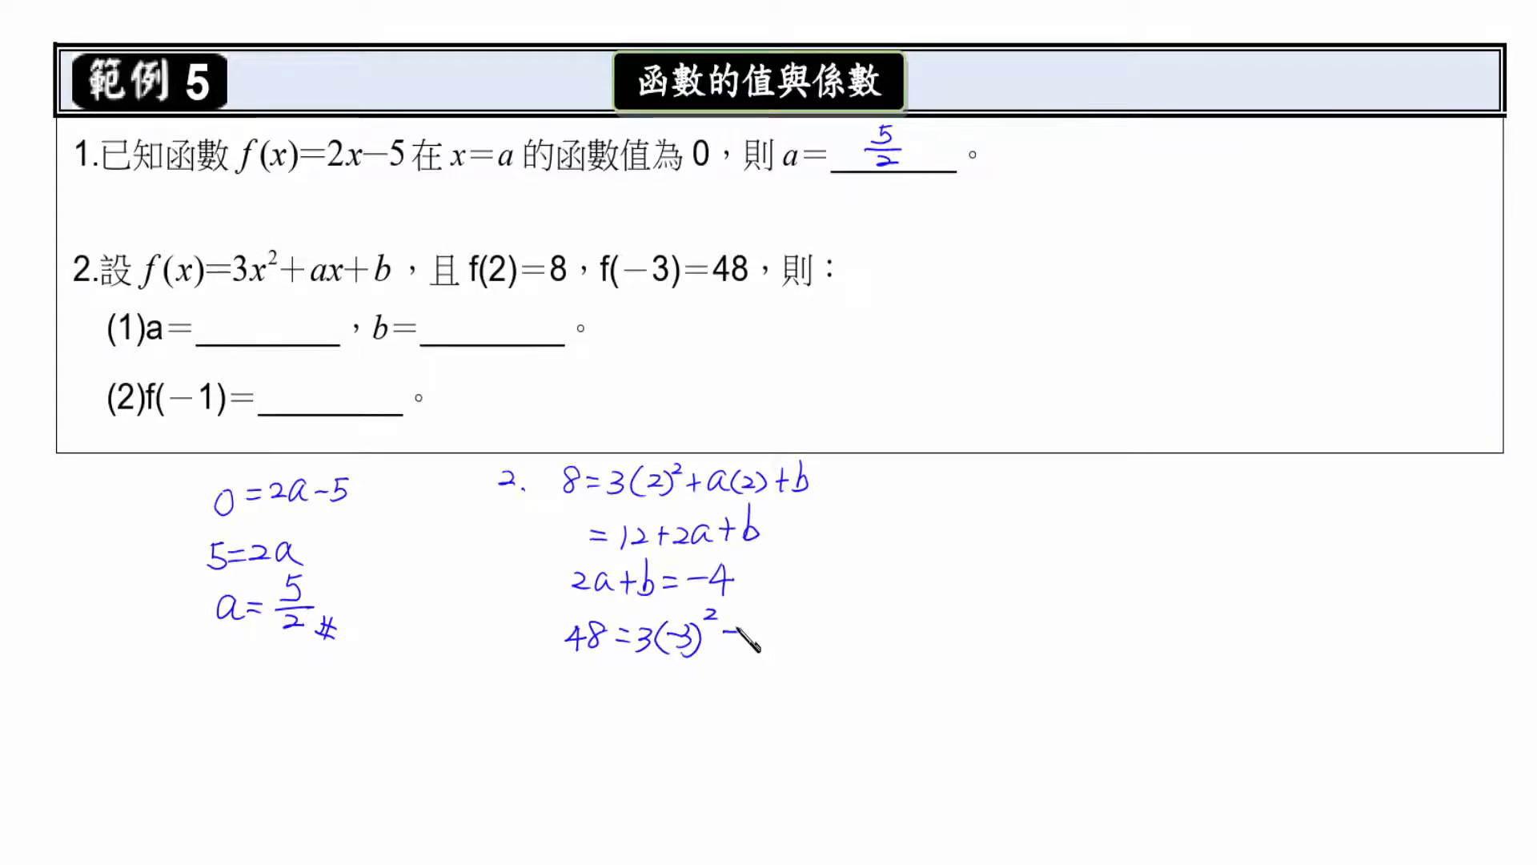
text(+a(-3)+b)
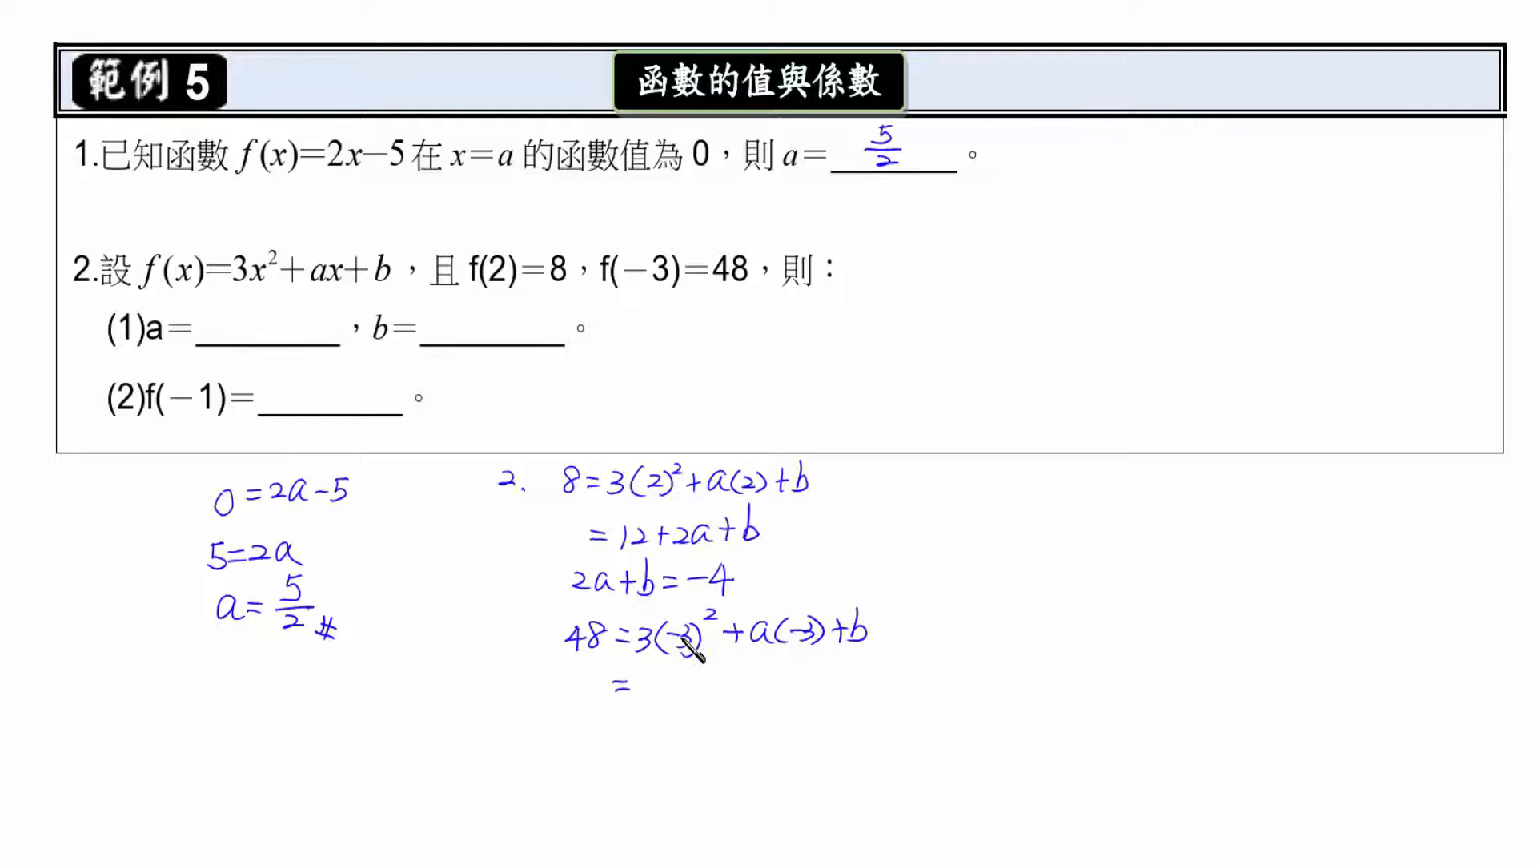
mouse_move(666, 699)
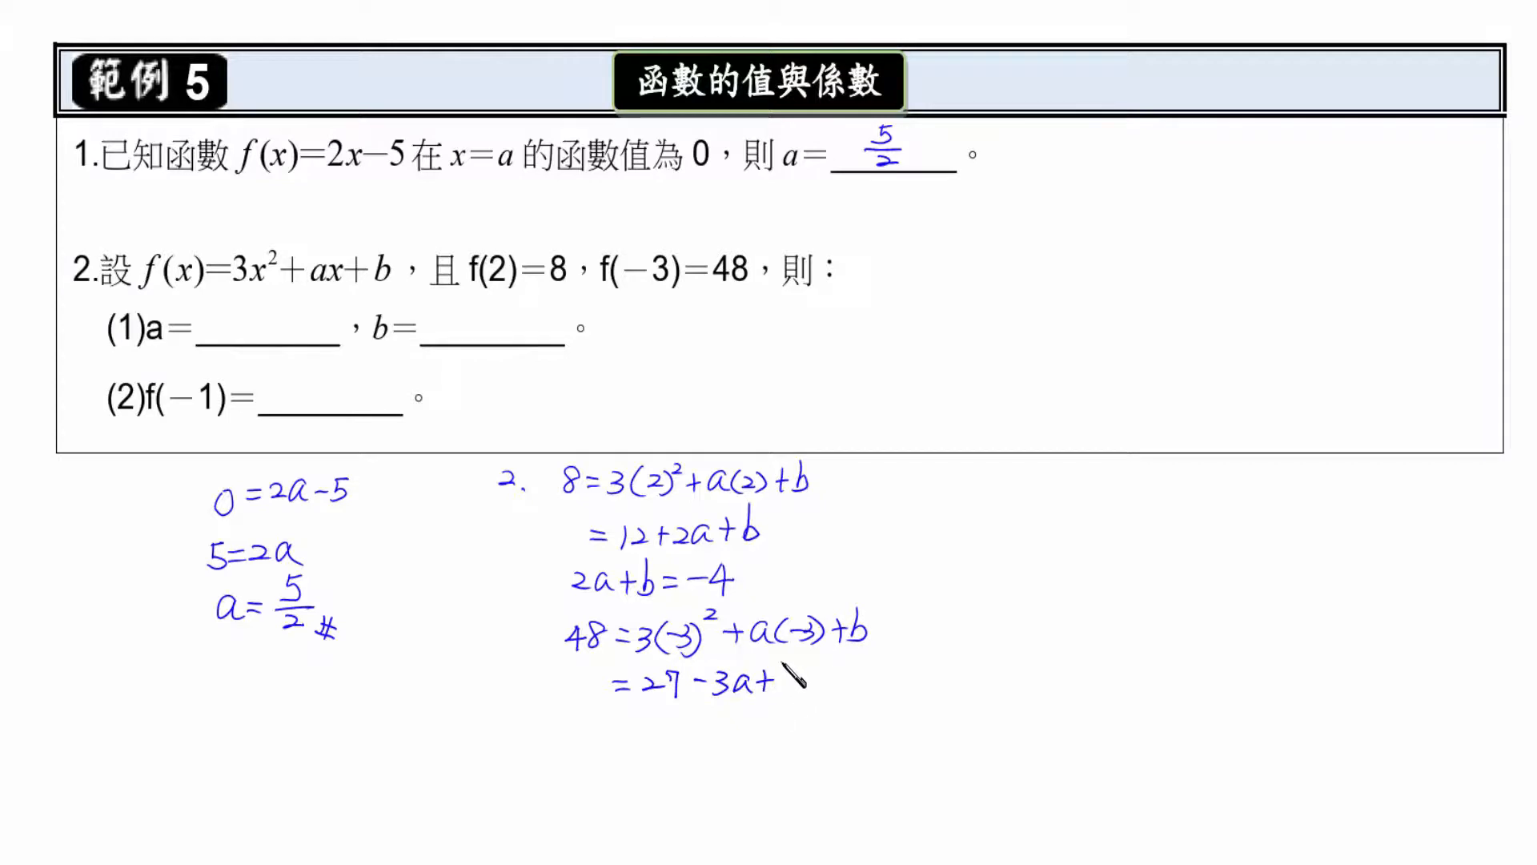
text(+b)
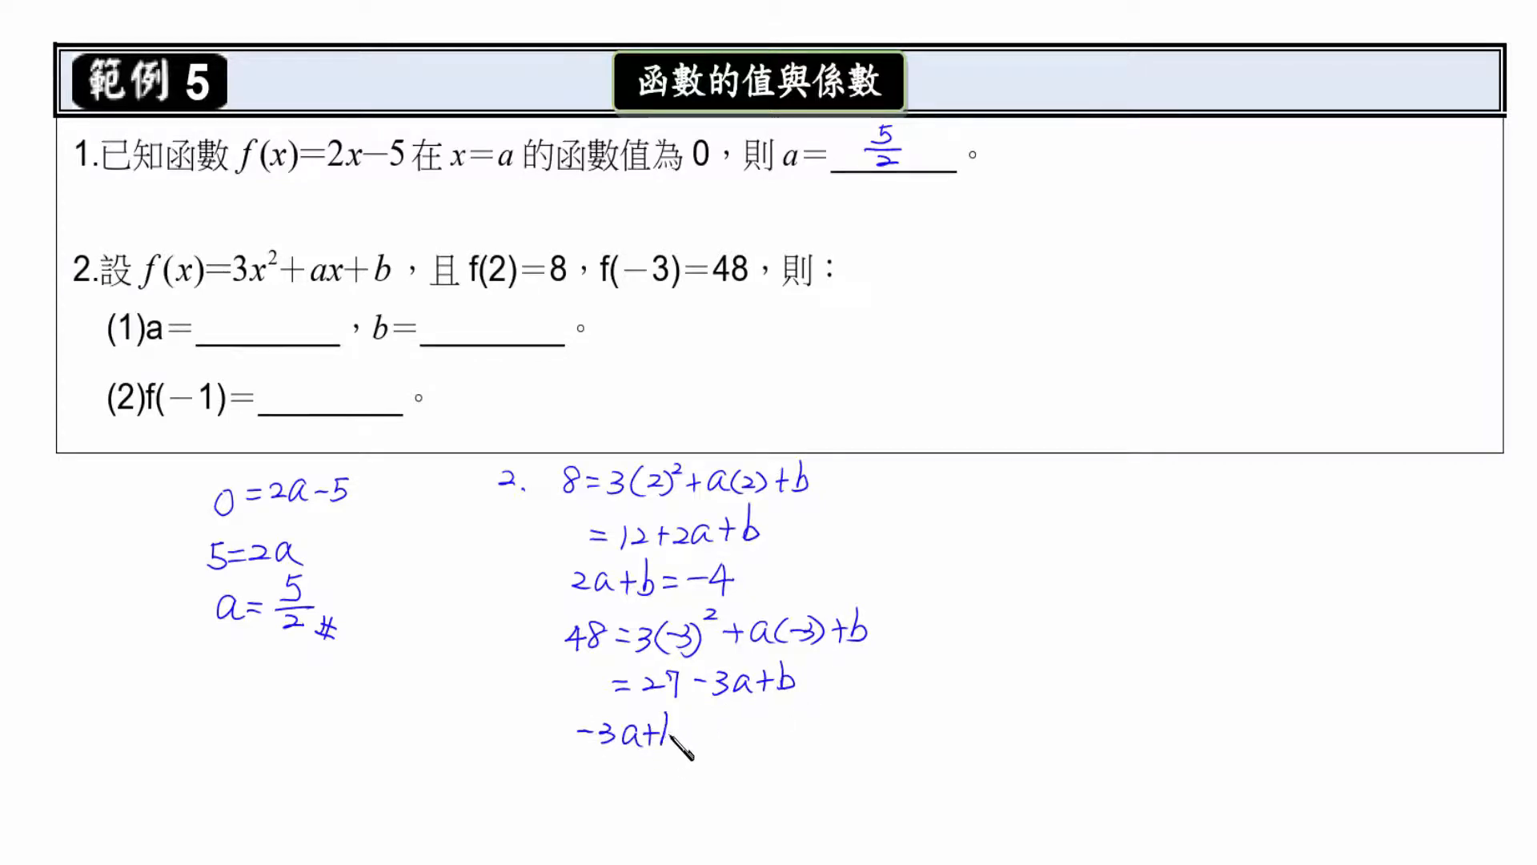
text(=)
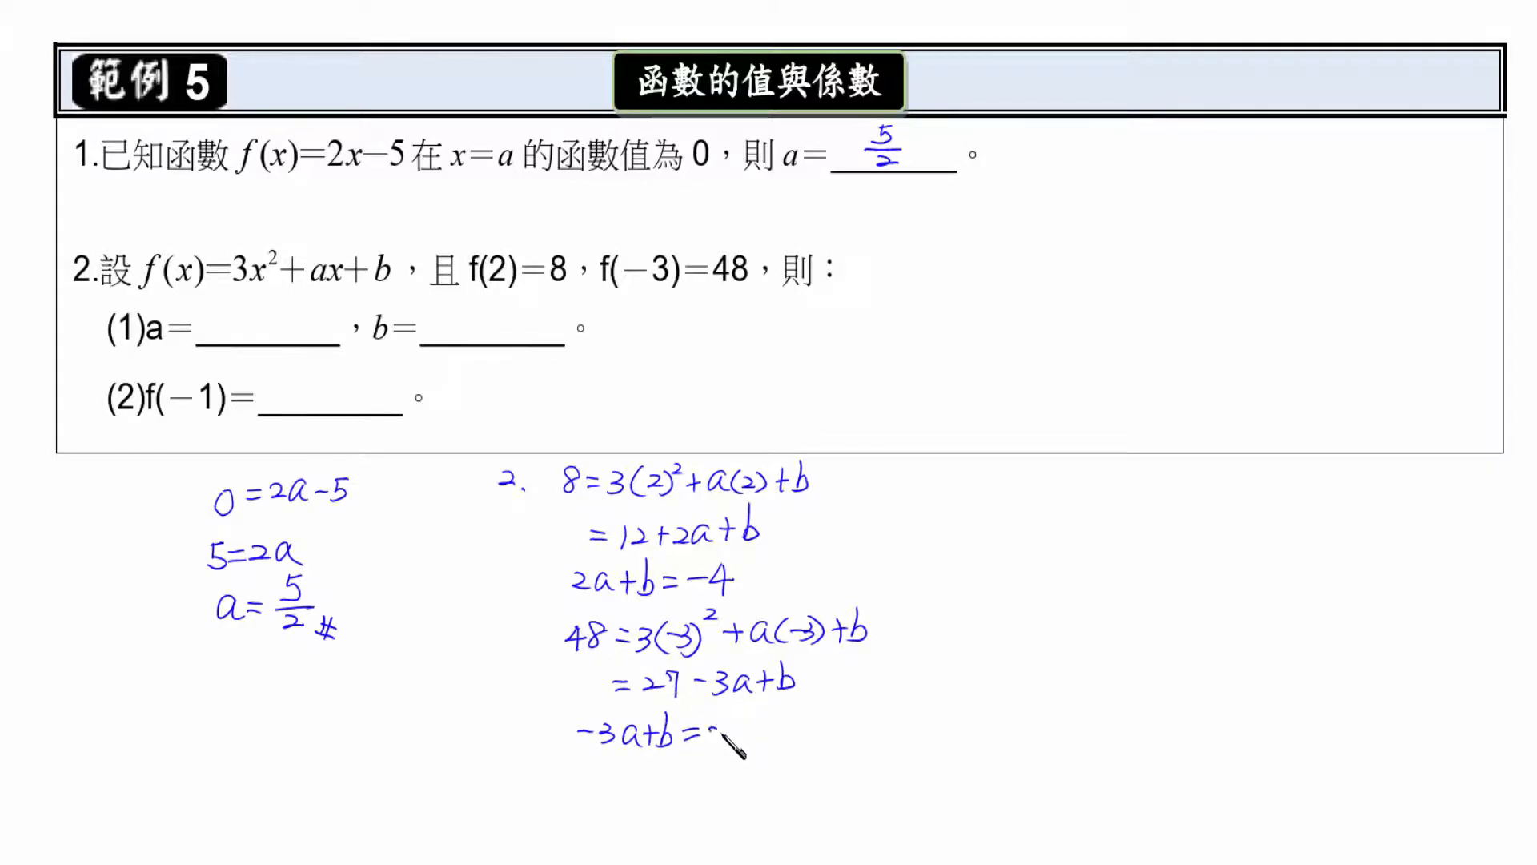
text(21)
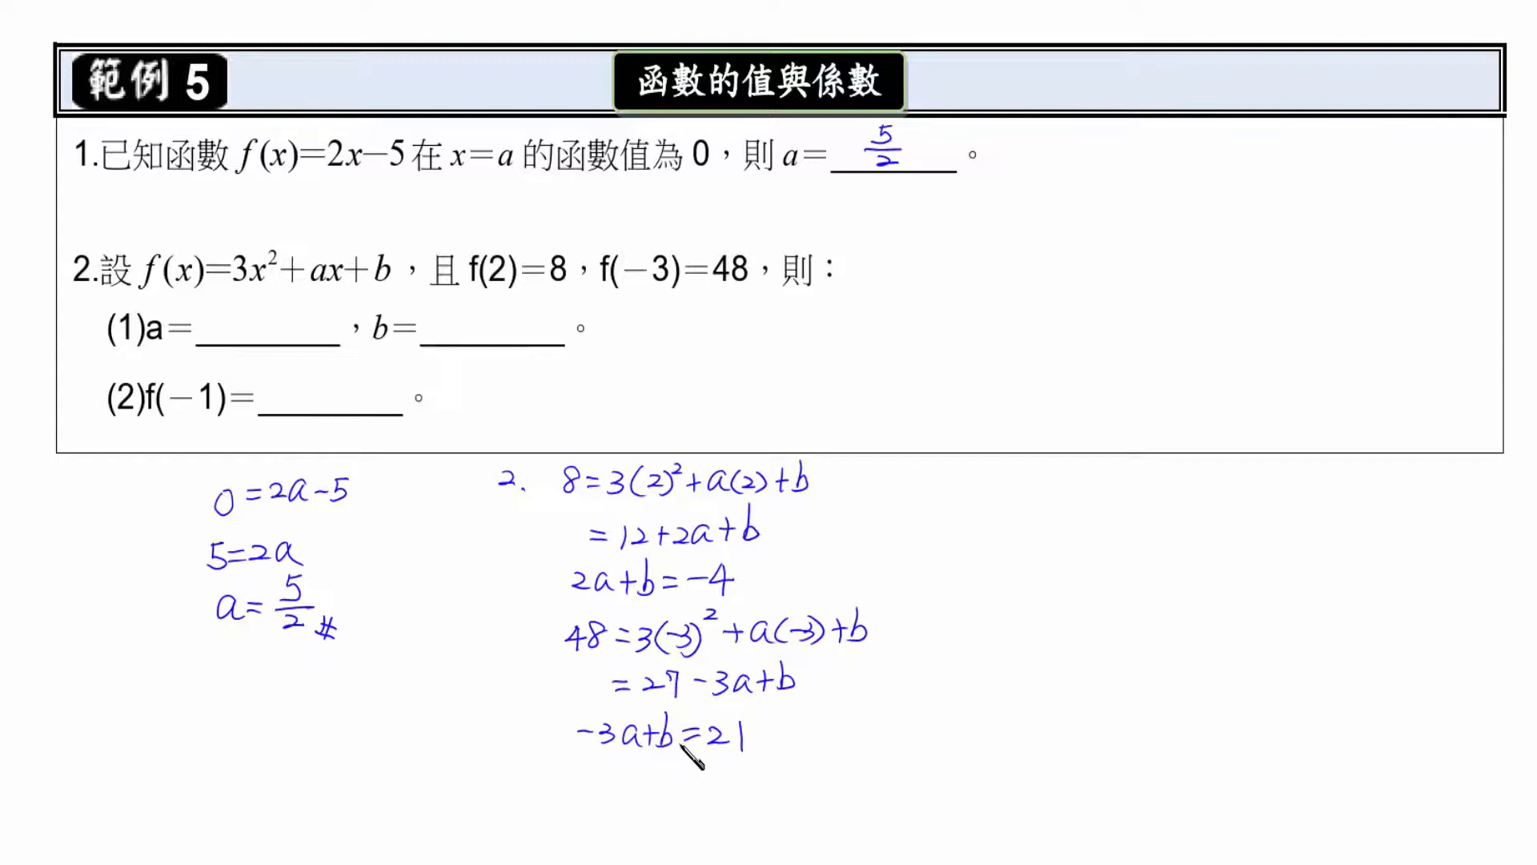
mouse_move(762, 764)
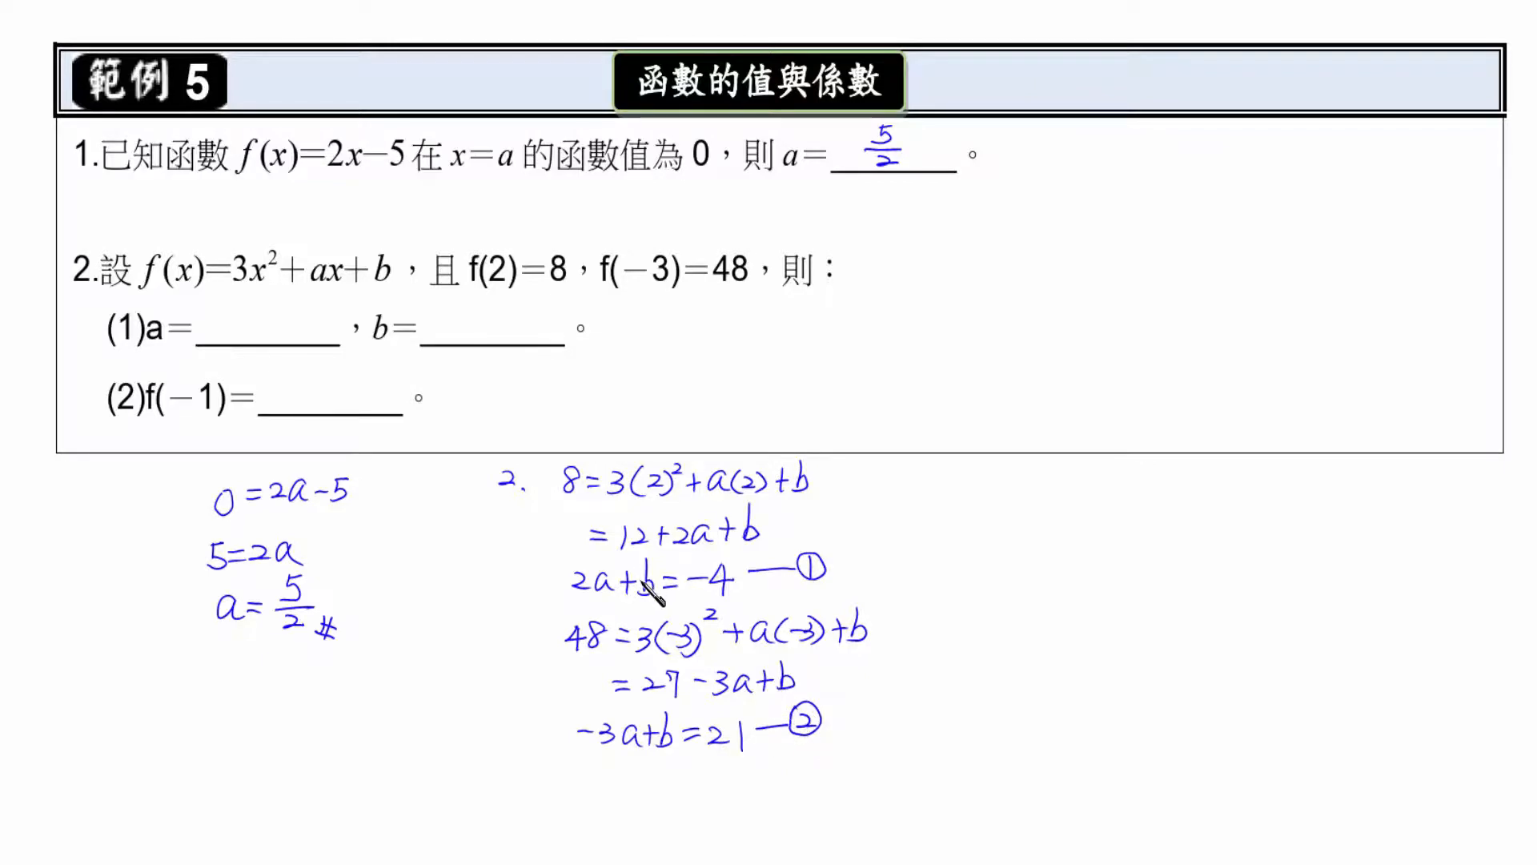
mouse_move(681, 553)
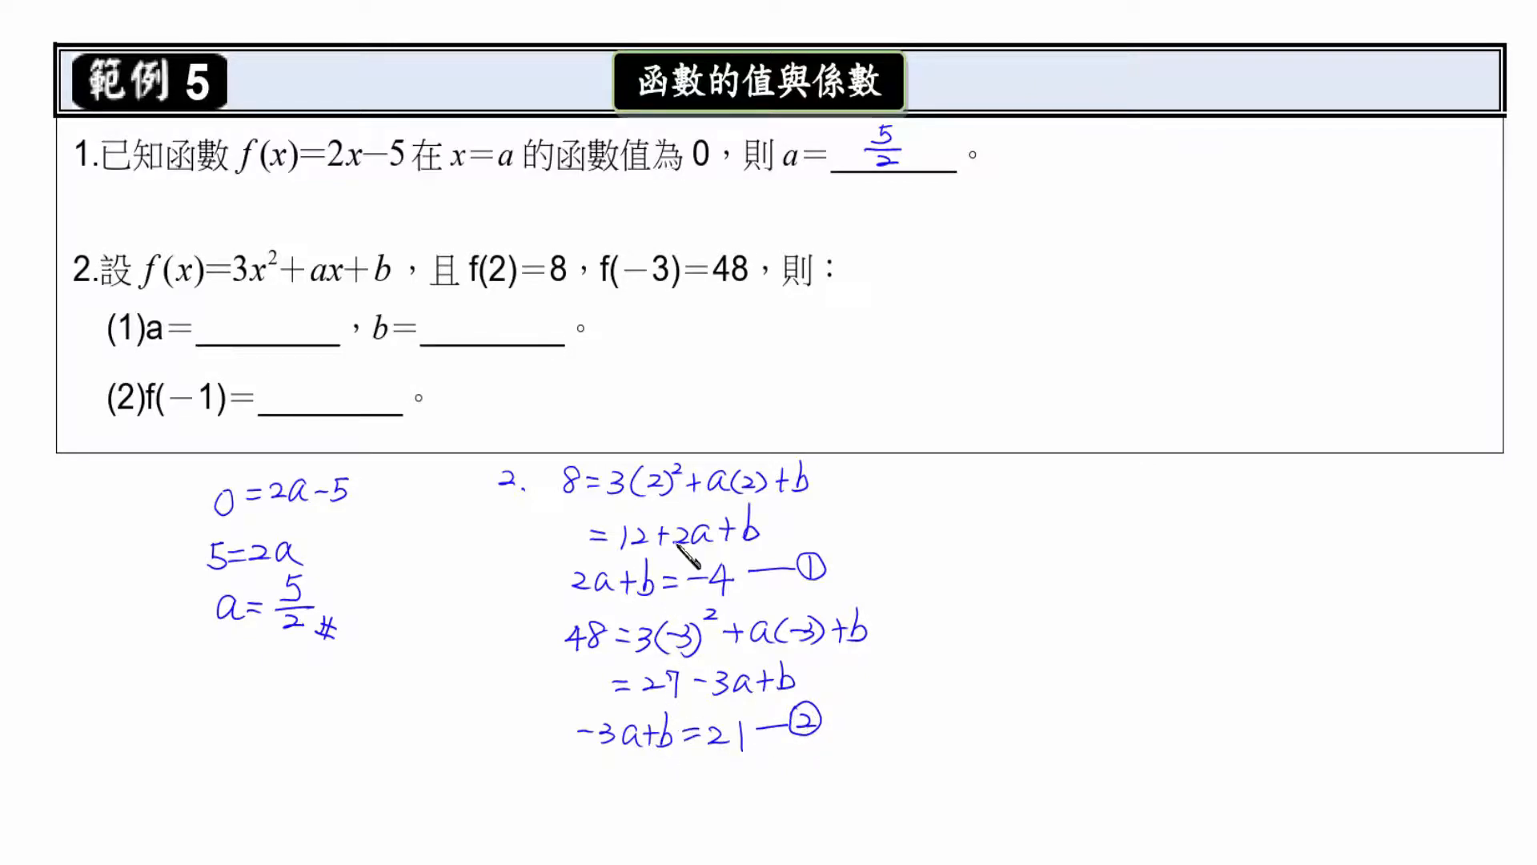
mouse_move(956, 497)
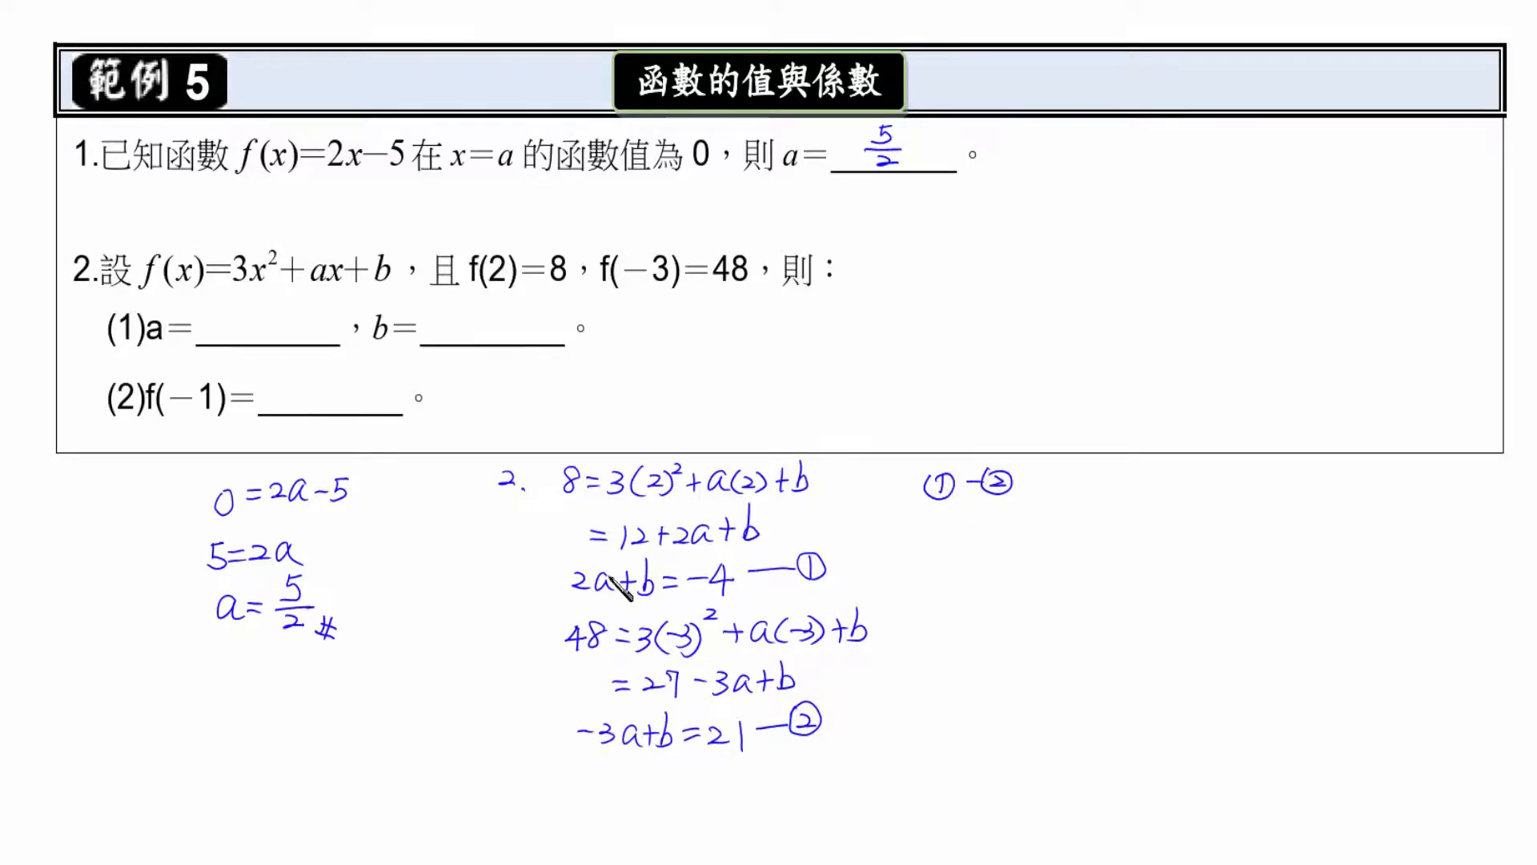
mouse_move(969, 527)
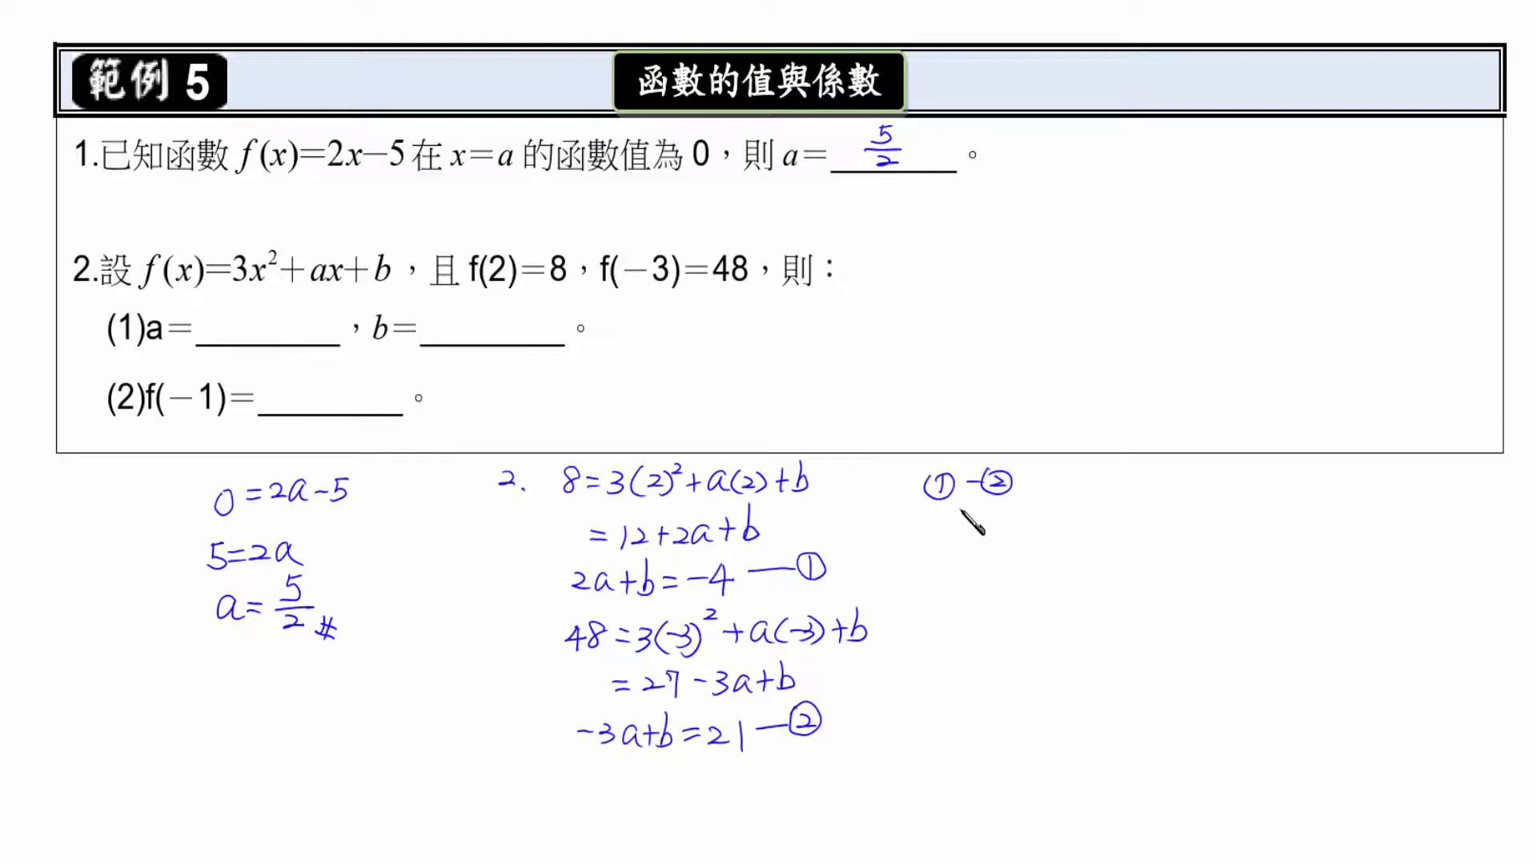
Step: Label equations ① and ②, write ①−② 5a=-25 ⇒ a=-5, and enter -5 in a's blank
text(5a = -25 ⇒ a =)
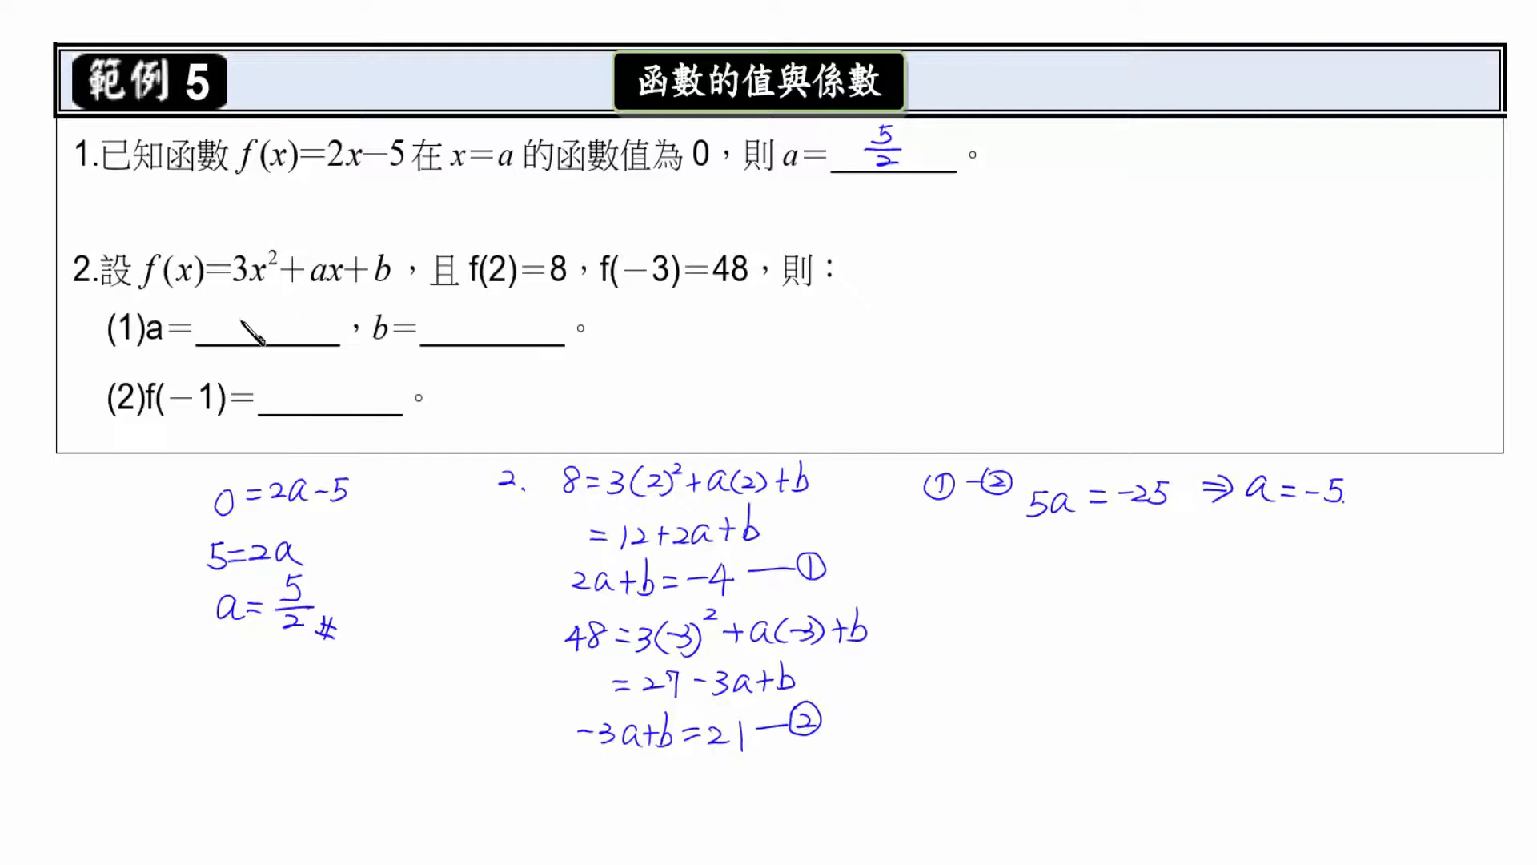
text(-5)
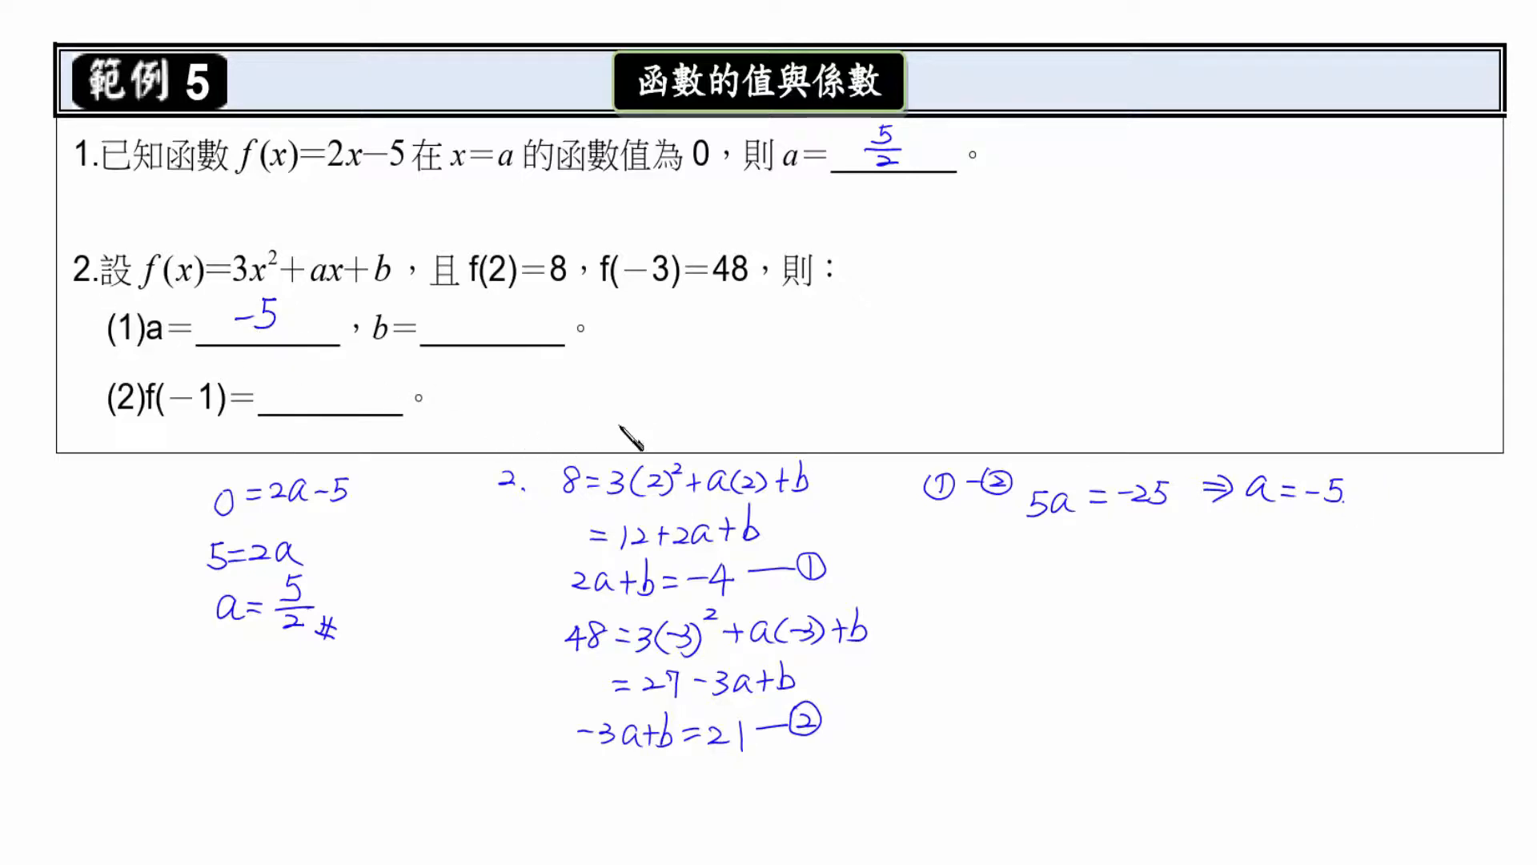
mouse_move(674, 593)
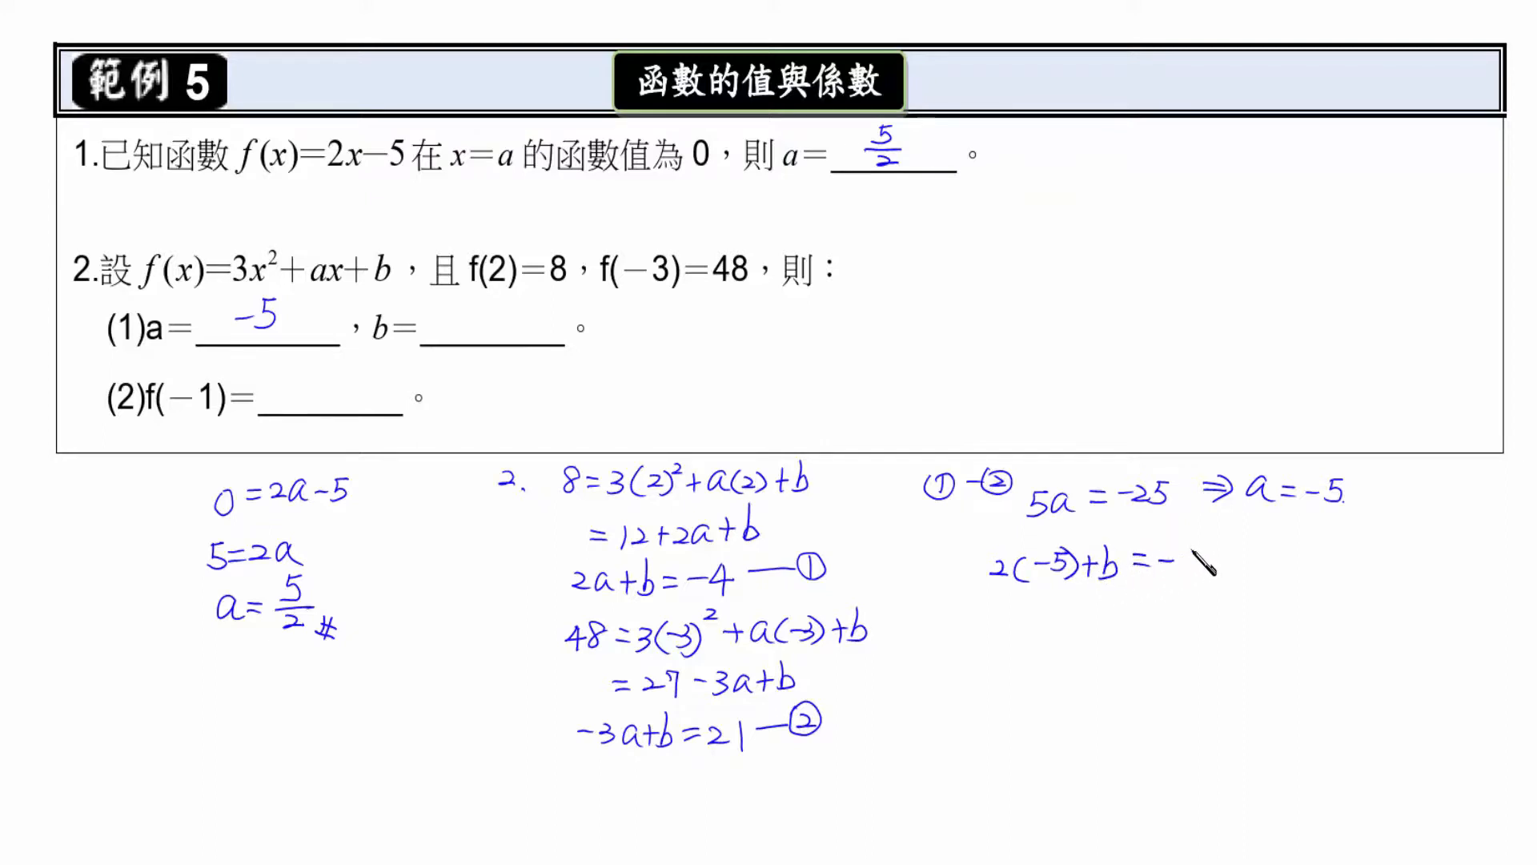
Step: Write 2(-5)+b=-4, -10+b=-4, b=6 under the subtraction and enter 6 in b's blank
text(-4)
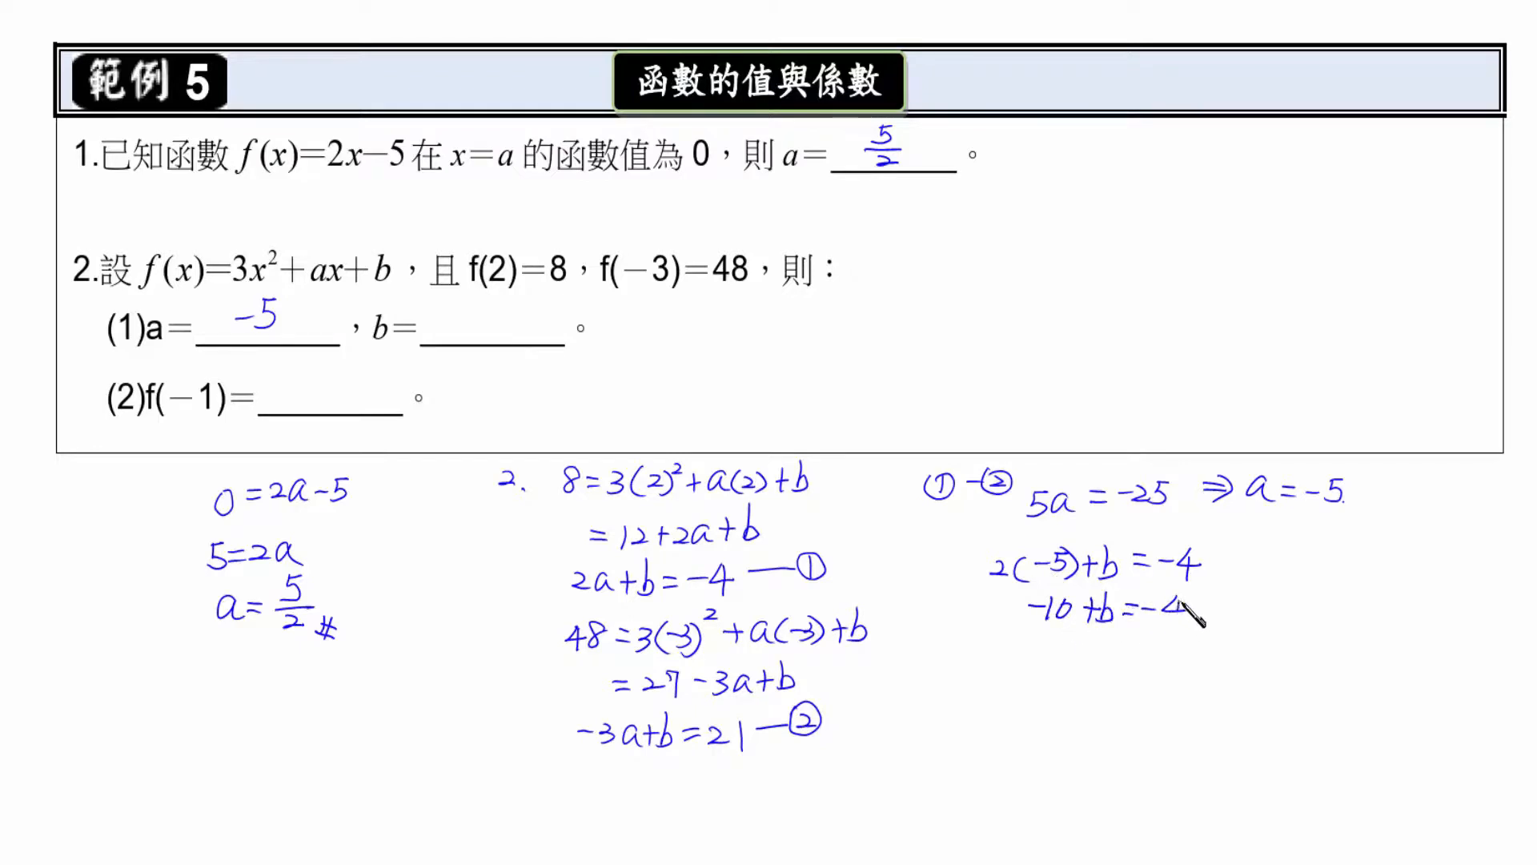
text(b =)
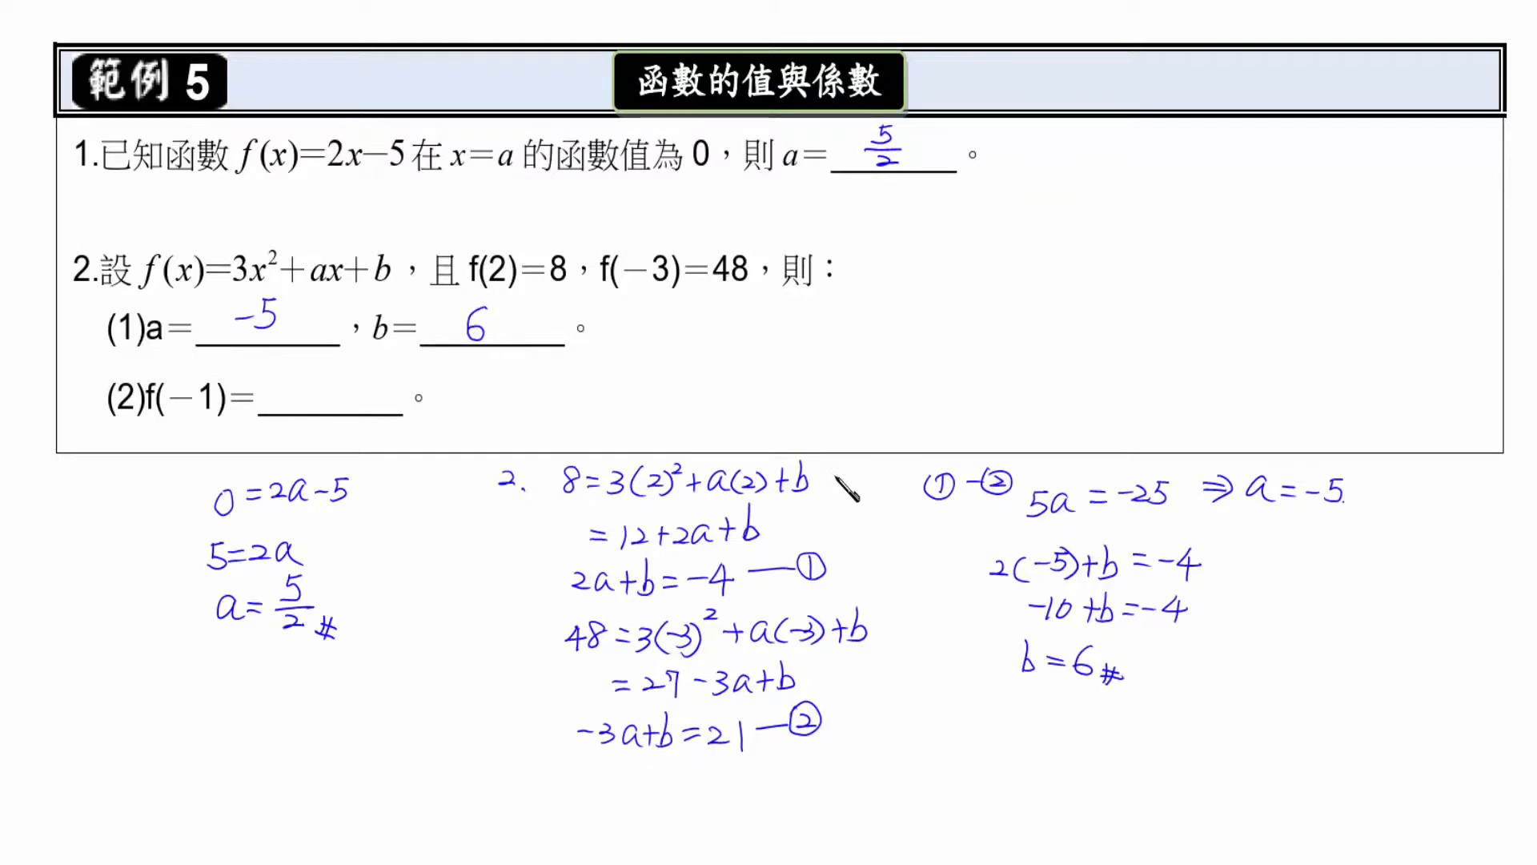
text(f)
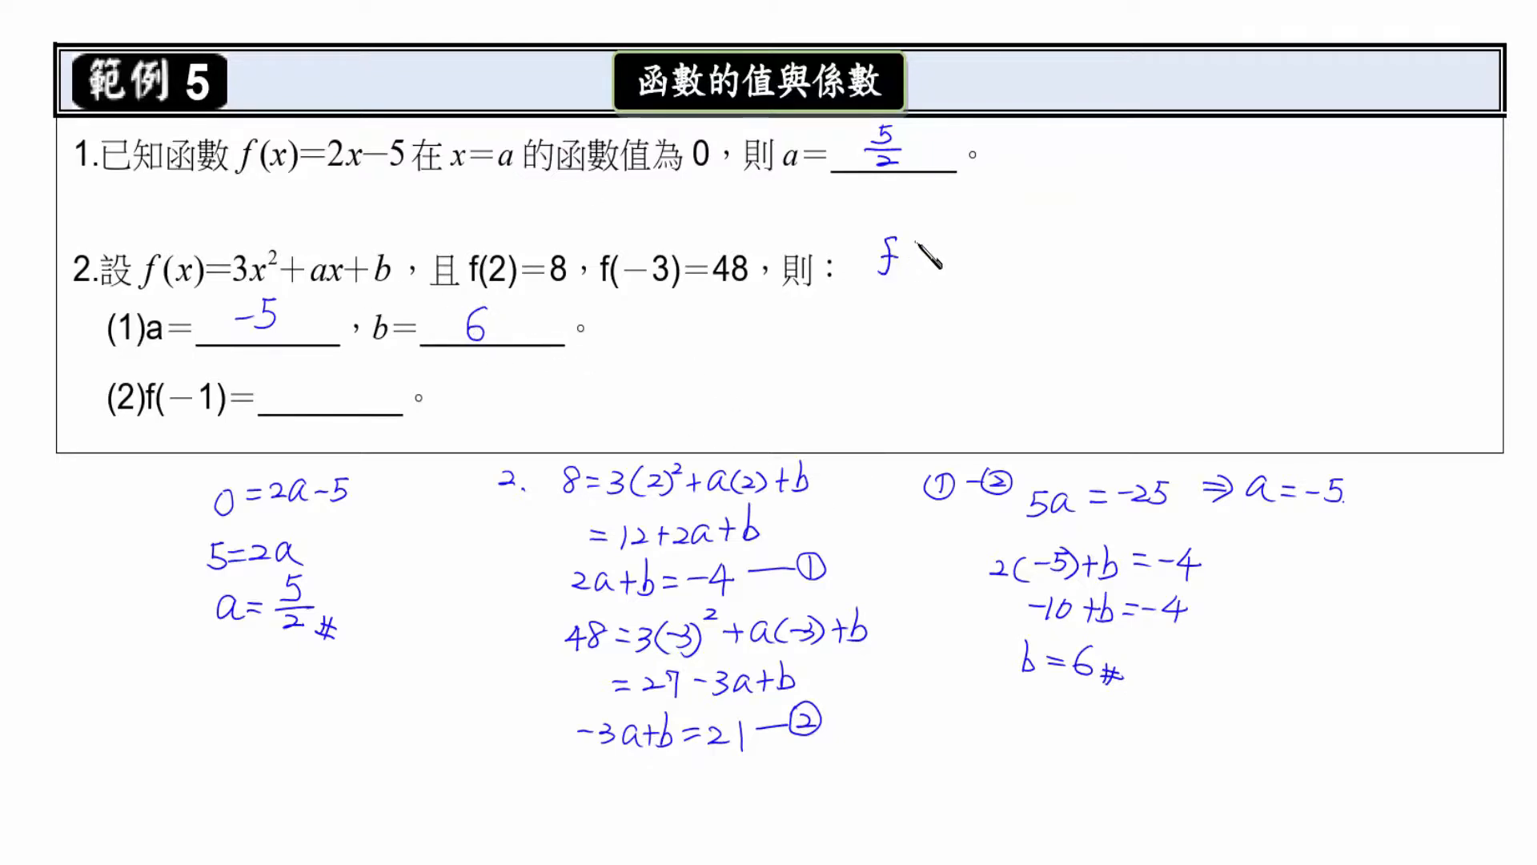
Step: Write the function f(x)=3x²-5x+6 beside question 2
text((x))
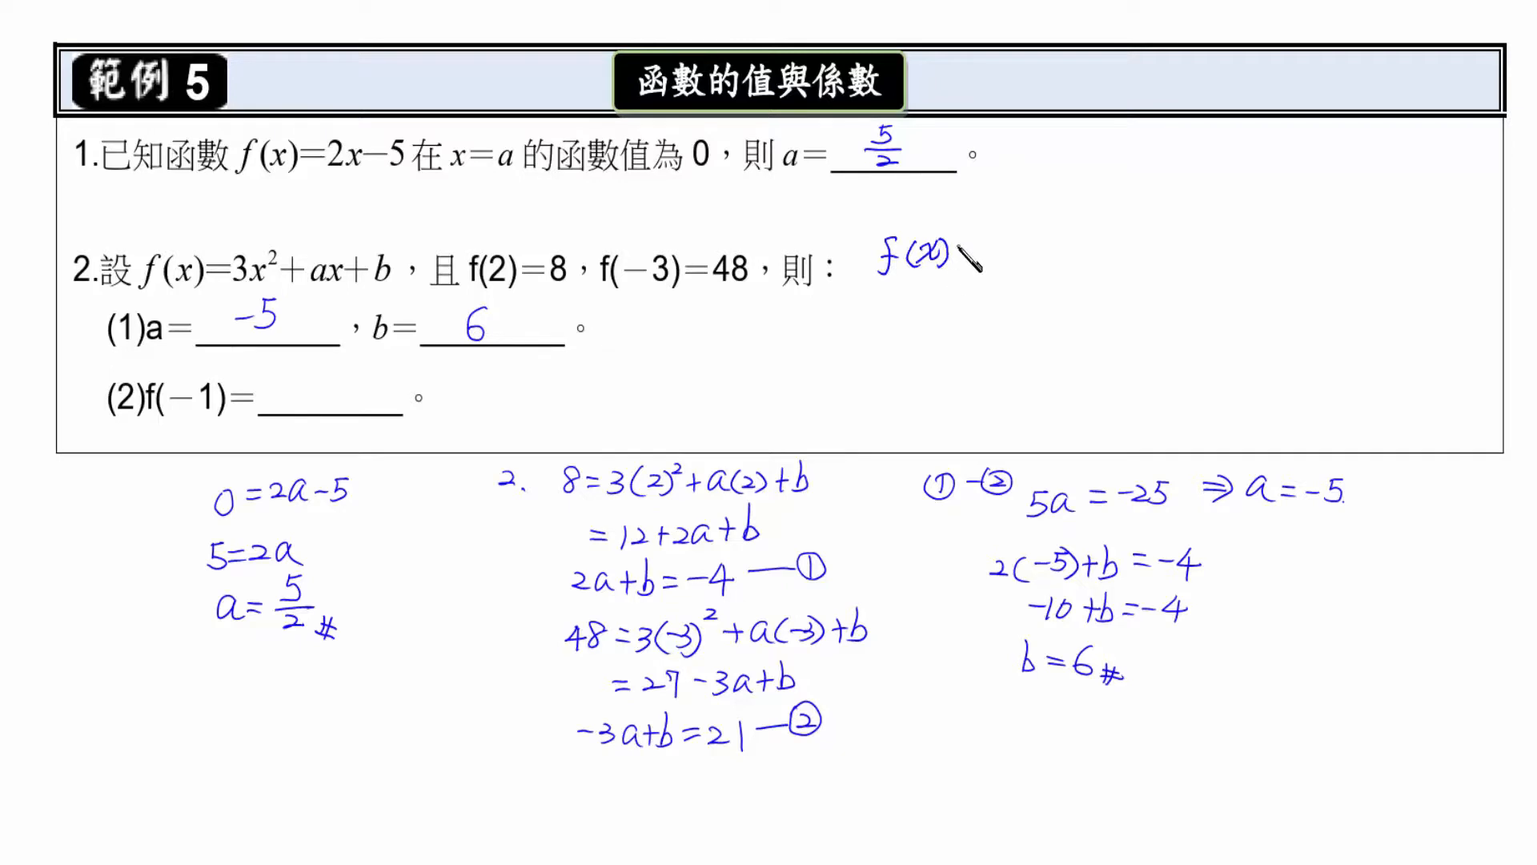
text(=3x²)
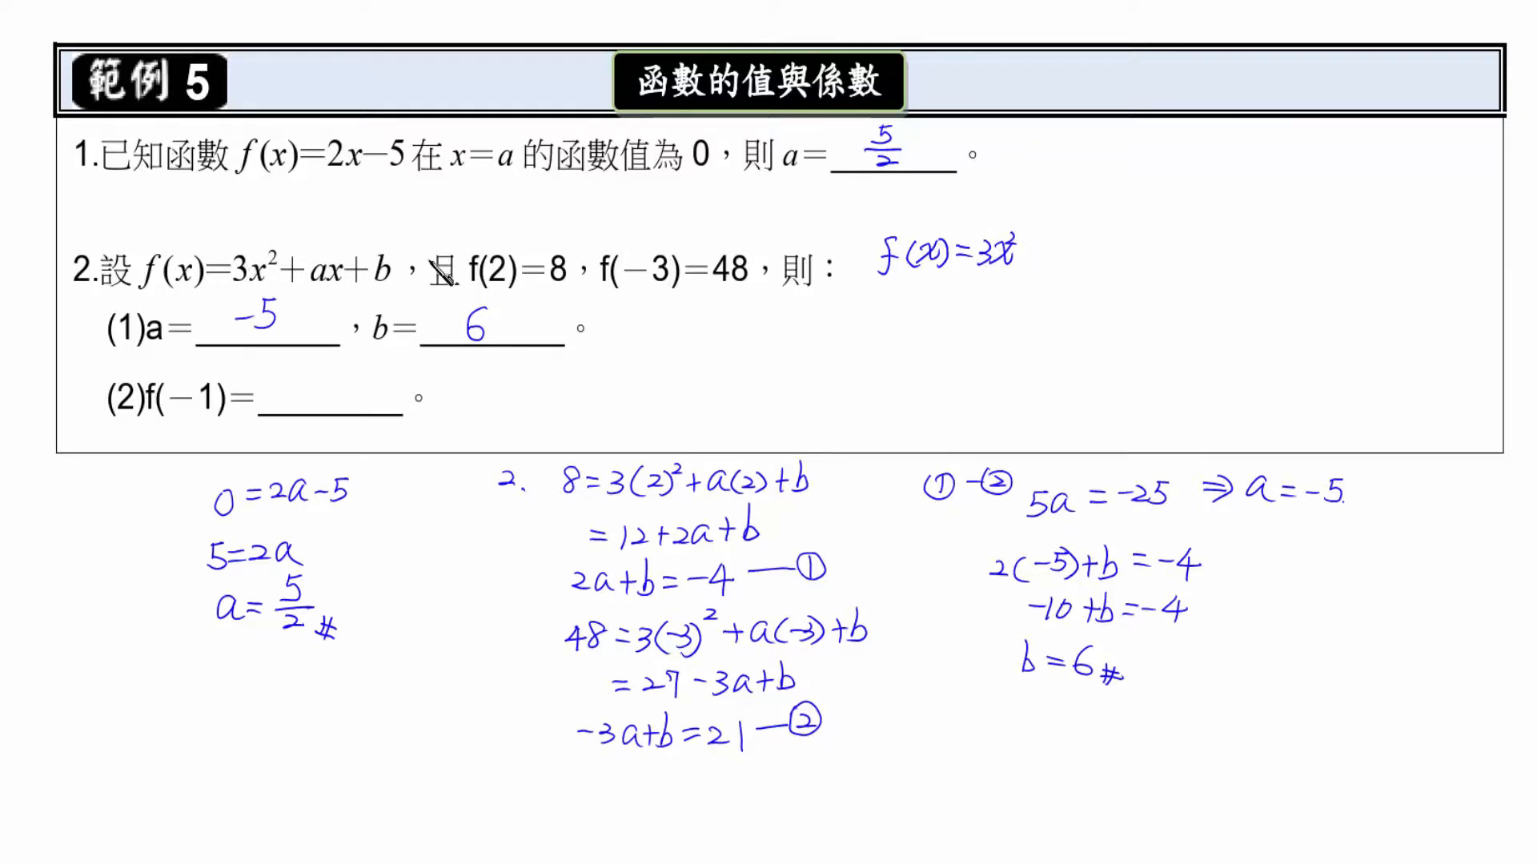
drag(1009, 250, 1049, 255)
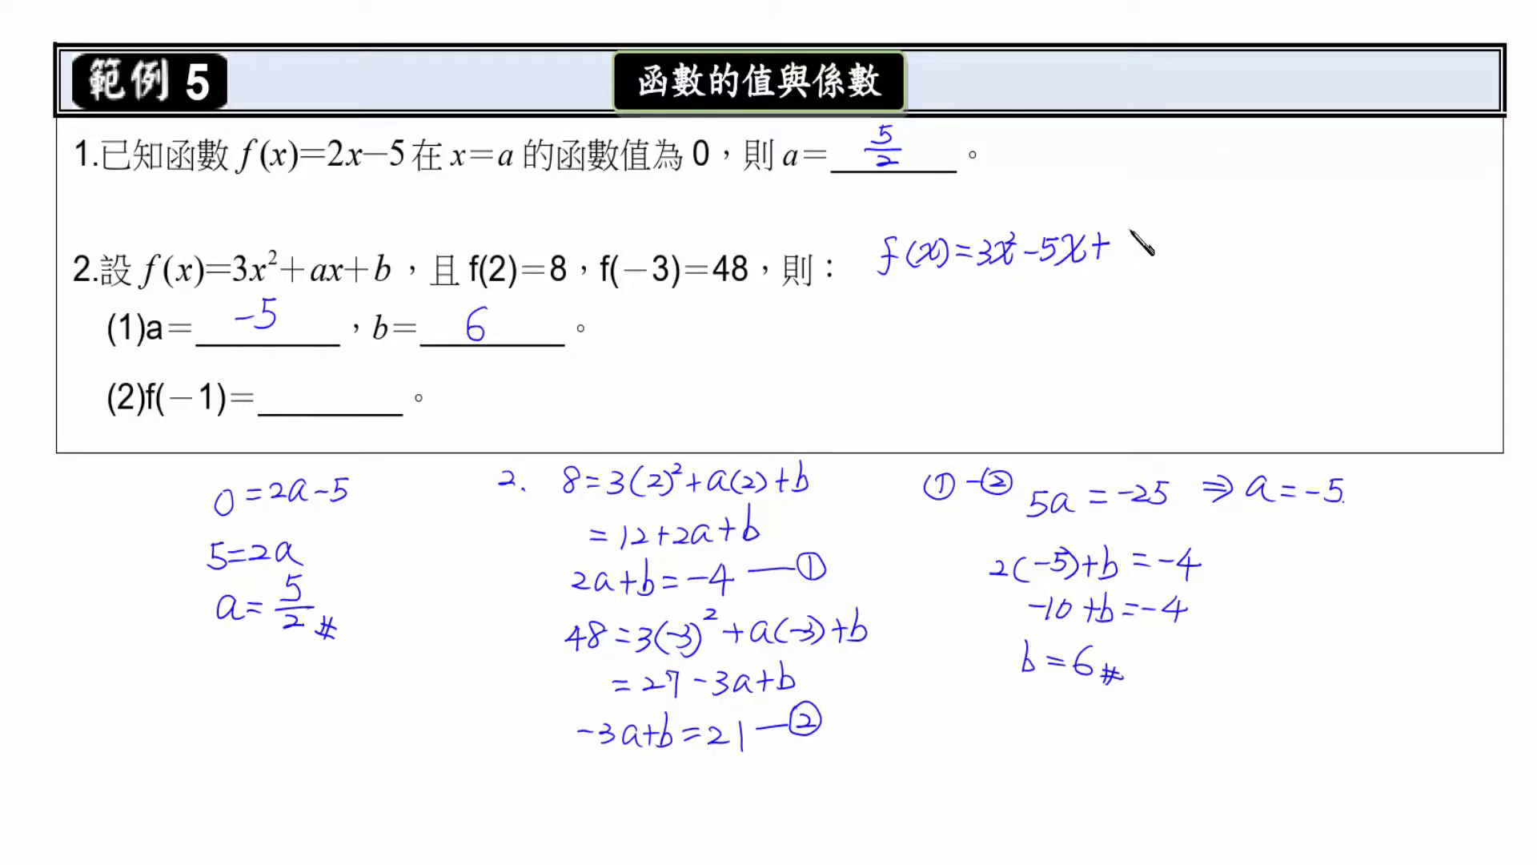
text(6)
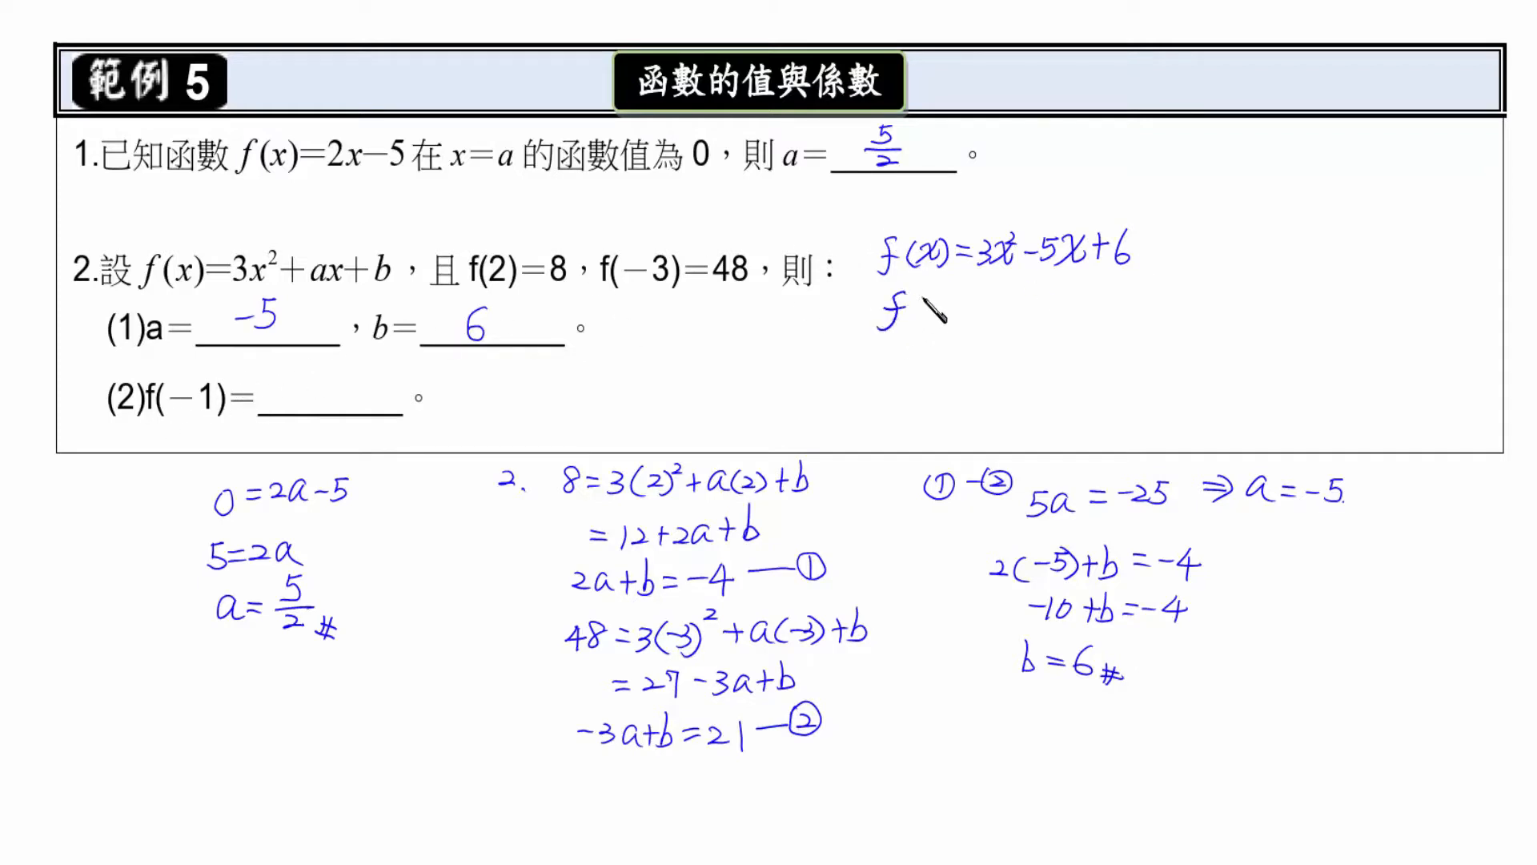
Step: Compute f(-1)=3(-1)²-5(-1)+6=3+5+6=14 and enter 14 in the f(-1) blank
text((-1)=)
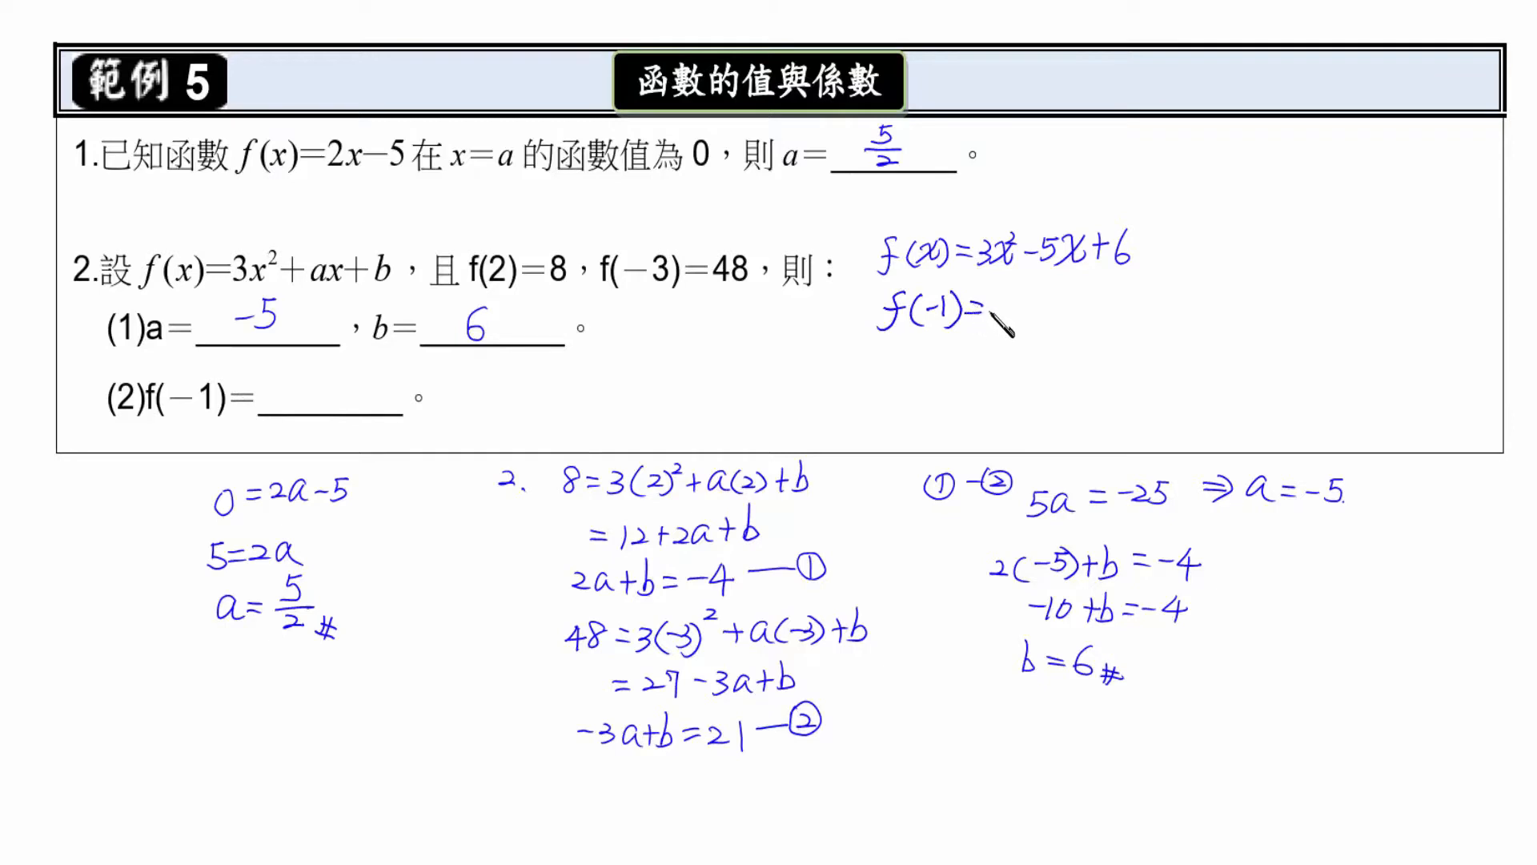
text(3(-1)²-5()
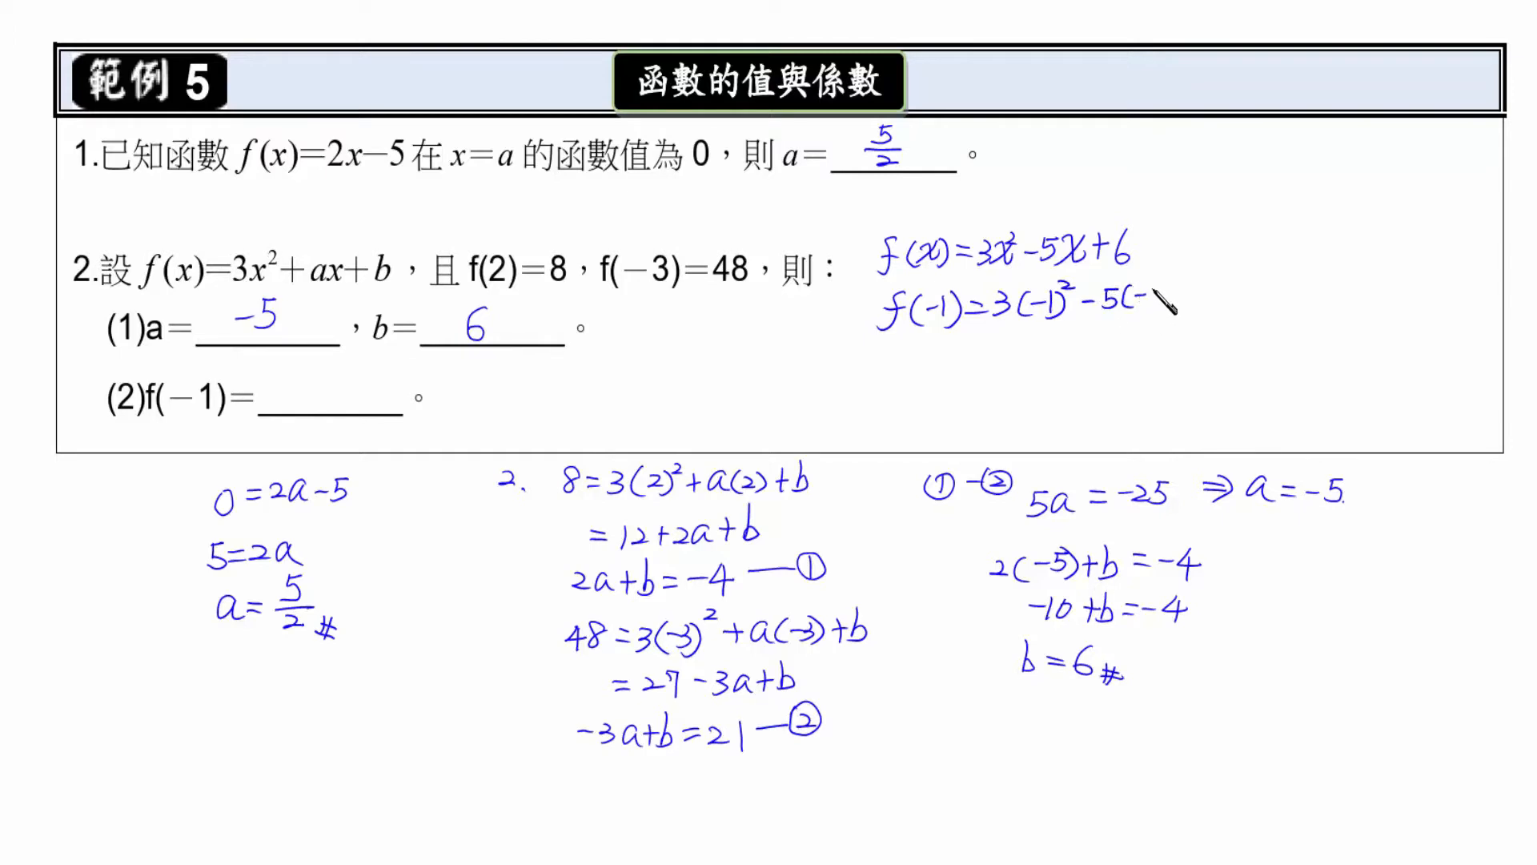
text(-1)+6)
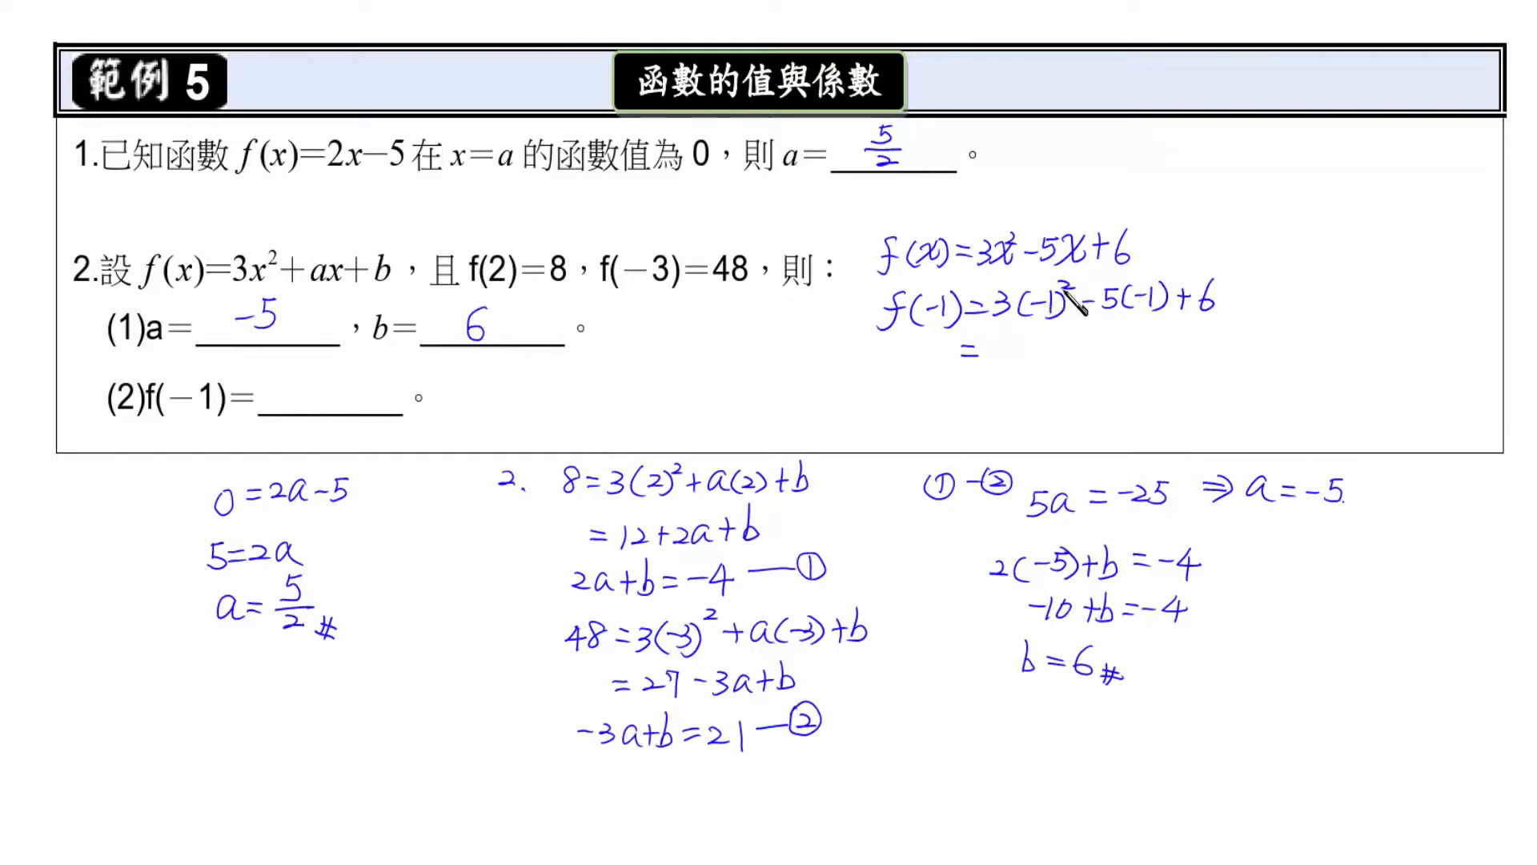
text(3)
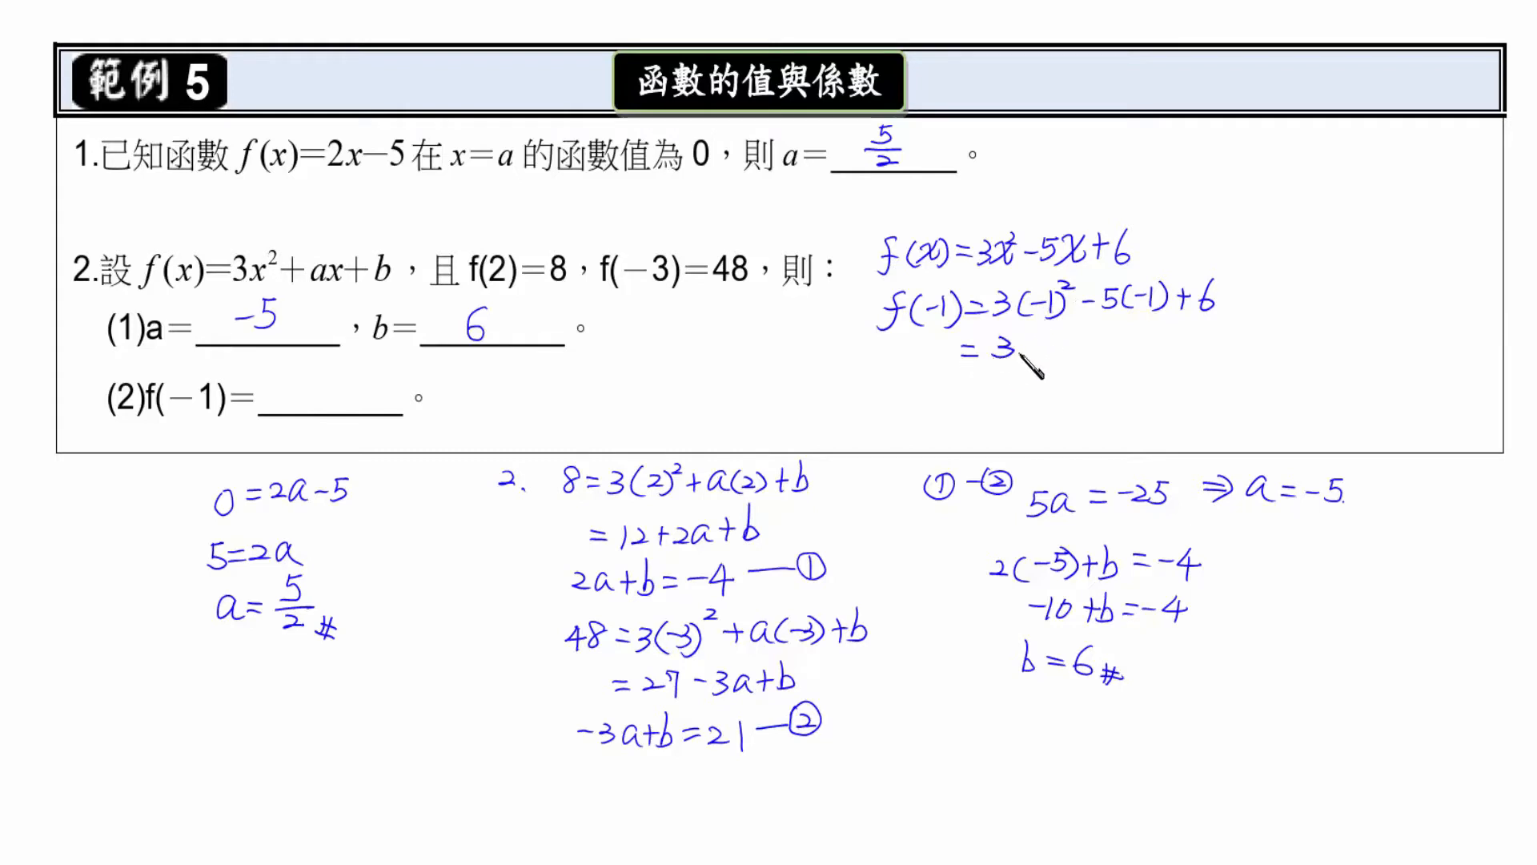
text(+5)
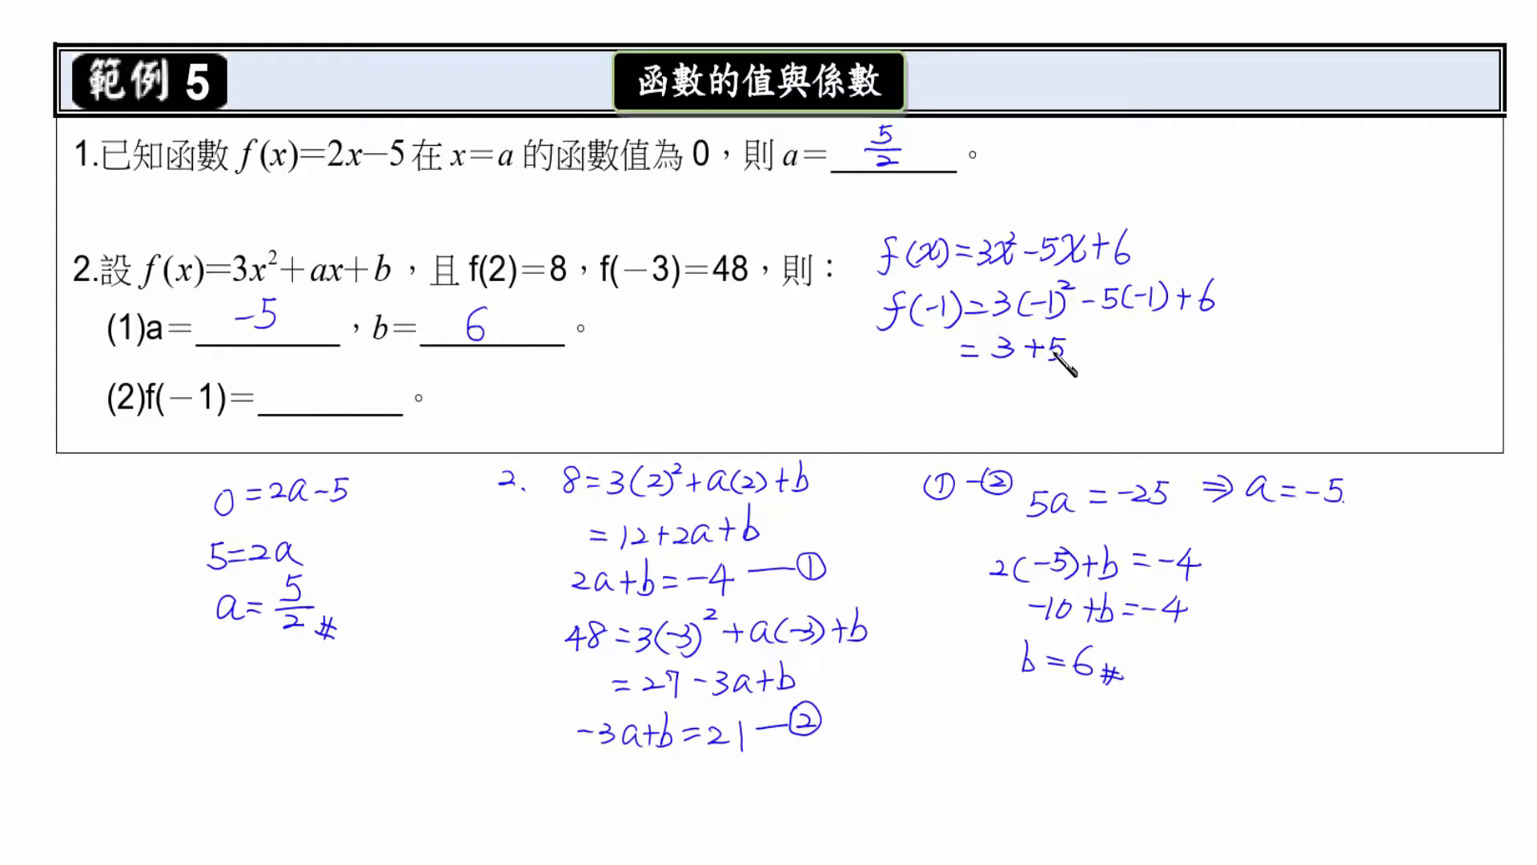
text(+6)
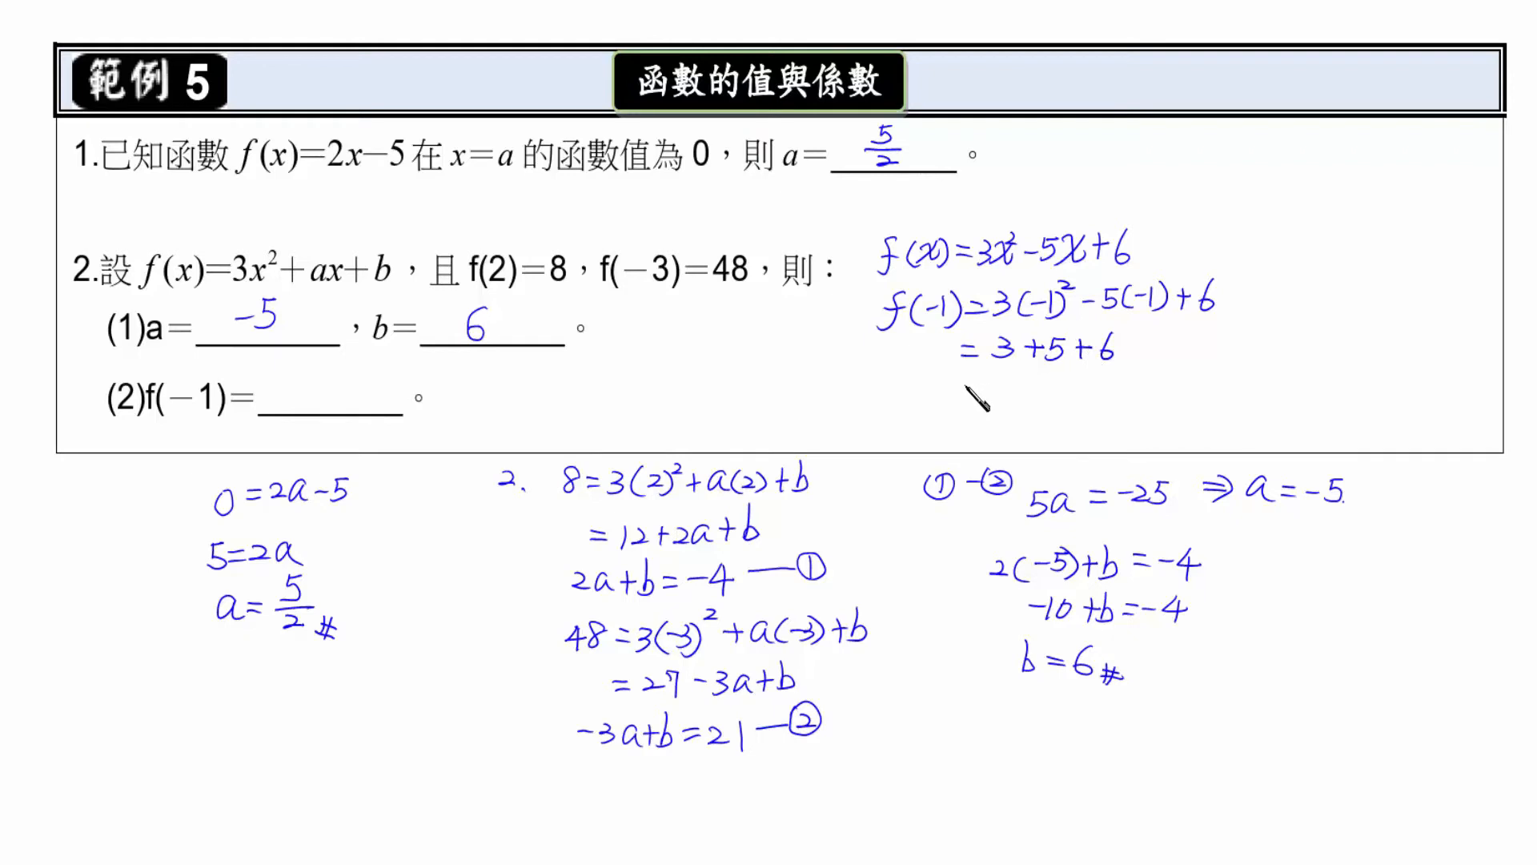
text(=14#)
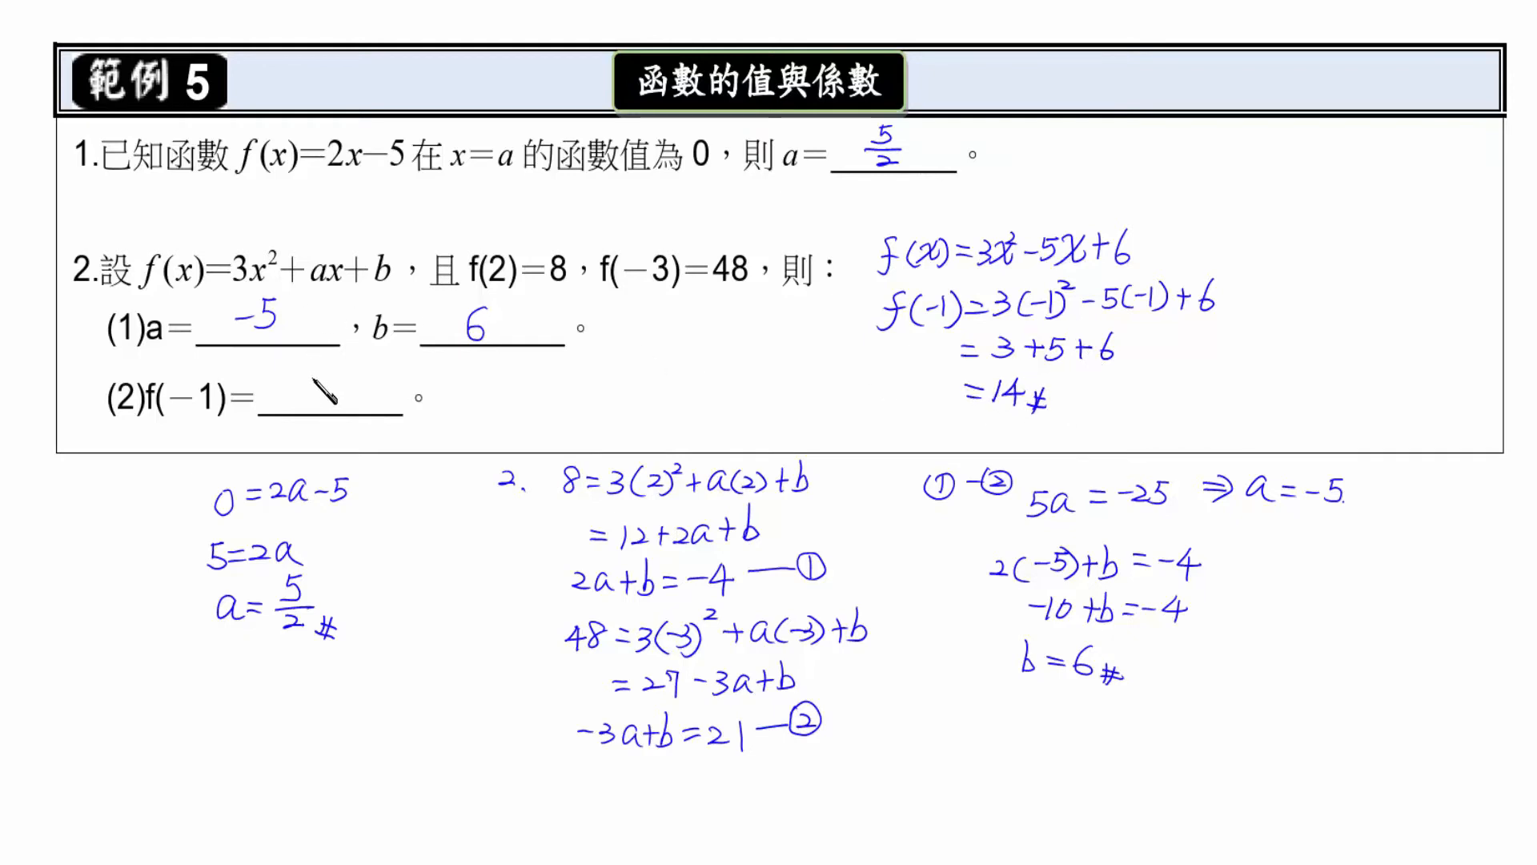
text(14)
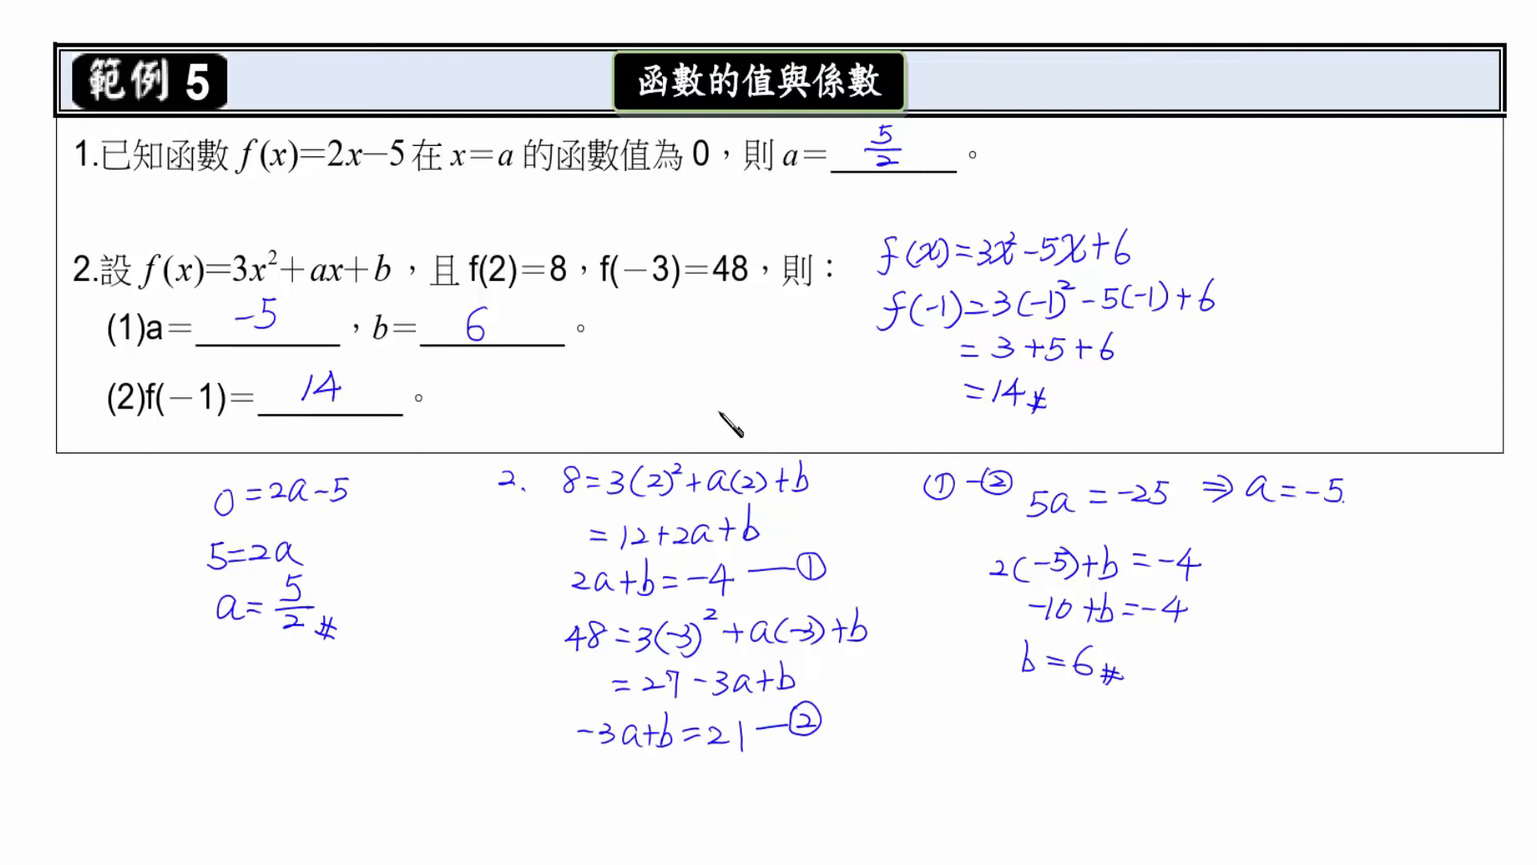